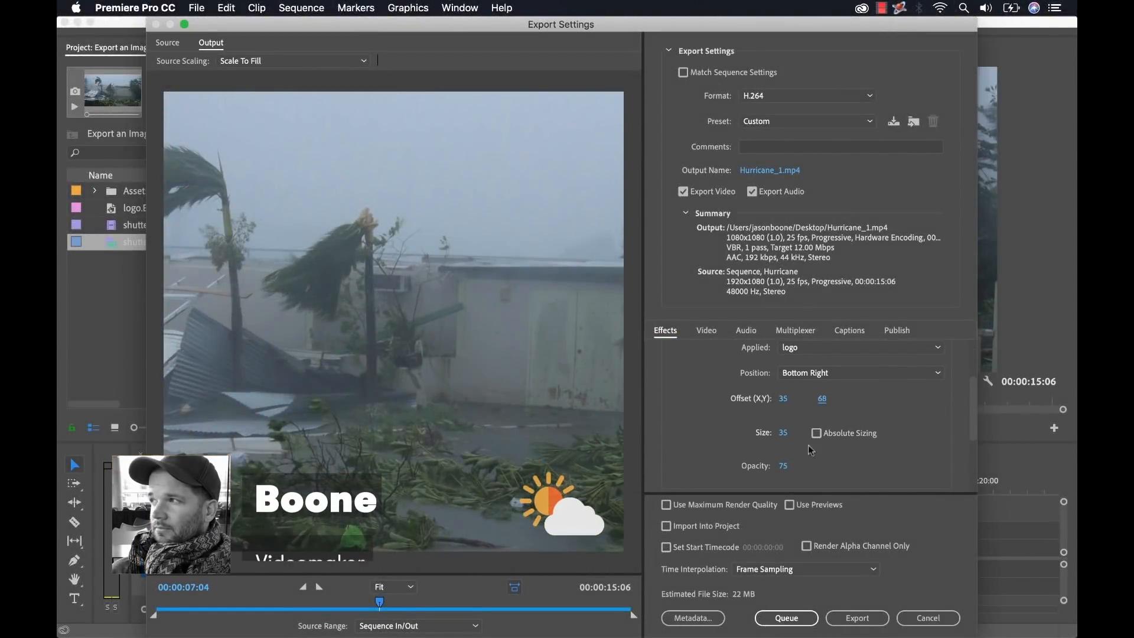
- Save the current export settings as the preset 'Instagram Feed with Logo Bug'
click(892, 120)
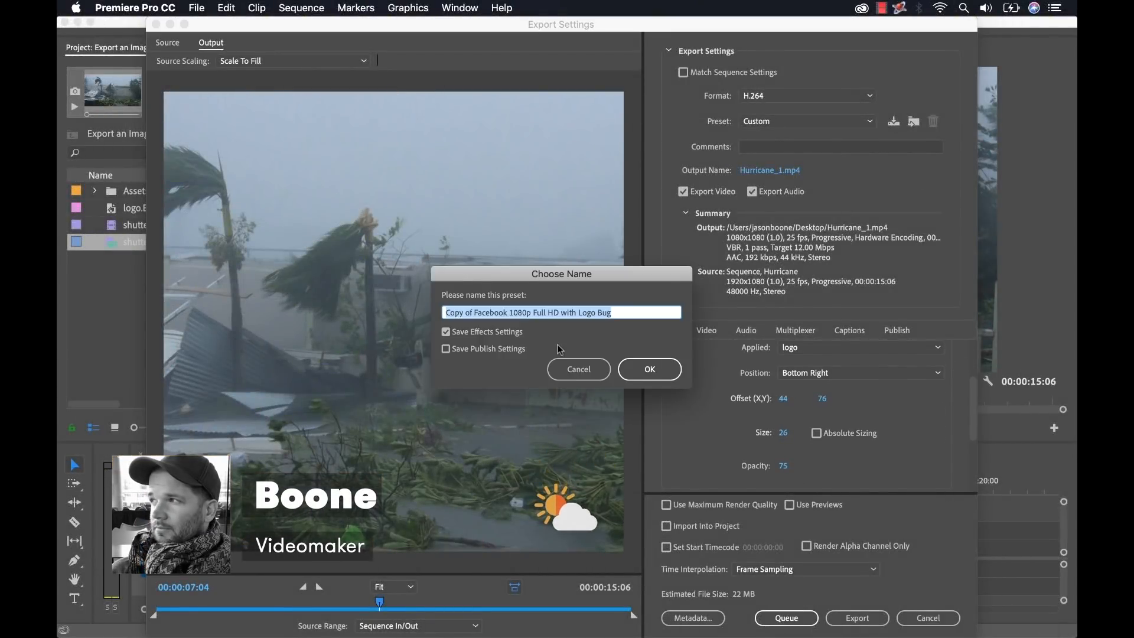
text(Instagram Feed with Logo Bug)
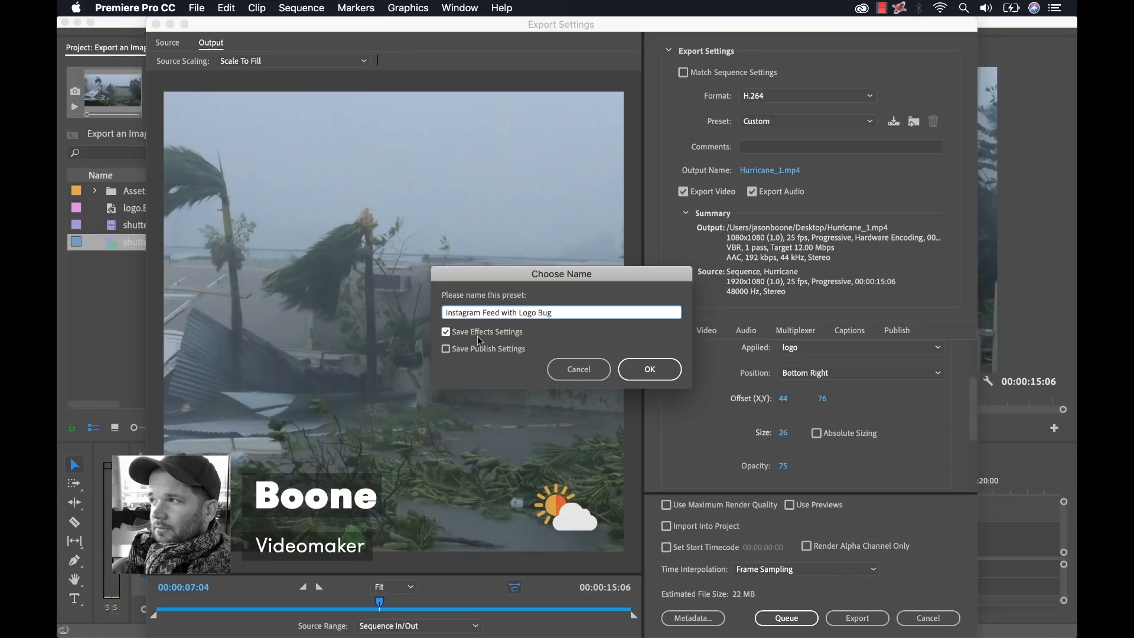
click(648, 368)
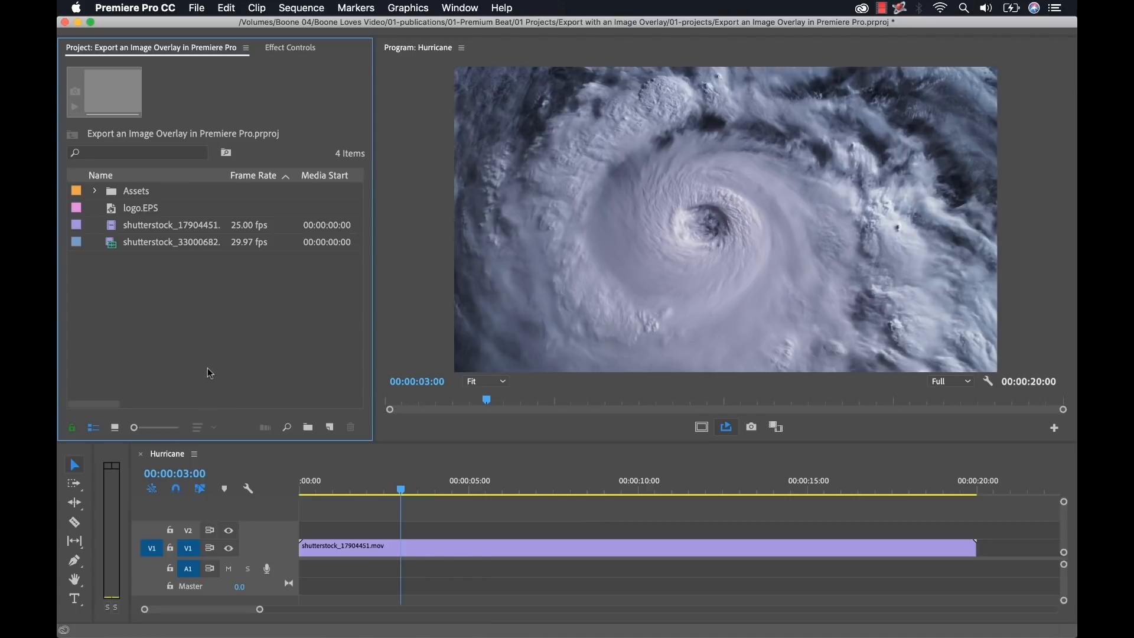
mouse_move(190, 347)
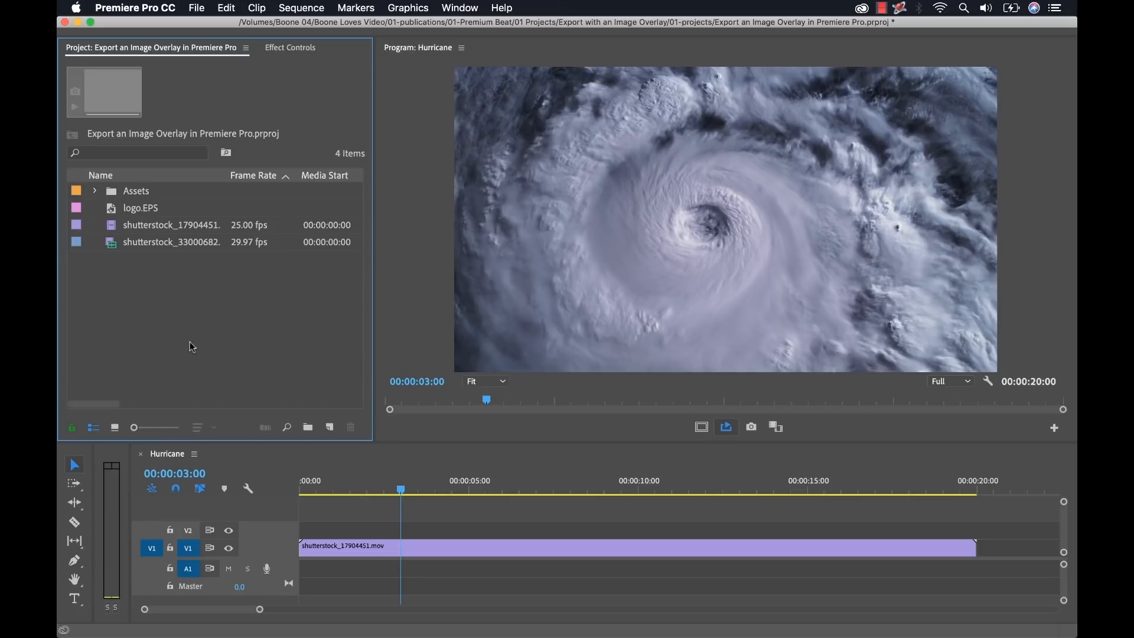
- Close Export Settings and return to the Hurricane sequence in the editor
click(140, 207)
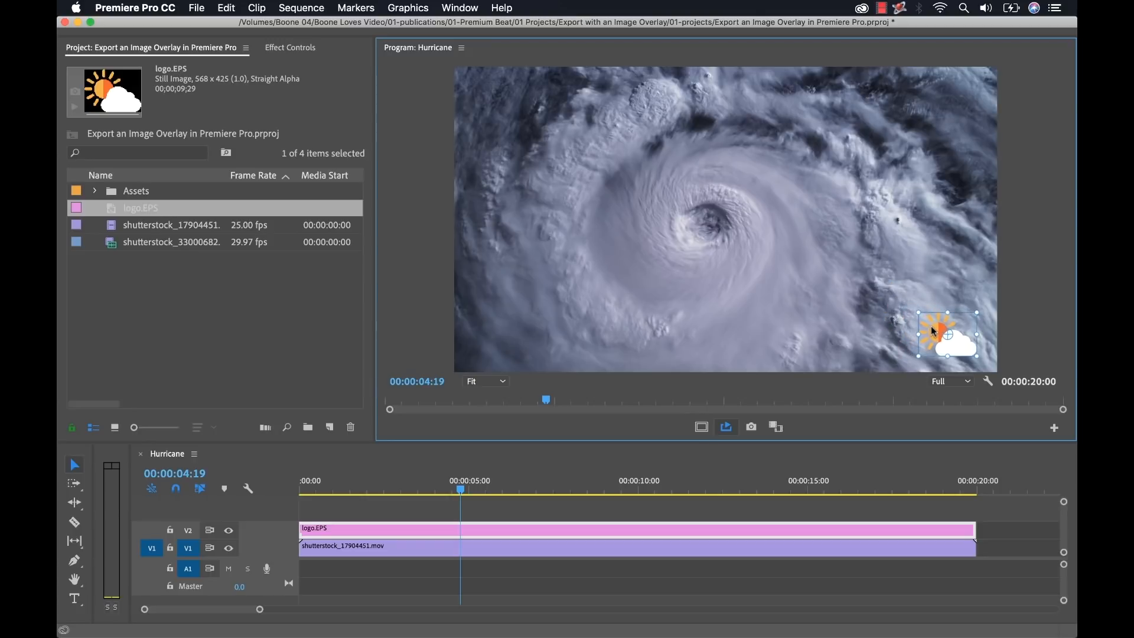
- Lower the logo clip's opacity to 73% in Effect Controls
click(290, 48)
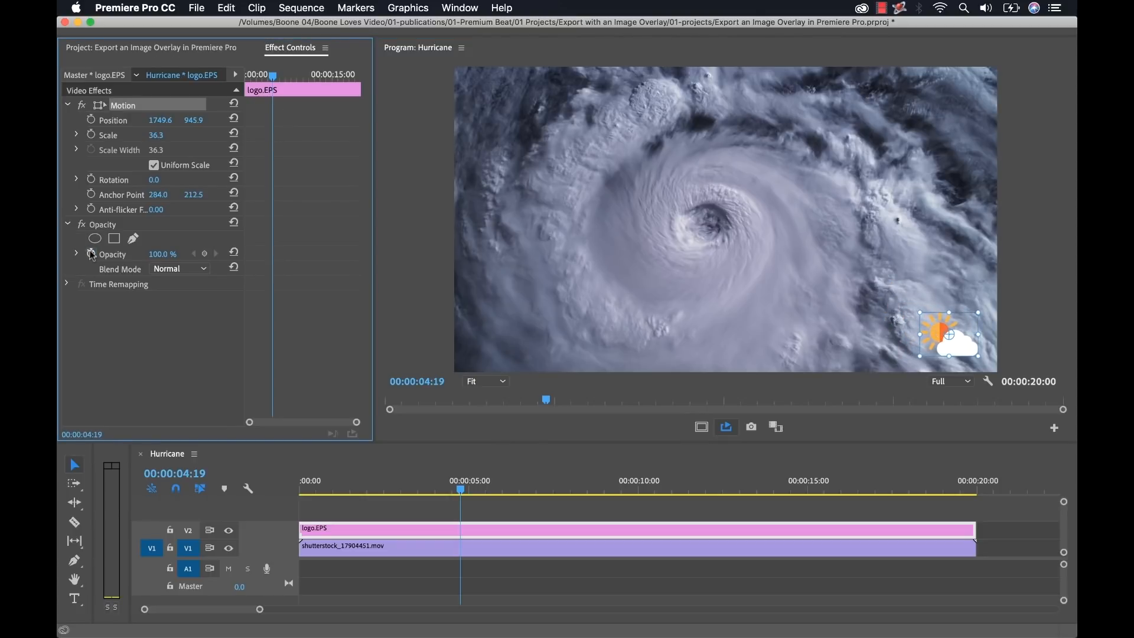
drag(168, 253, 150, 254)
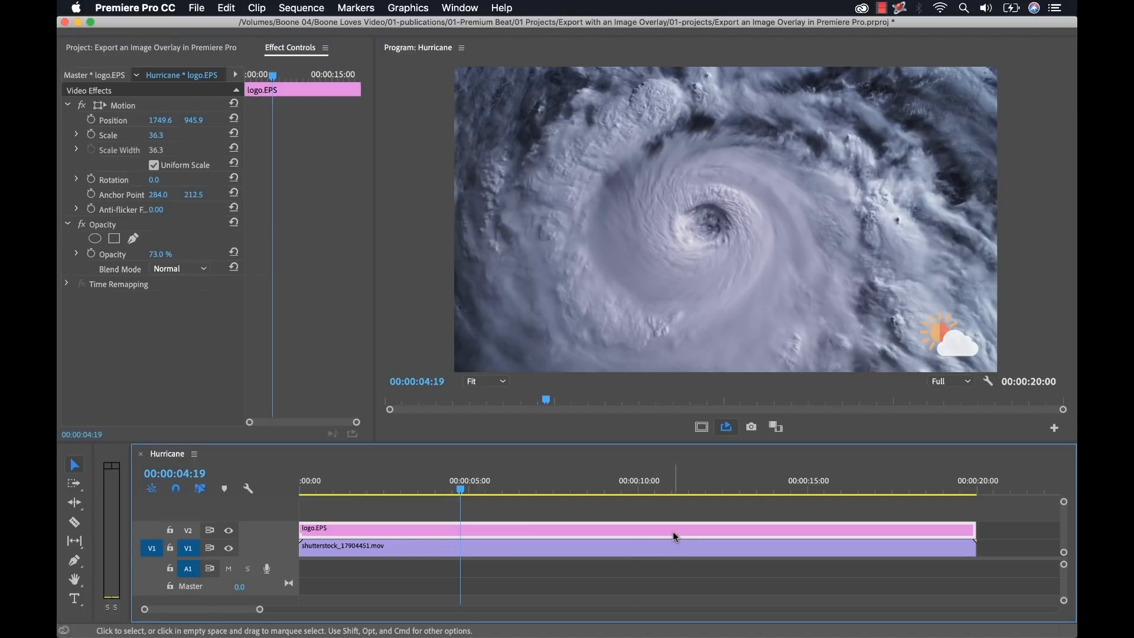
mouse_move(933, 329)
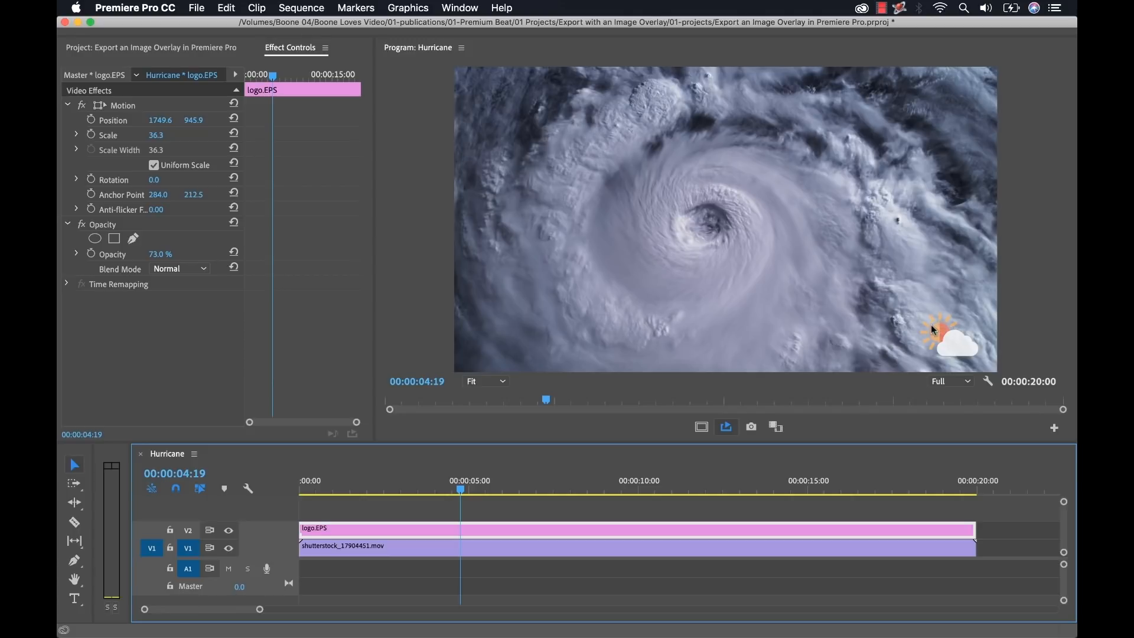
mouse_move(945, 344)
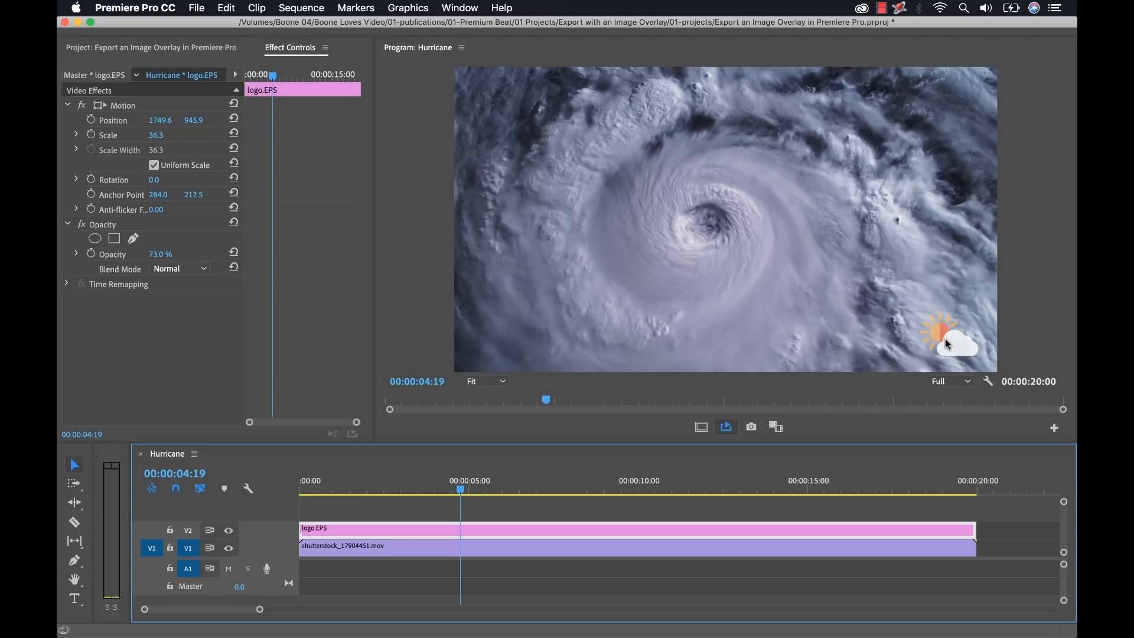
mouse_move(627, 318)
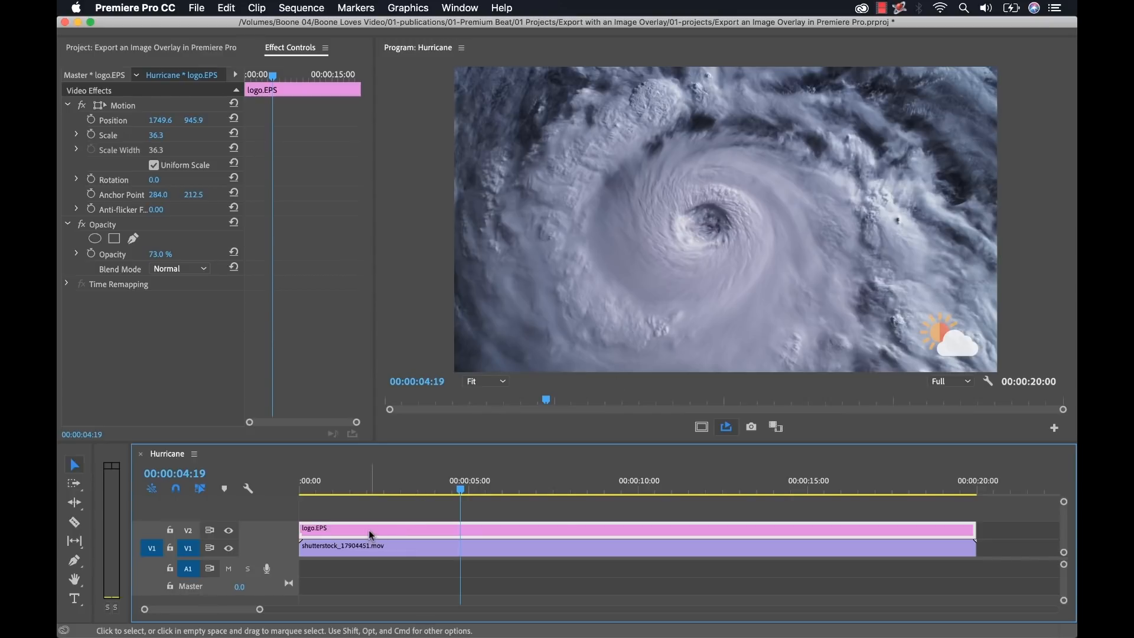
mouse_move(944, 349)
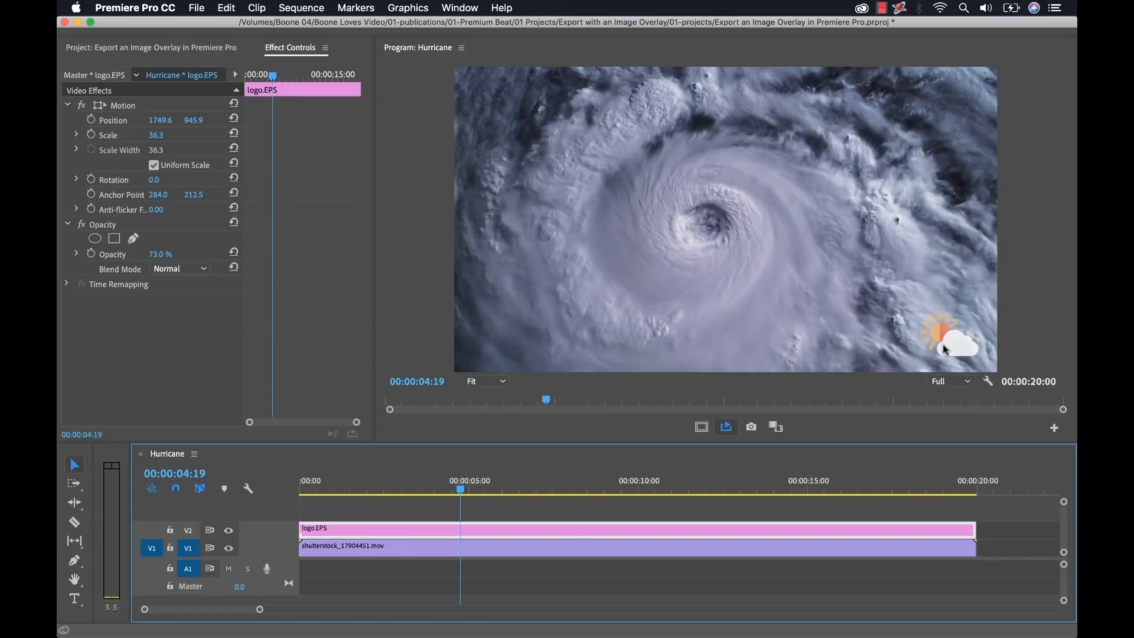
mouse_move(951, 328)
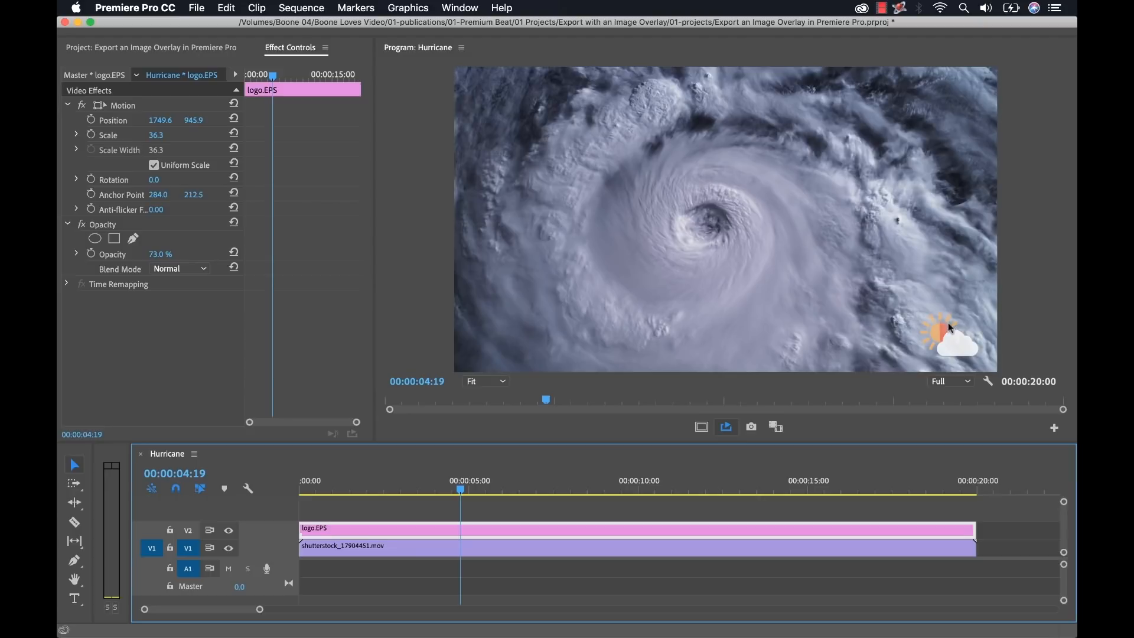
mouse_move(962, 354)
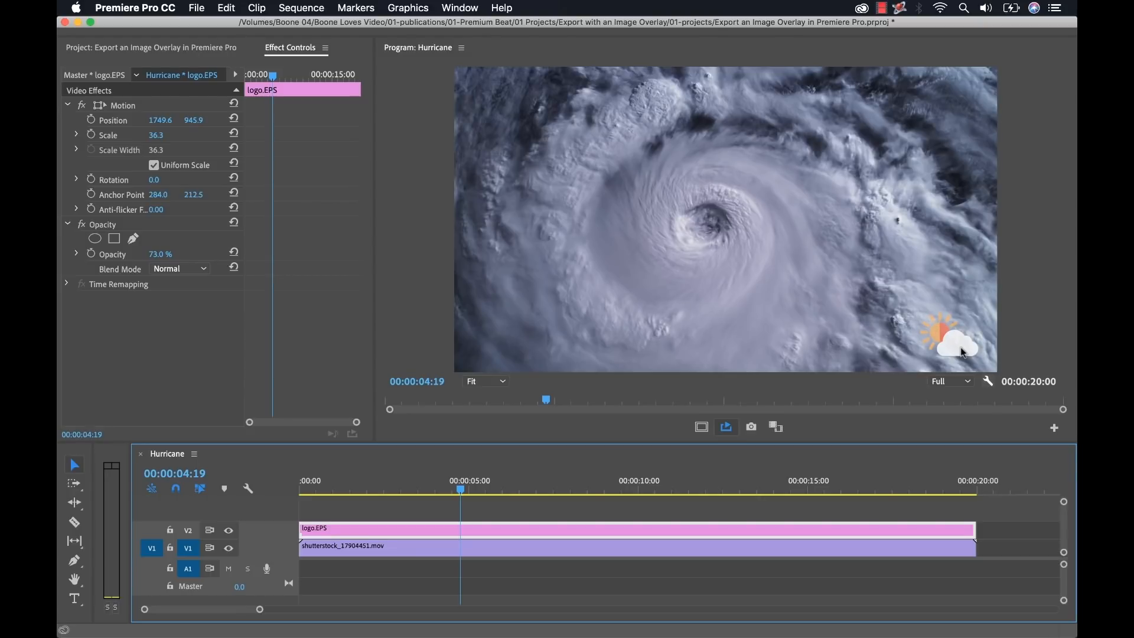
mouse_move(128, 55)
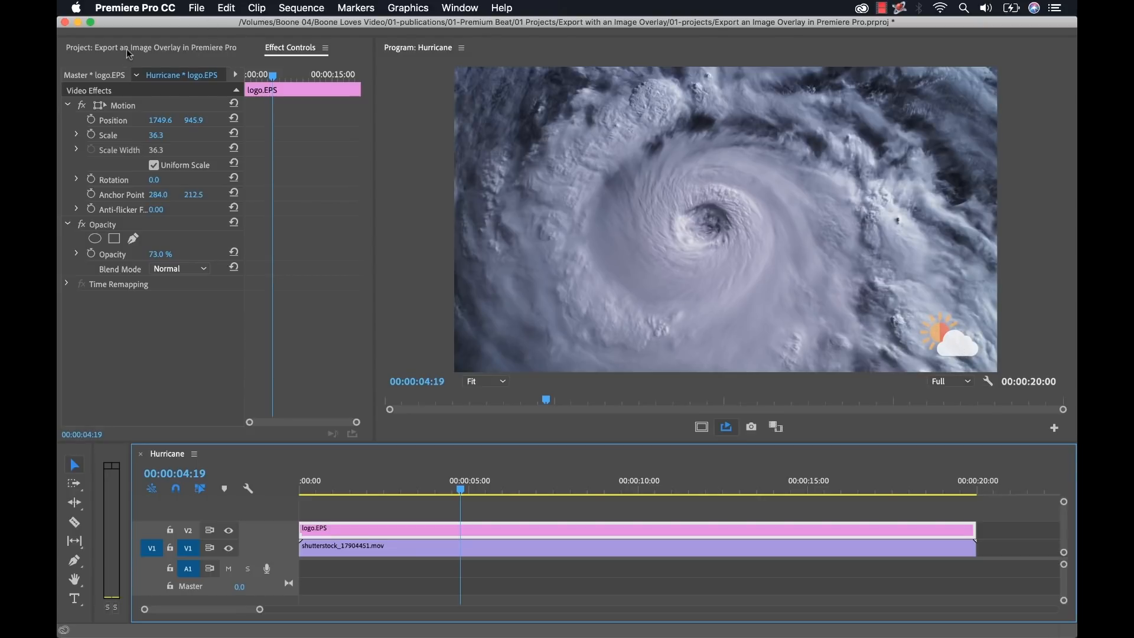
- Reposition the playhead and open export settings with the Facebook 1080p Full HD preset
click(152, 47)
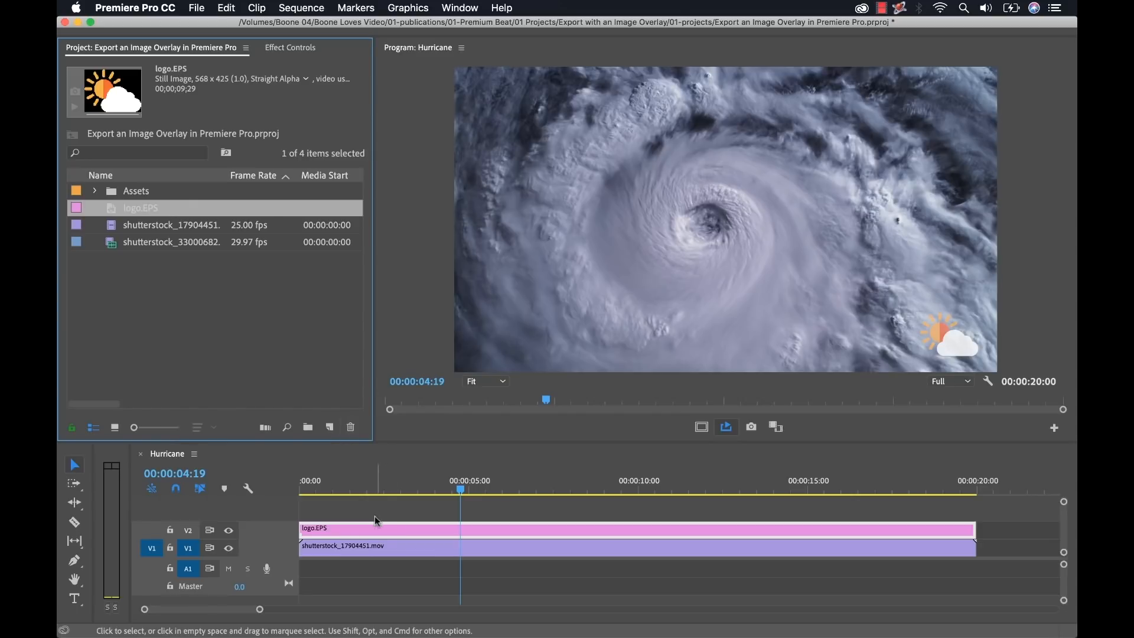
mouse_move(374, 532)
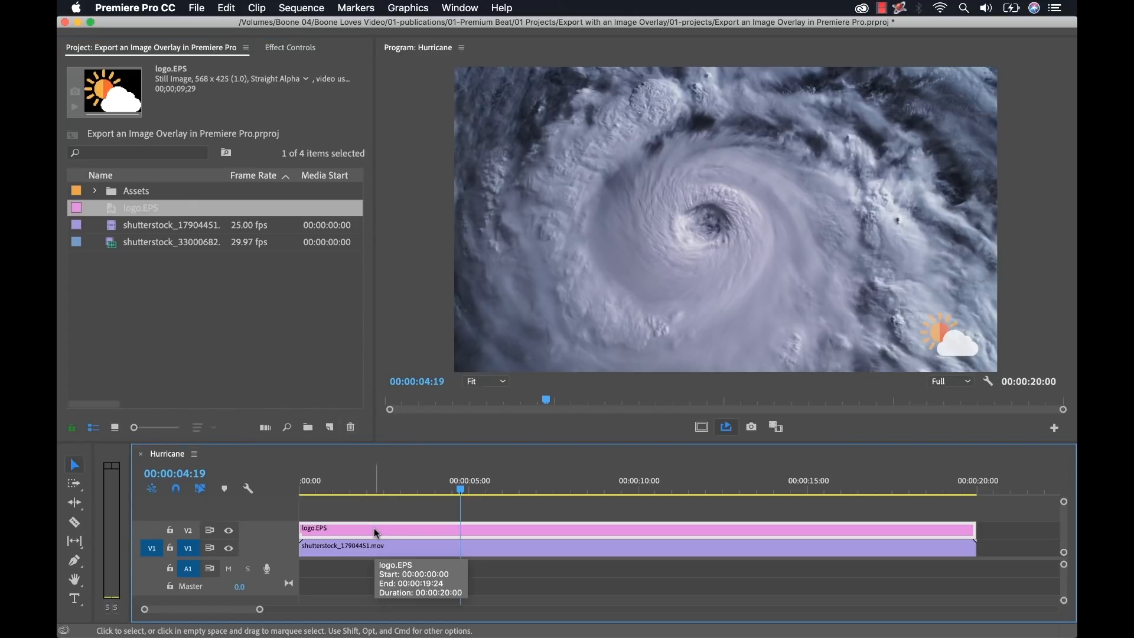
mouse_move(637, 281)
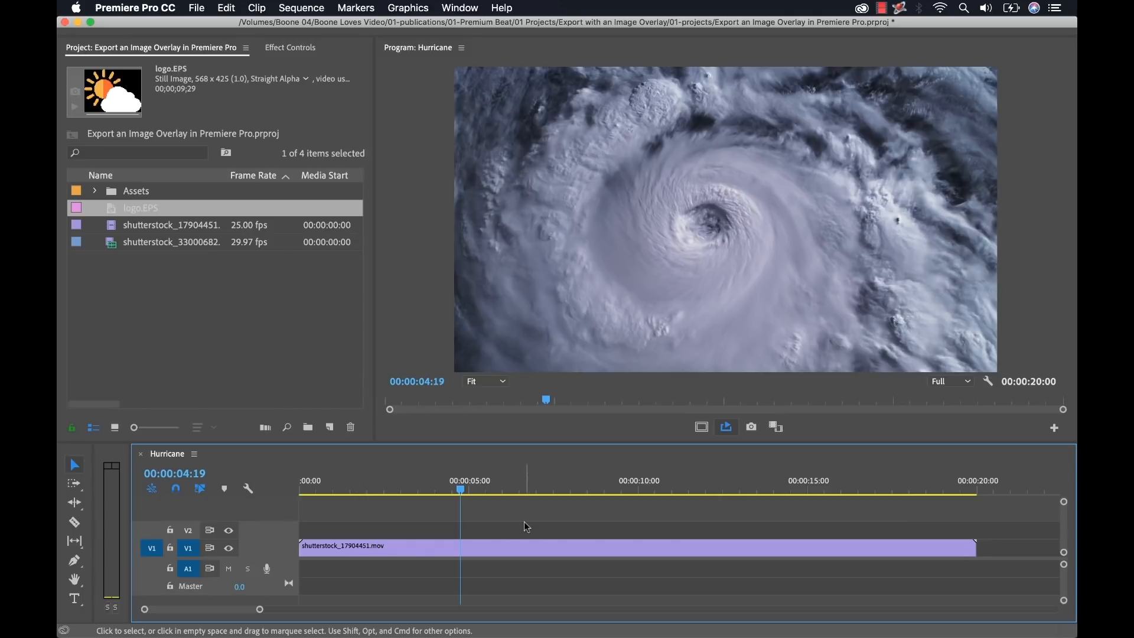
click(413, 489)
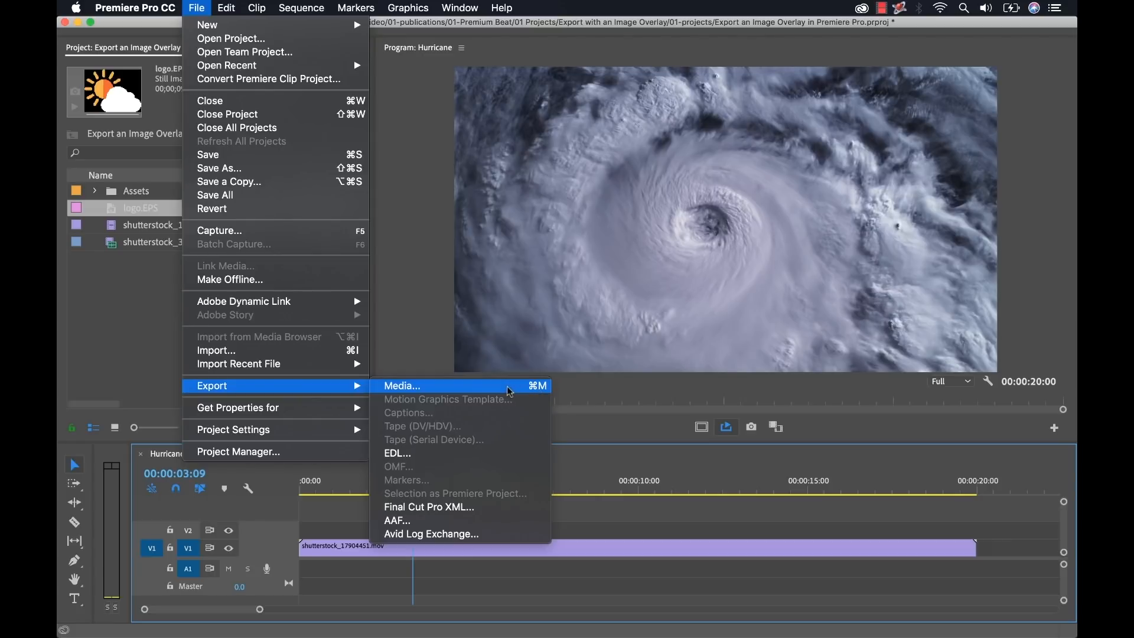
click(402, 386)
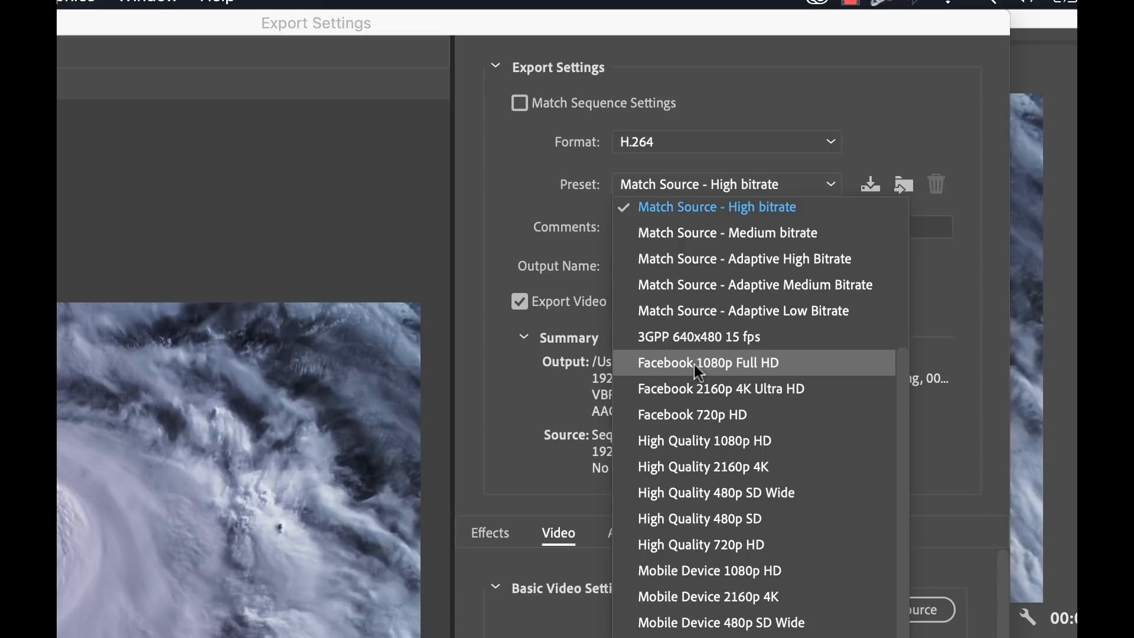
mouse_move(736, 370)
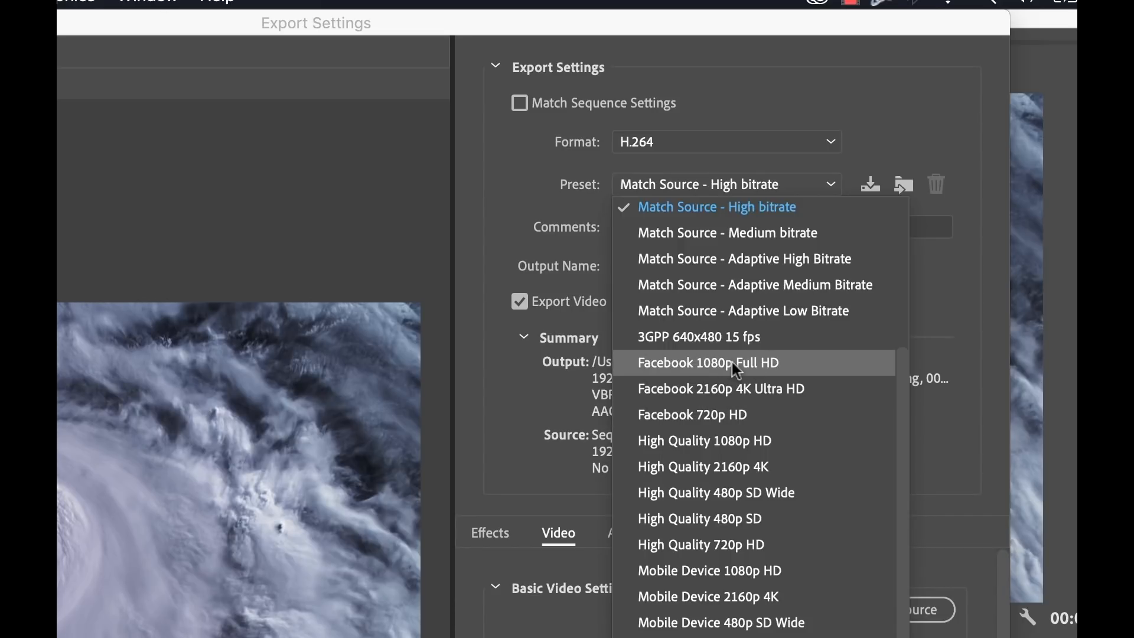
click(707, 362)
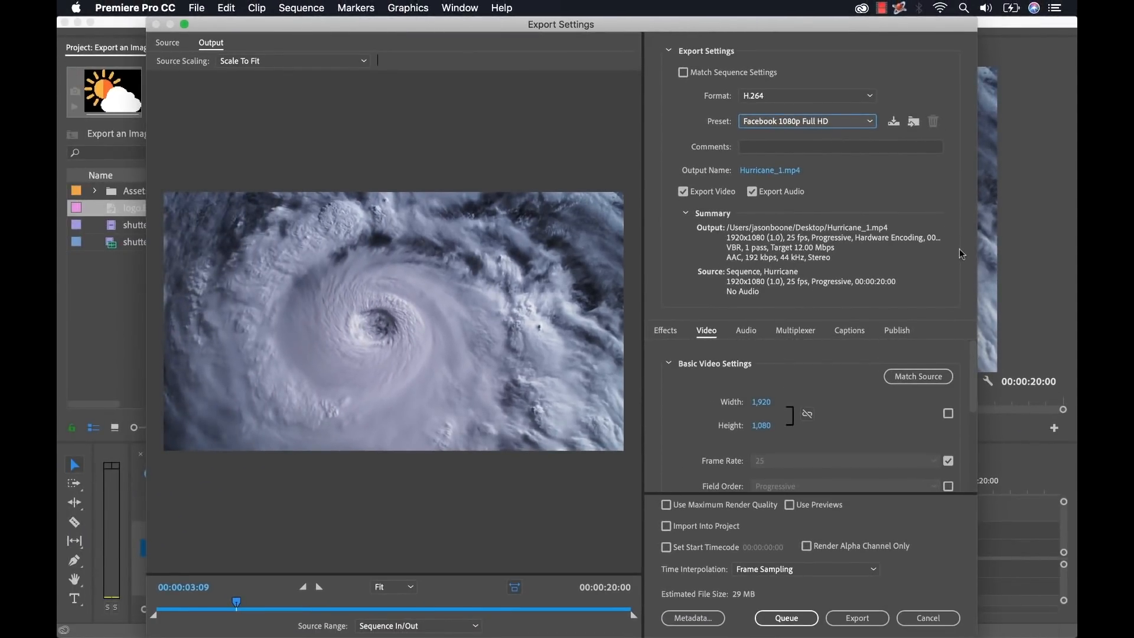
mouse_move(685, 352)
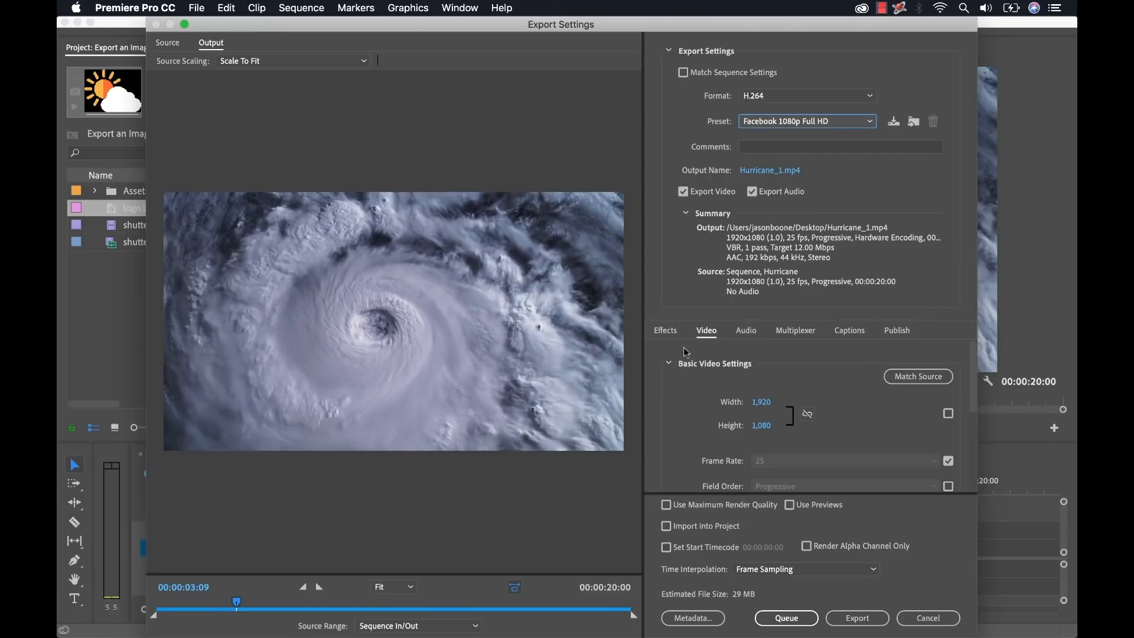
mouse_move(666, 335)
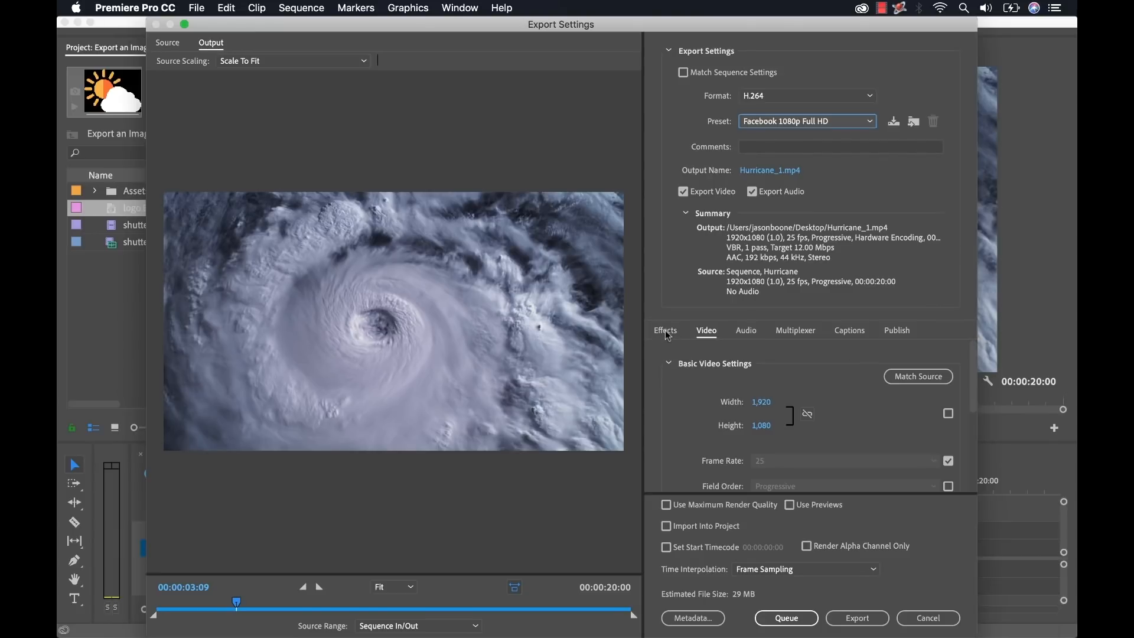
- Enable the Image Overlay effect under the export Effects settings
click(664, 330)
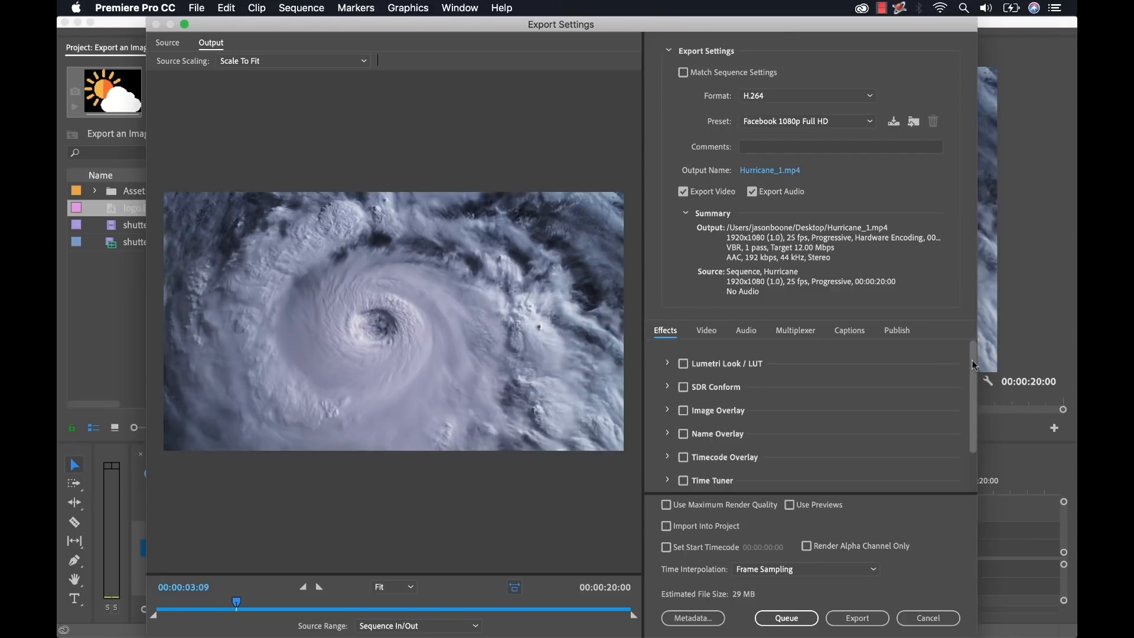
mouse_move(966, 348)
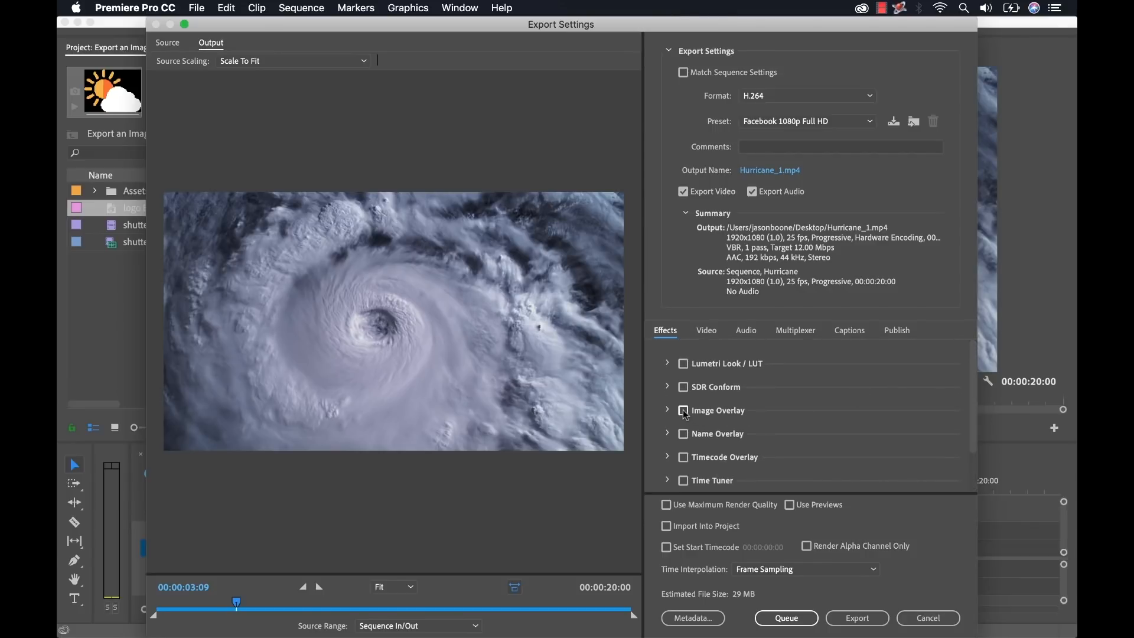
click(682, 410)
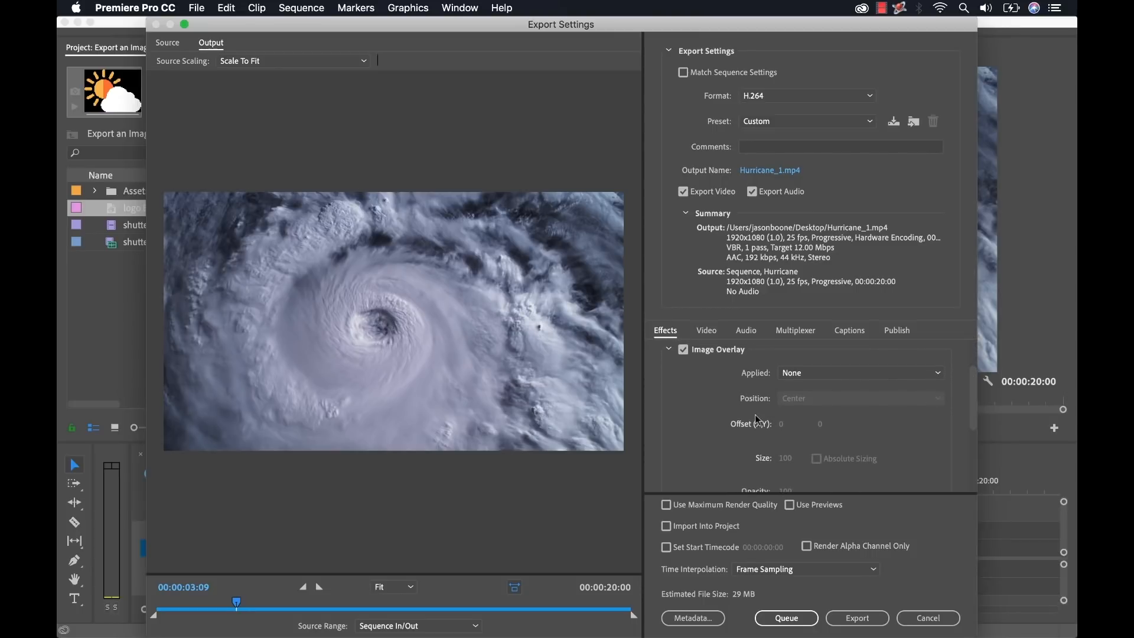
mouse_move(787, 408)
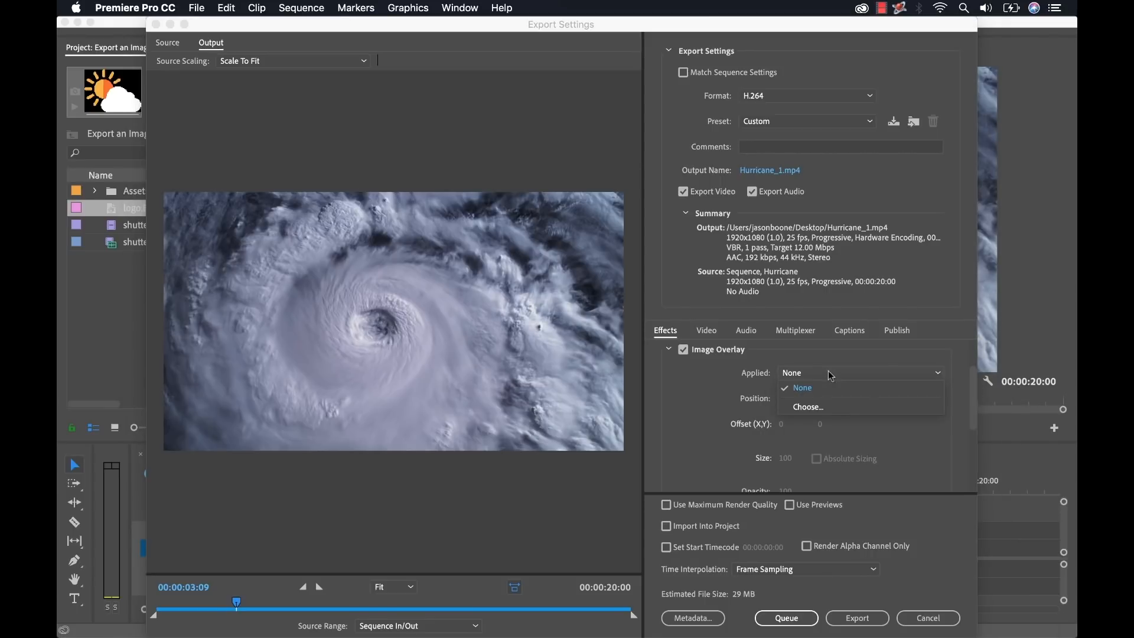
- Apply logo.EPS as the export image overlay, positioned at bottom right
click(808, 406)
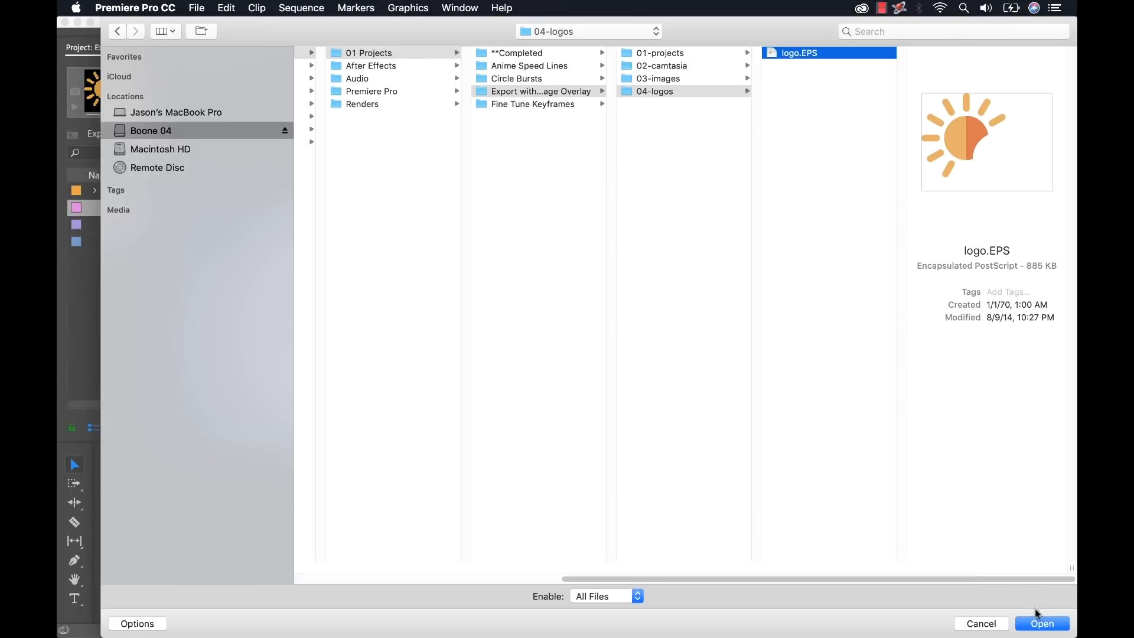
click(1041, 624)
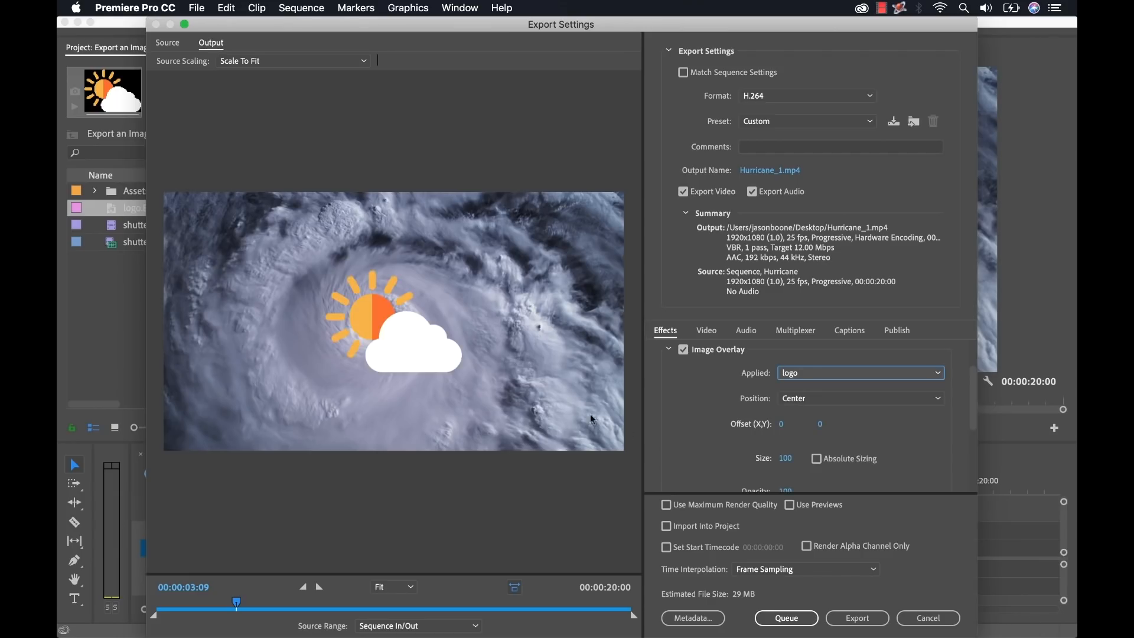
click(860, 397)
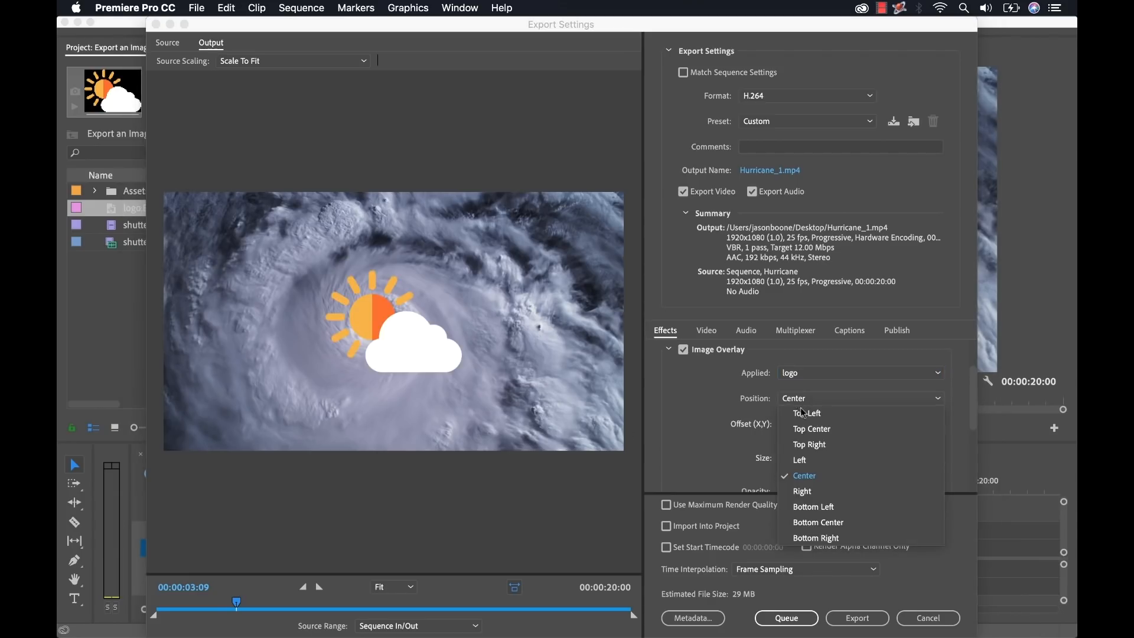
click(816, 538)
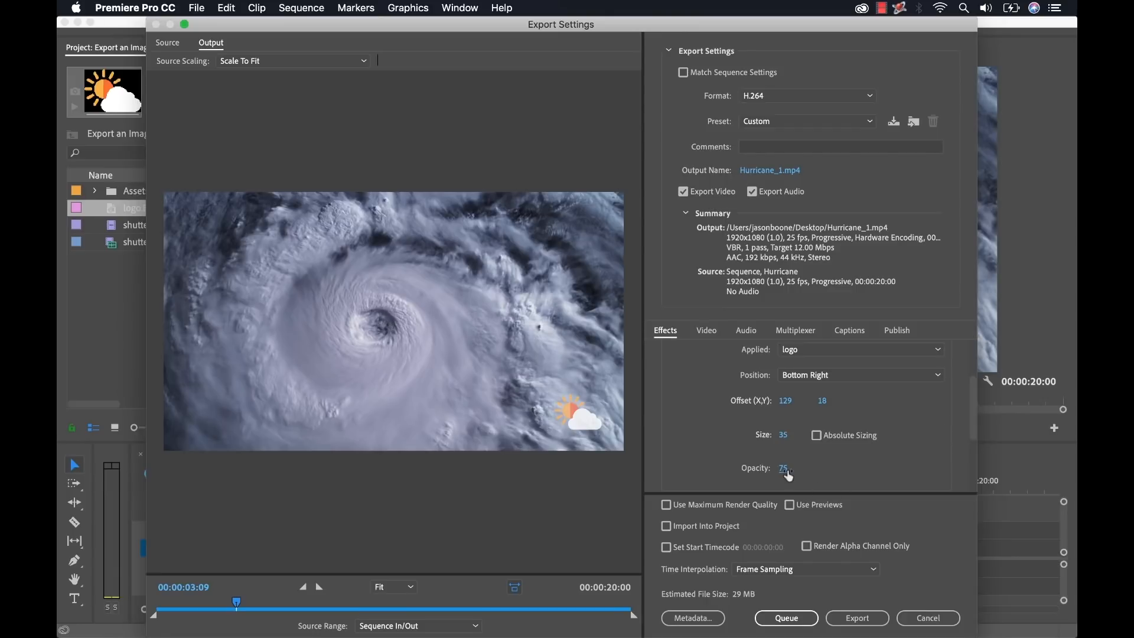
scroll(up, 3)
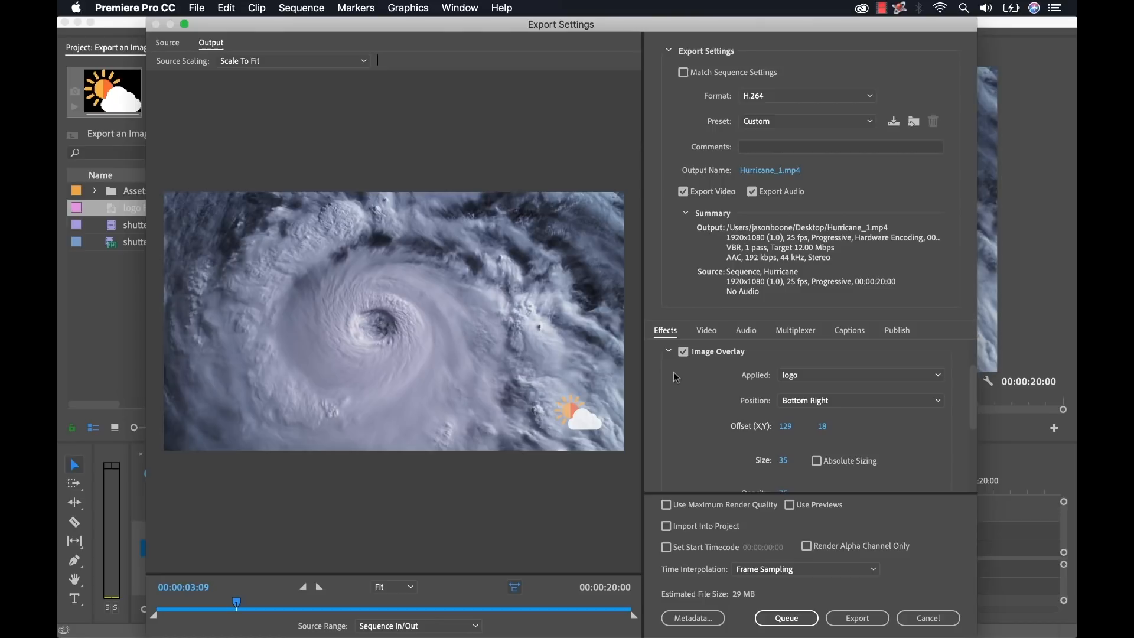
mouse_move(699, 410)
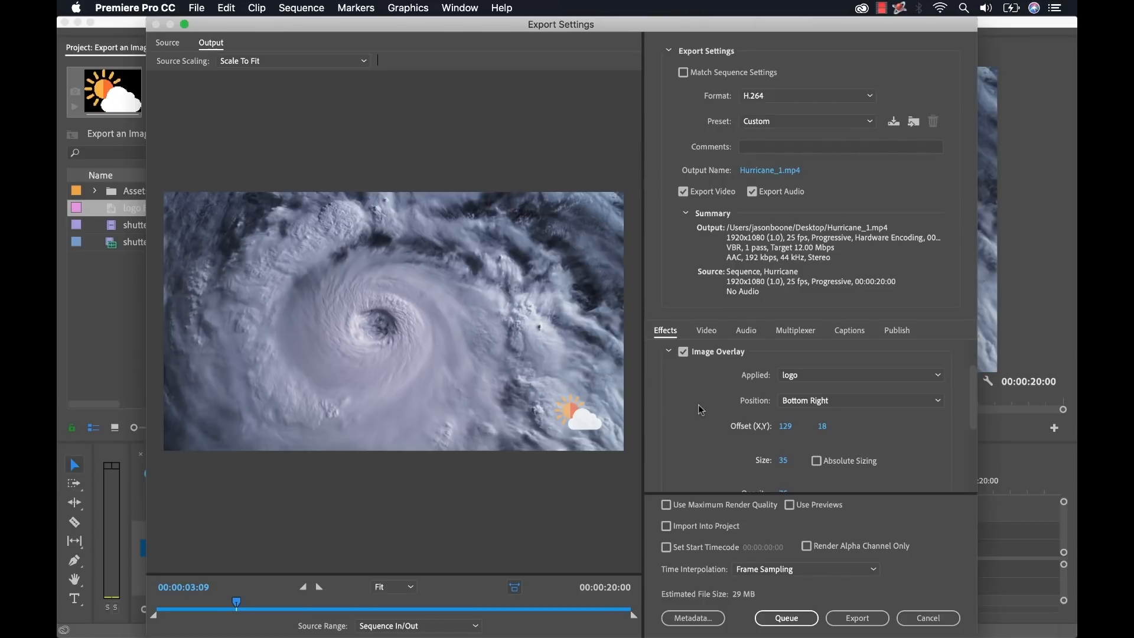
mouse_move(647, 394)
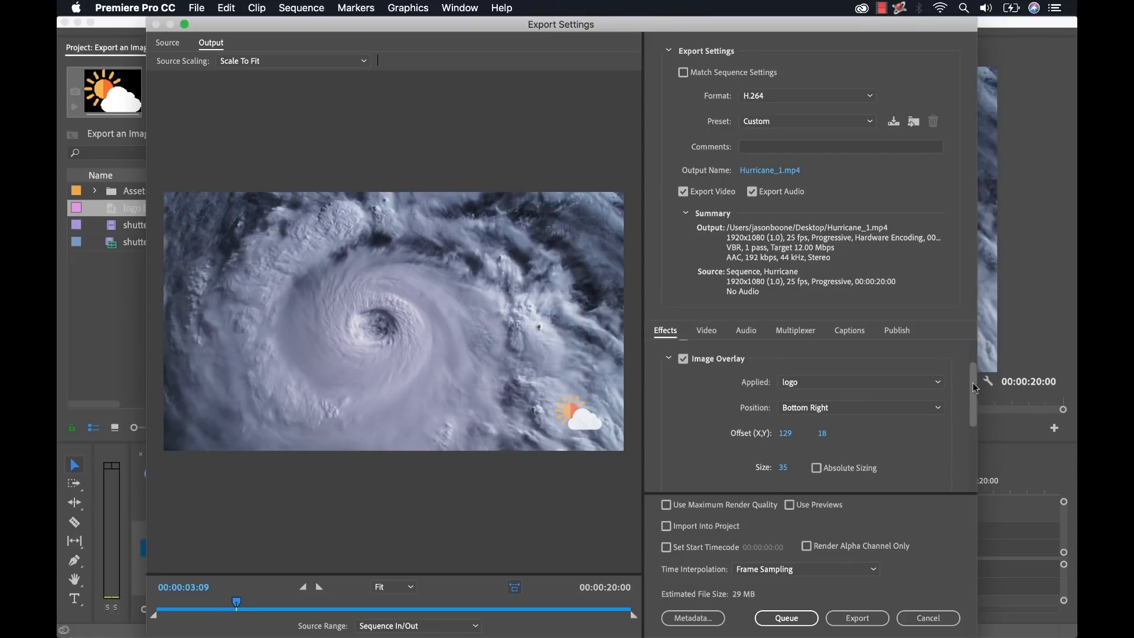
mouse_move(590, 410)
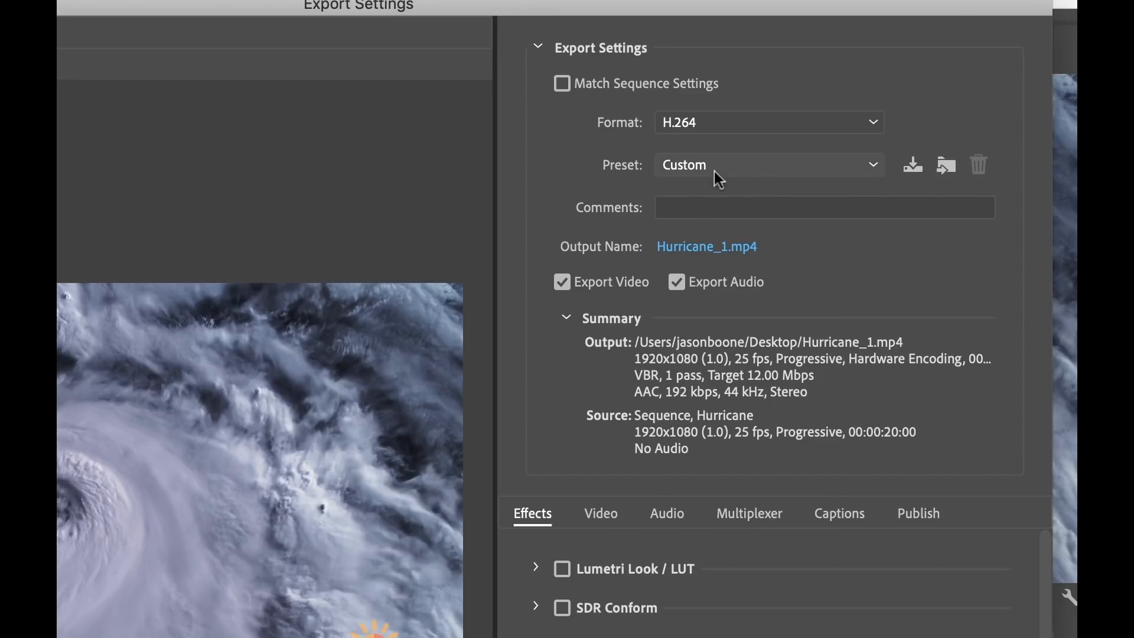
mouse_move(712, 170)
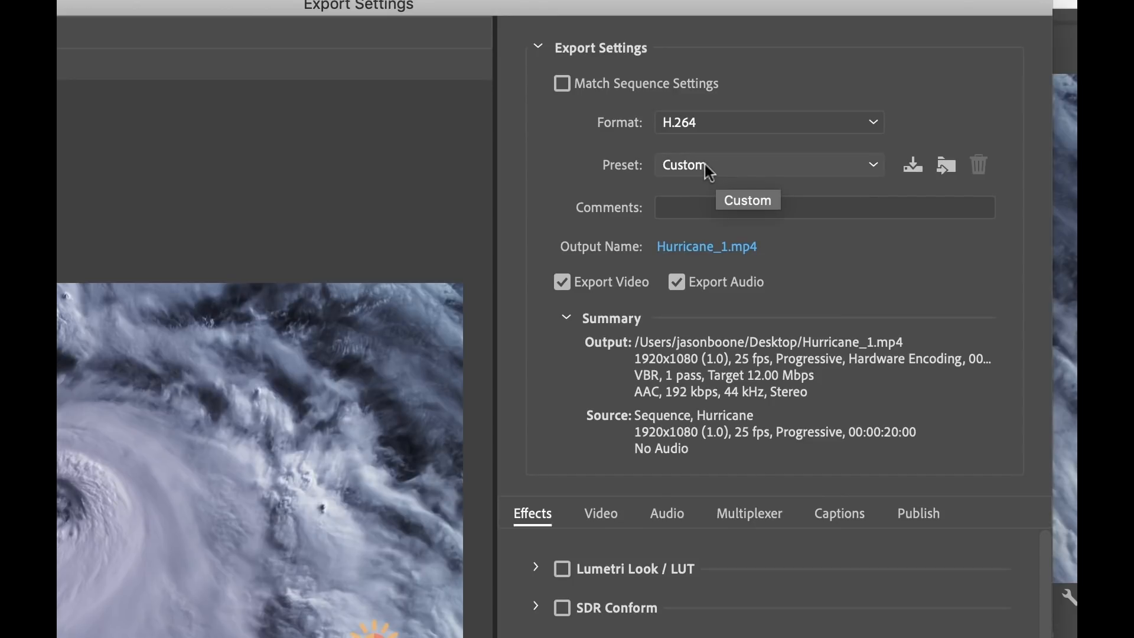
mouse_move(911, 165)
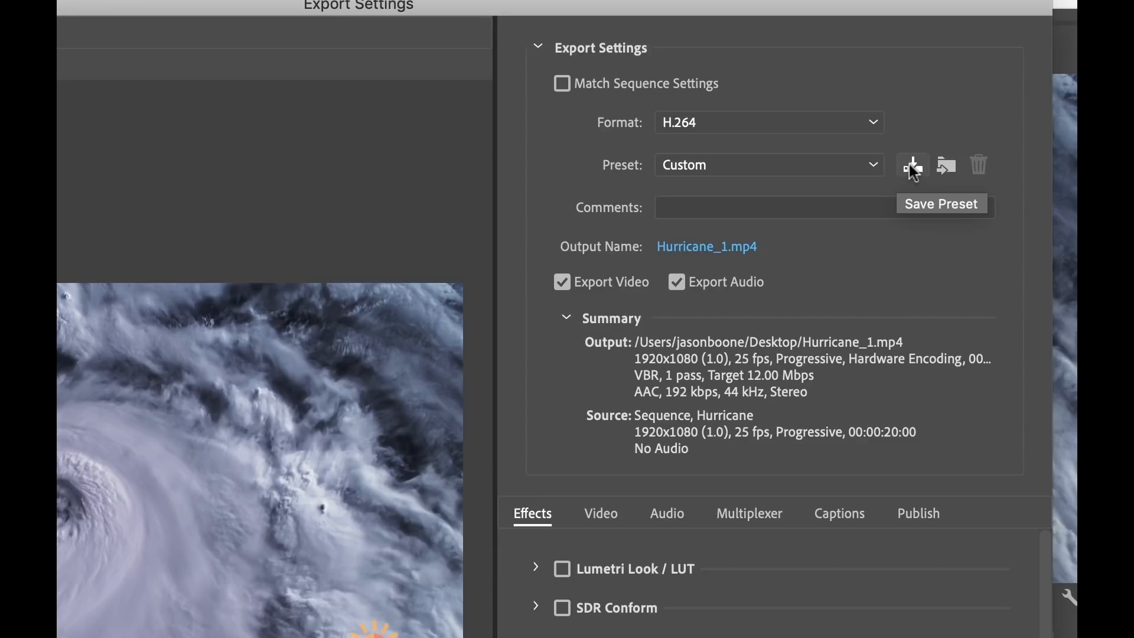
- Save the settings with effects as preset 'Facebook 1080p Full HD with Logo Bug'
click(912, 165)
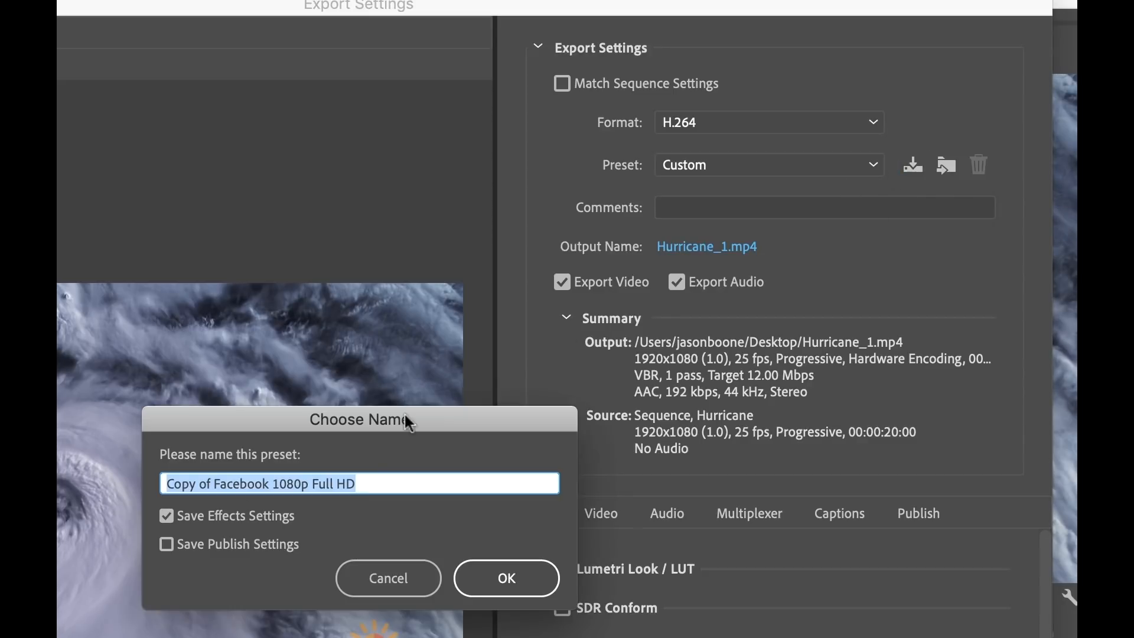
mouse_move(290, 499)
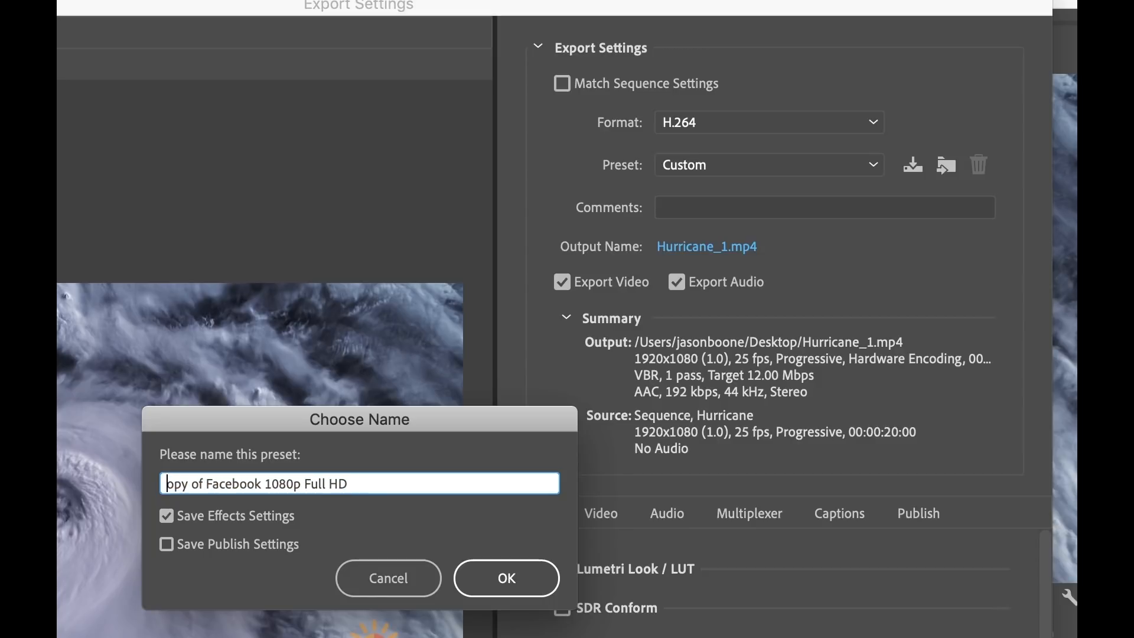
text(Facebook 1080p Full HD)
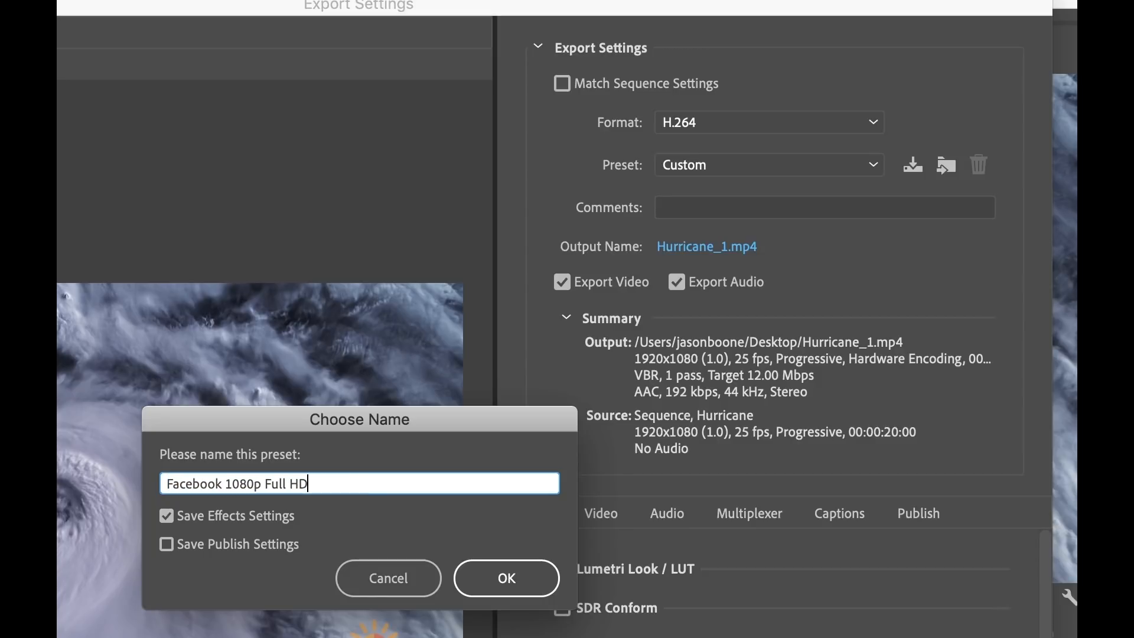
text(with)
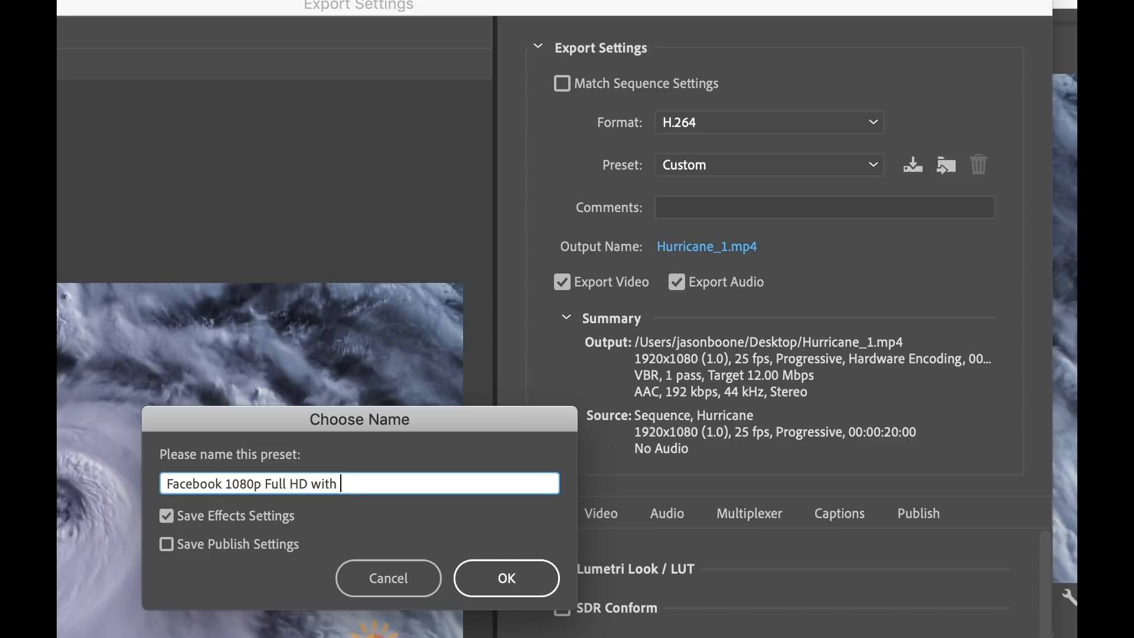
text(Logo Bug)
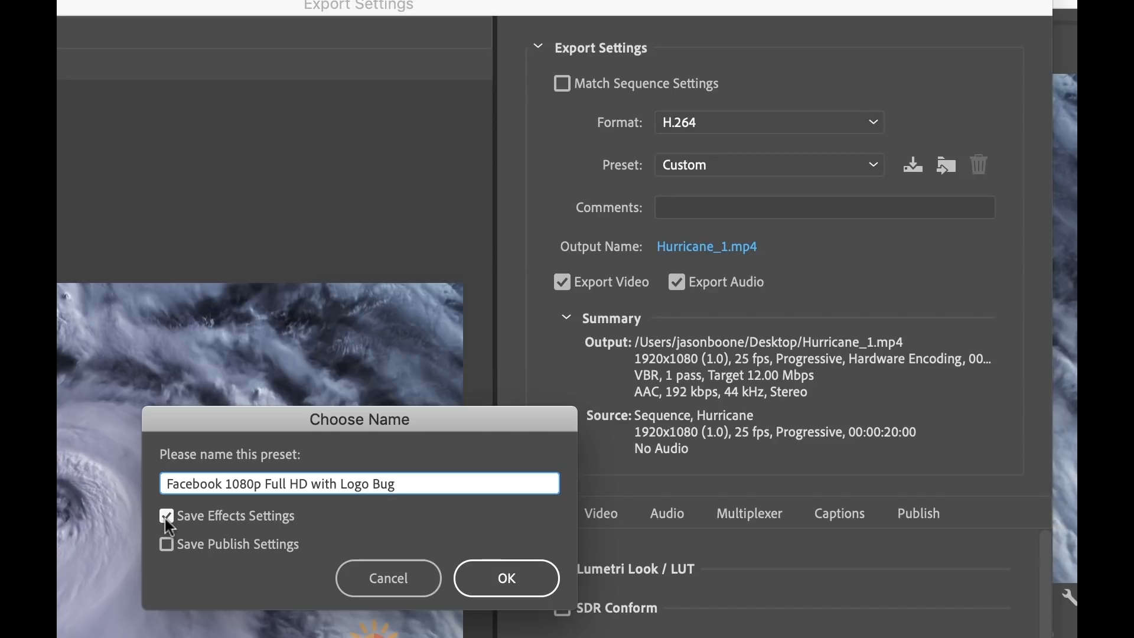
mouse_move(300, 561)
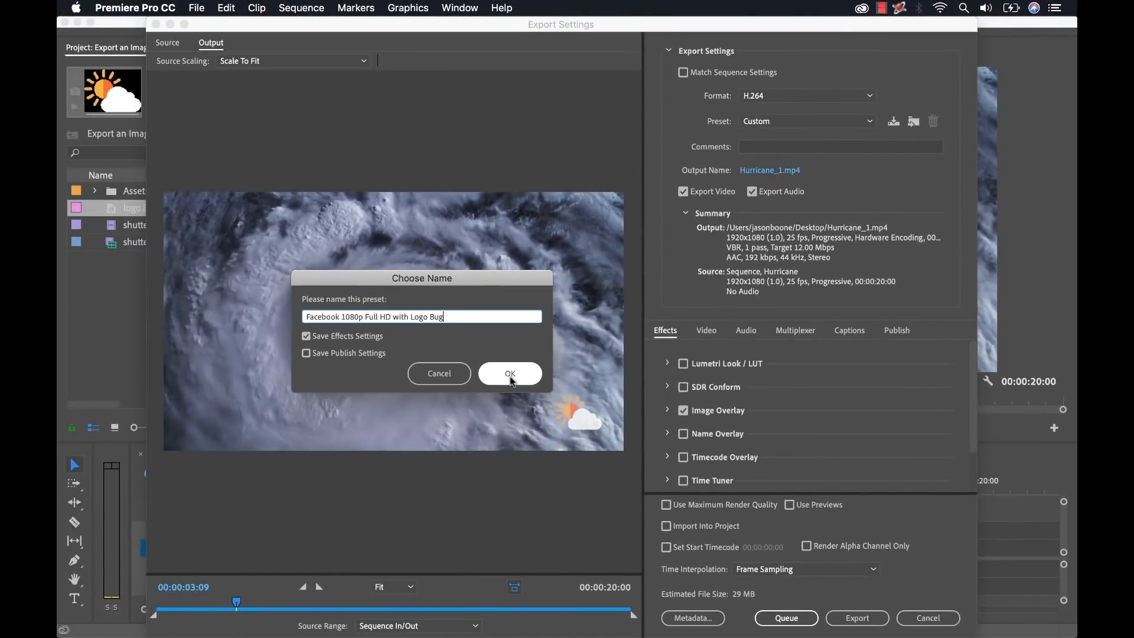
click(509, 374)
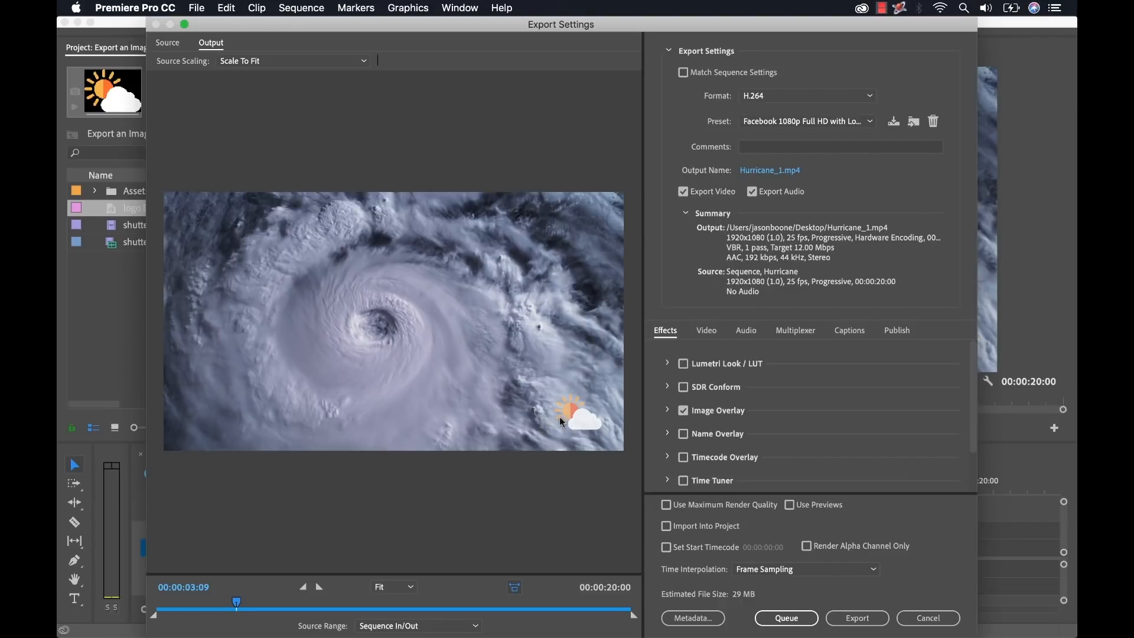
mouse_move(804, 121)
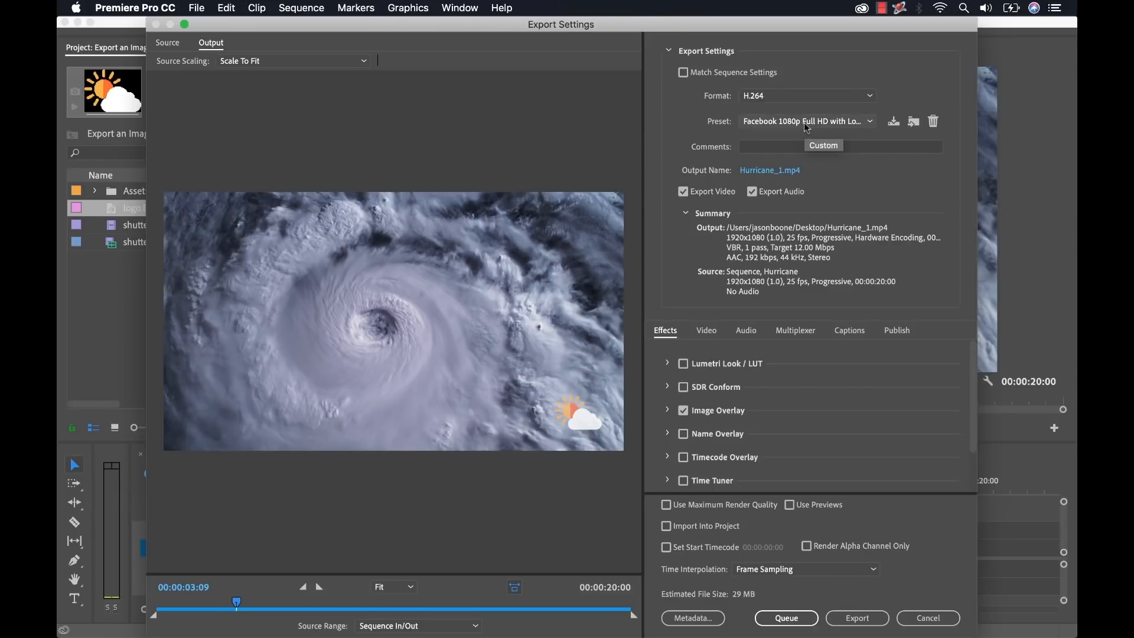
- Switch to Match Source - High bitrate, reapply the Logo Bug preset, then cancel export
click(868, 121)
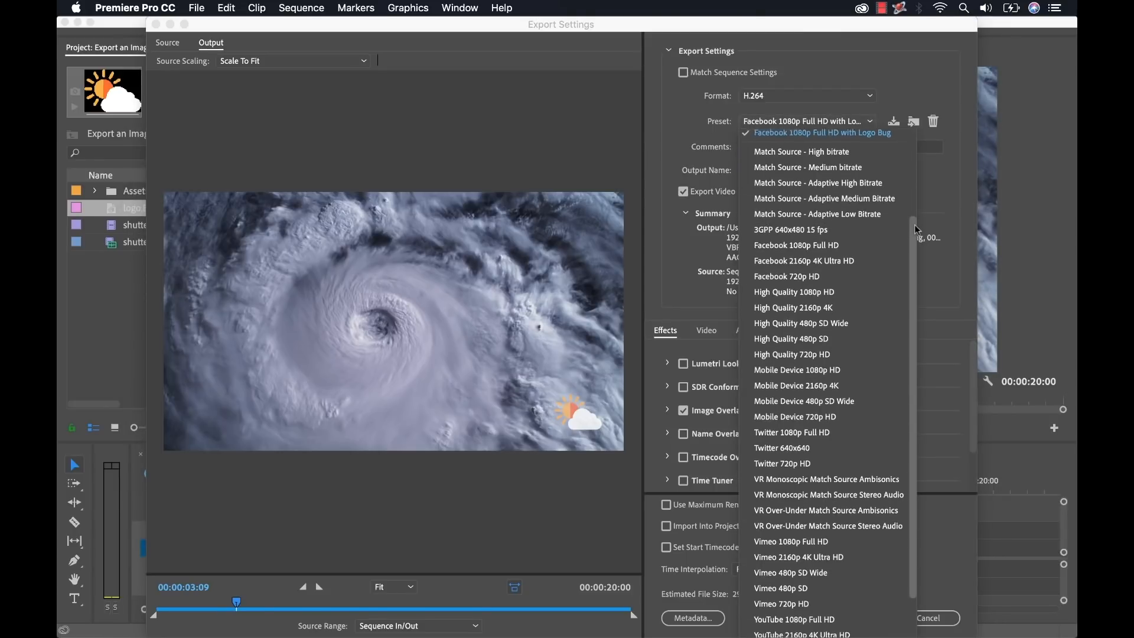
click(801, 151)
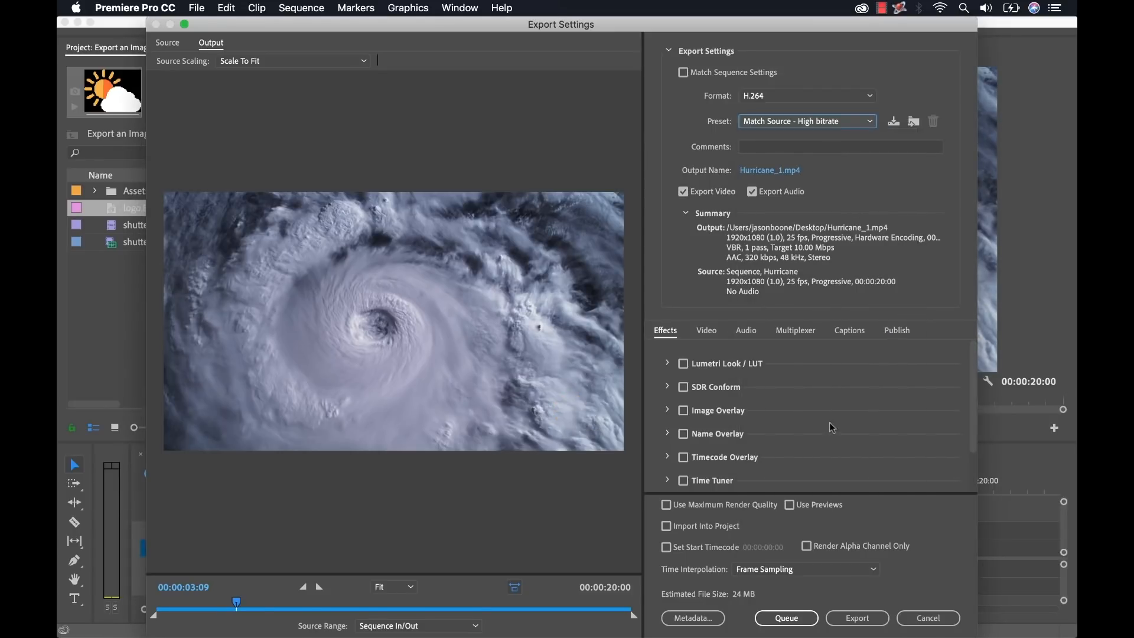
mouse_move(606, 430)
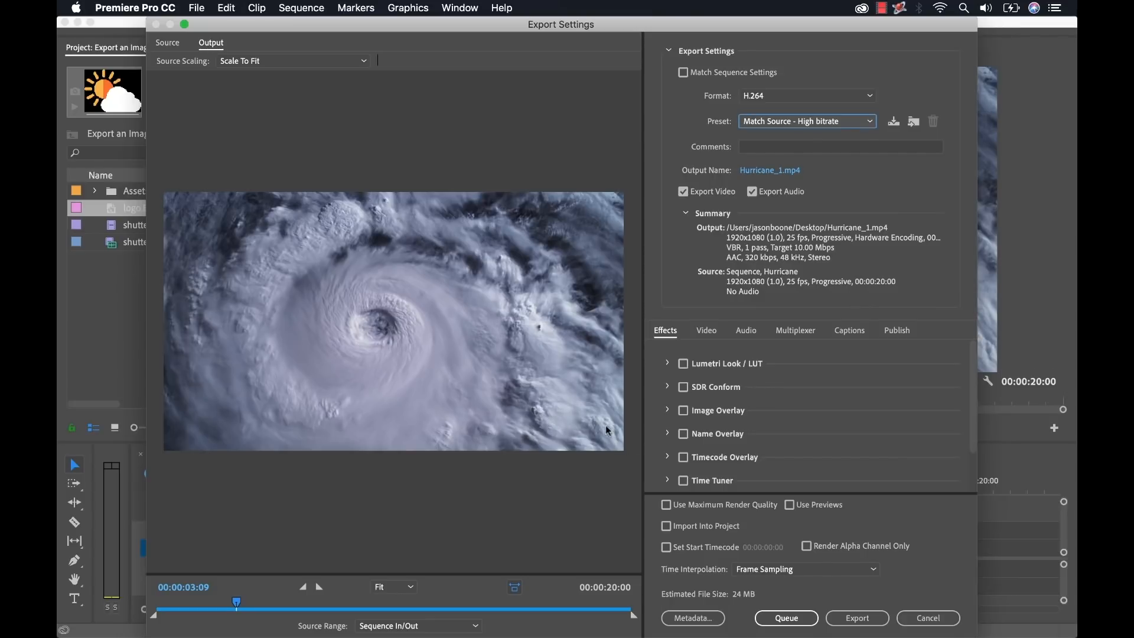
mouse_move(999, 189)
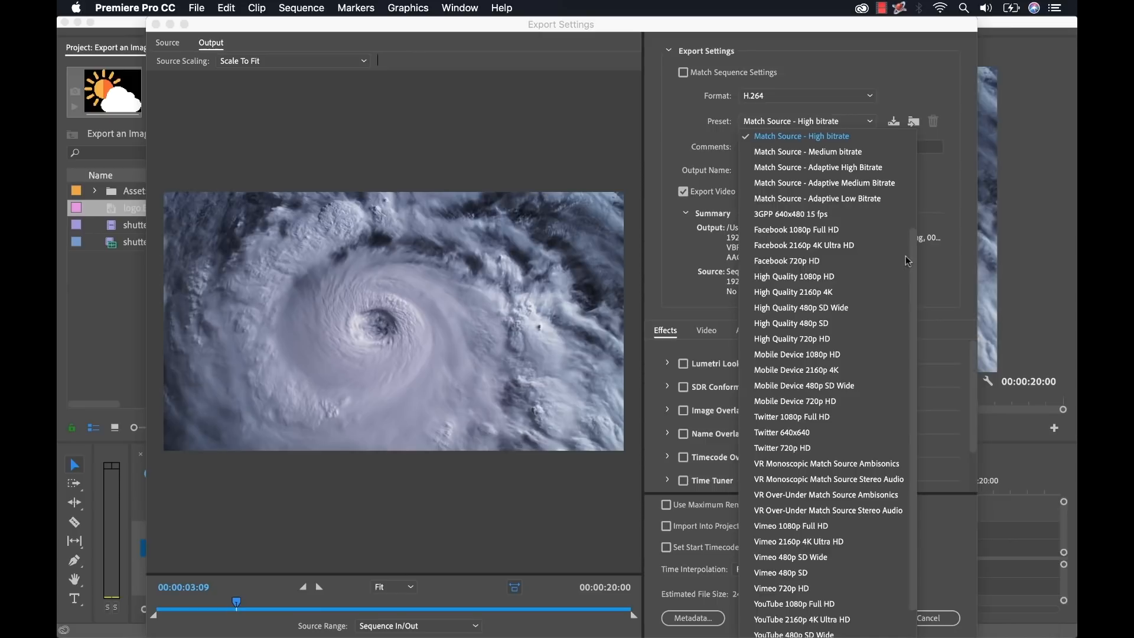
scroll(up, 3)
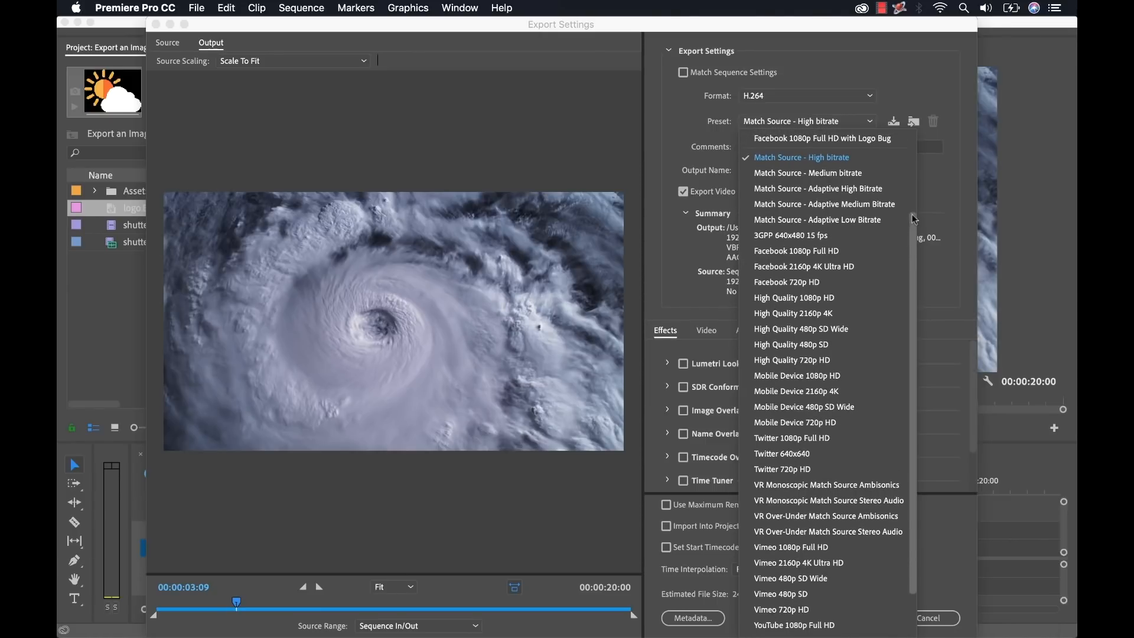
mouse_move(781, 138)
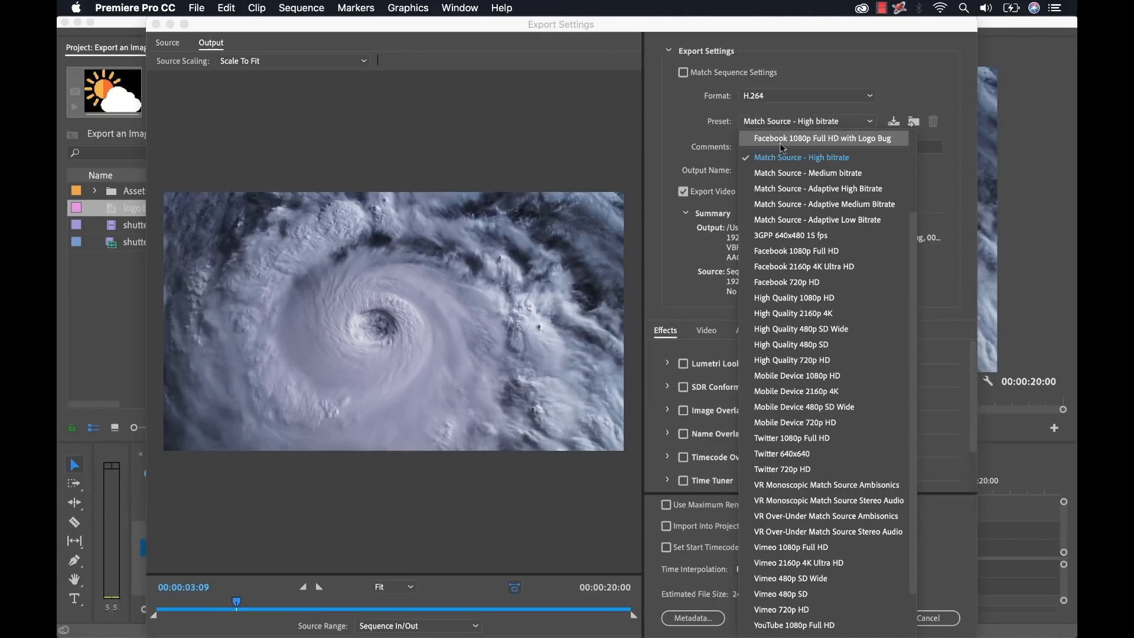
mouse_move(854, 145)
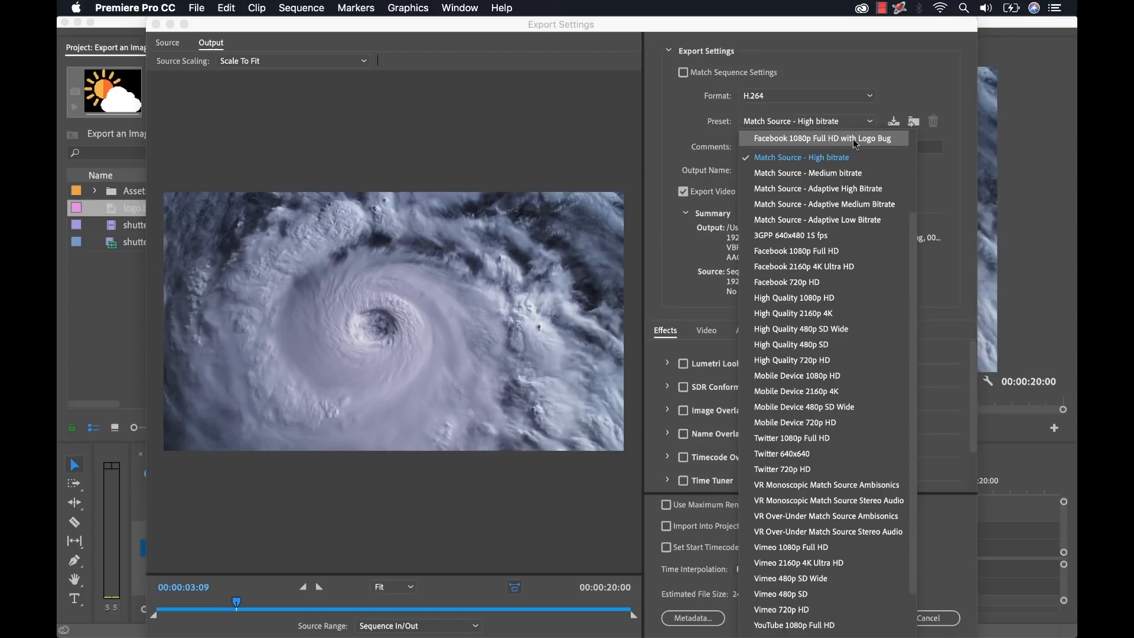
click(820, 138)
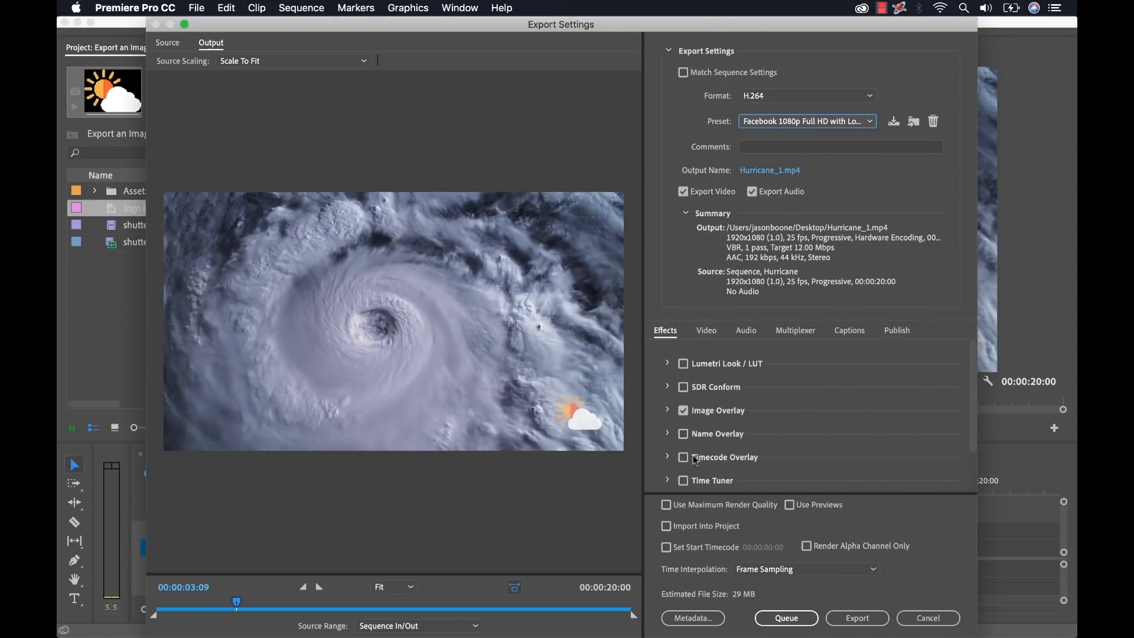
mouse_move(599, 460)
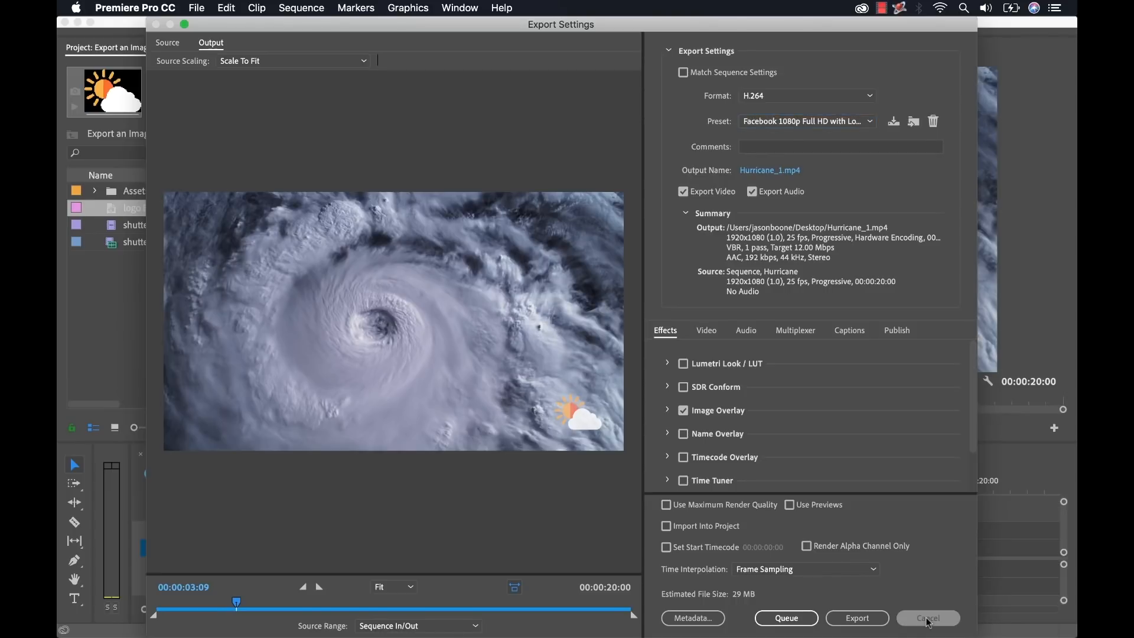
click(927, 618)
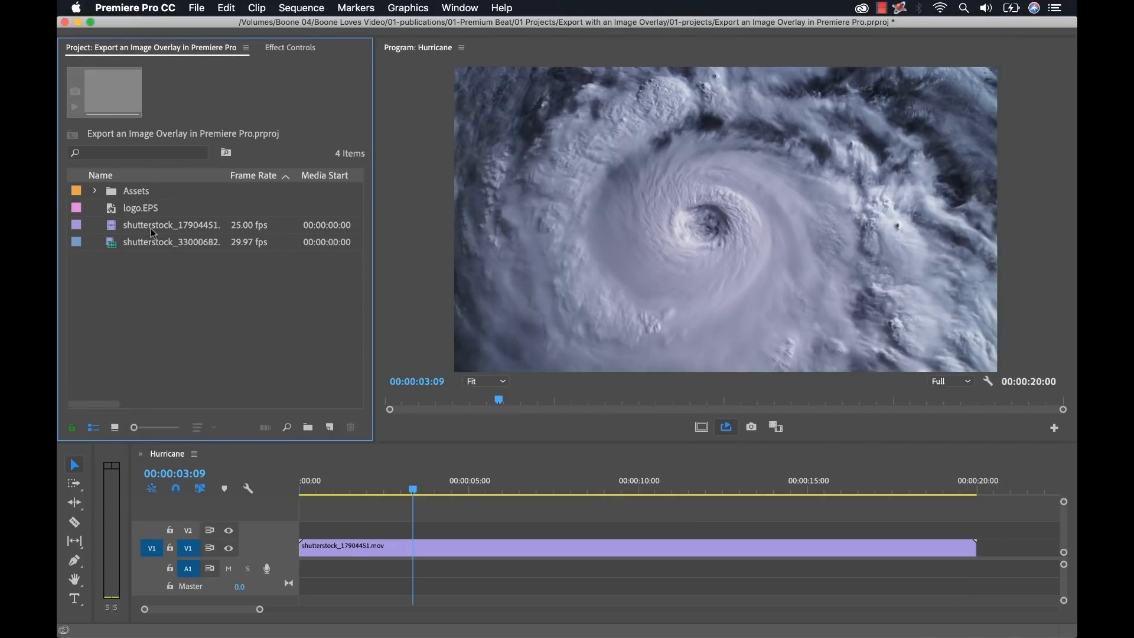
- Select the other hurricane clip and apply the Facebook 1080p Full HD with Logo Bug preset
click(171, 241)
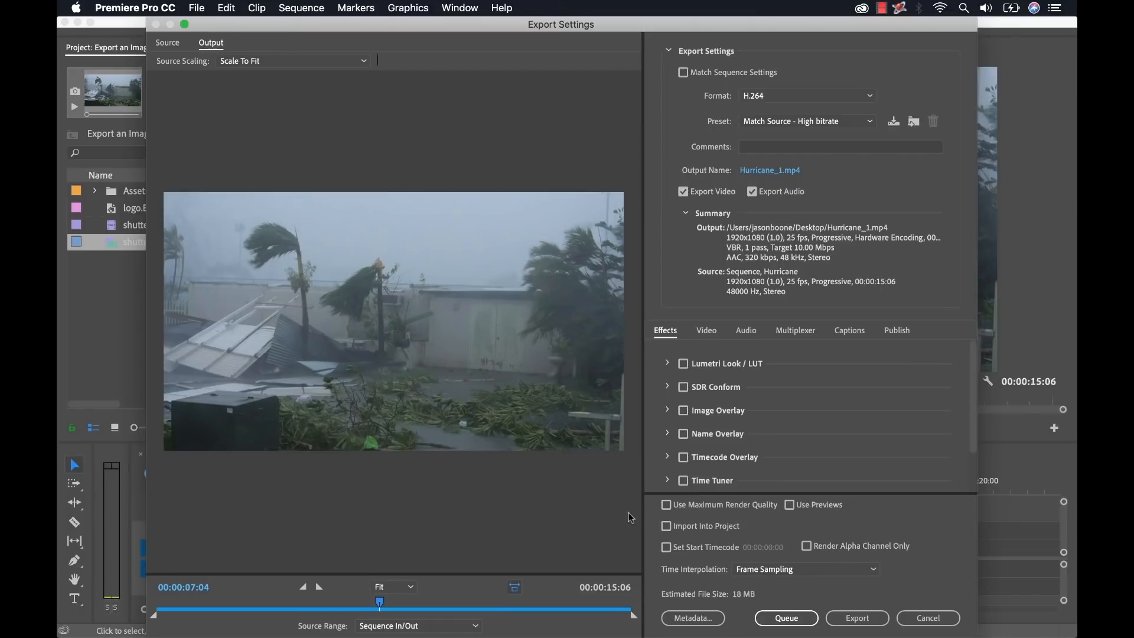
mouse_move(828, 129)
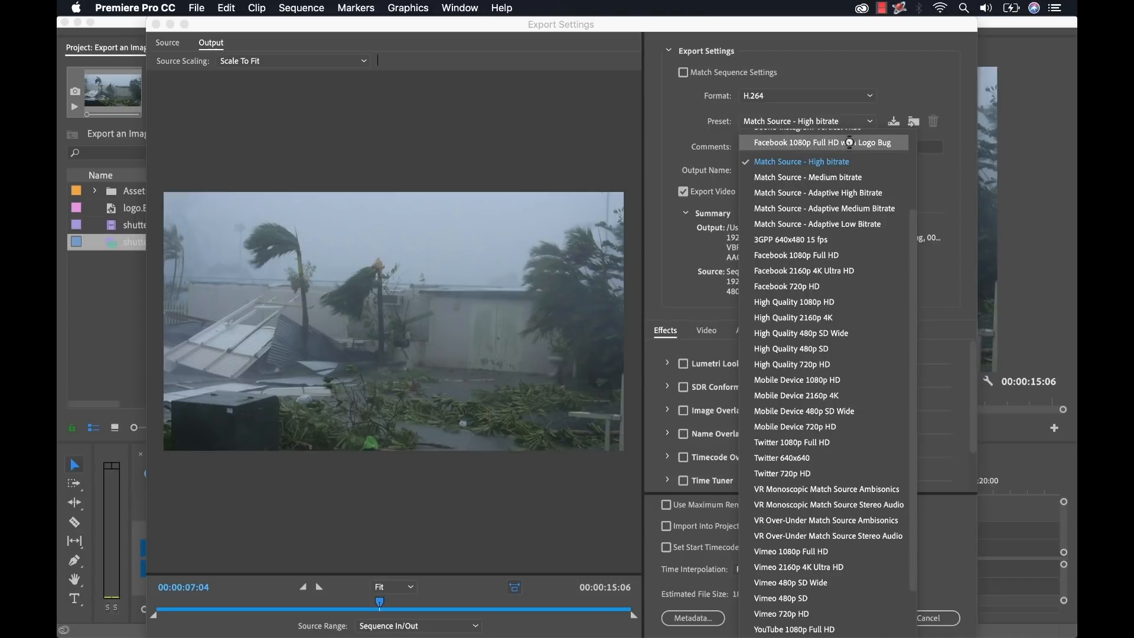
click(822, 142)
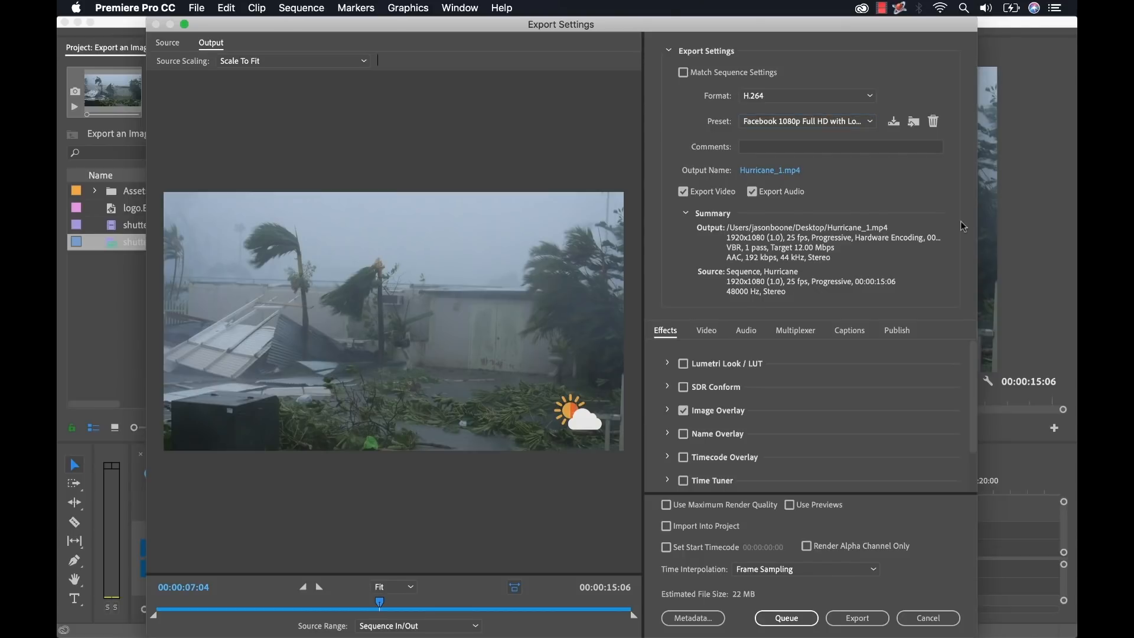
mouse_move(712, 337)
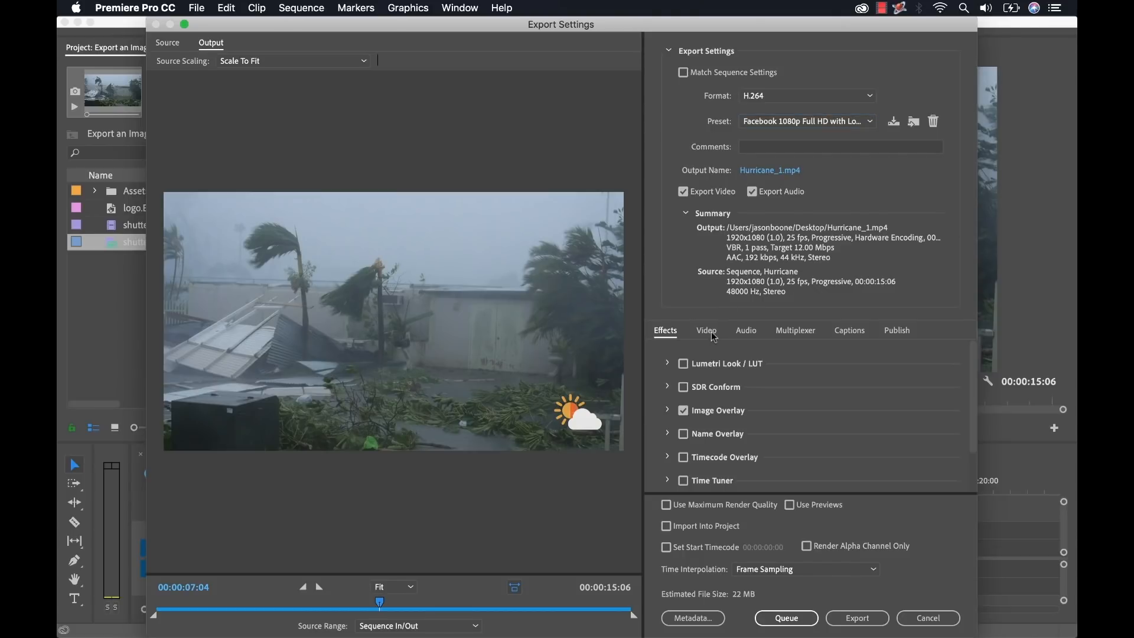
- Set the export width to 1080 and source scaling to Scale To Fill
click(706, 330)
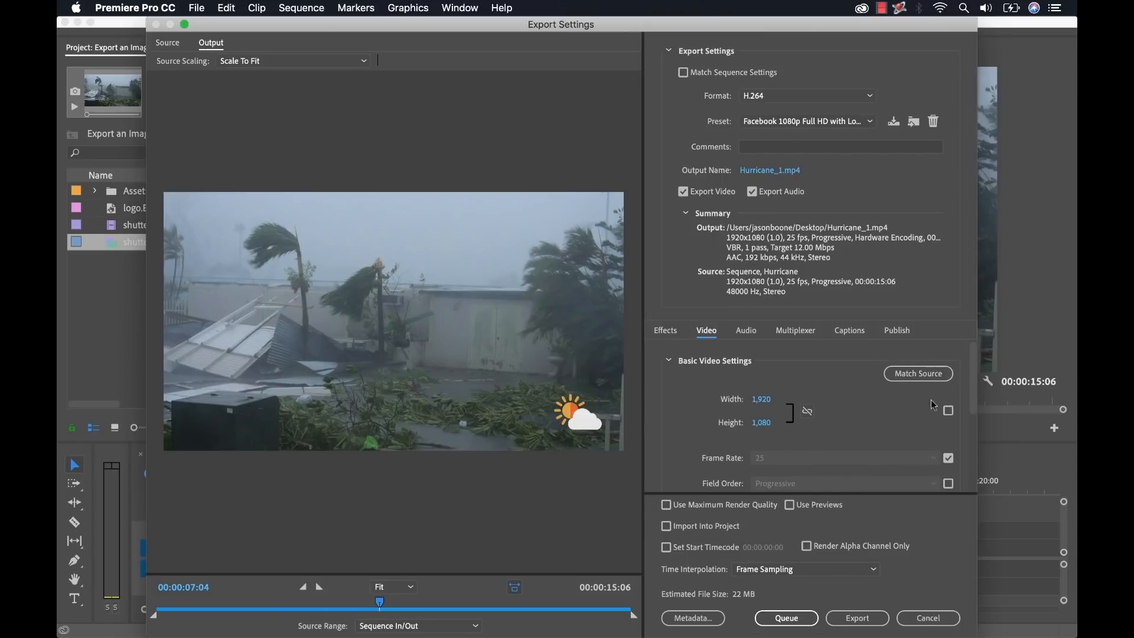
double_click(760, 398)
text(1,080)
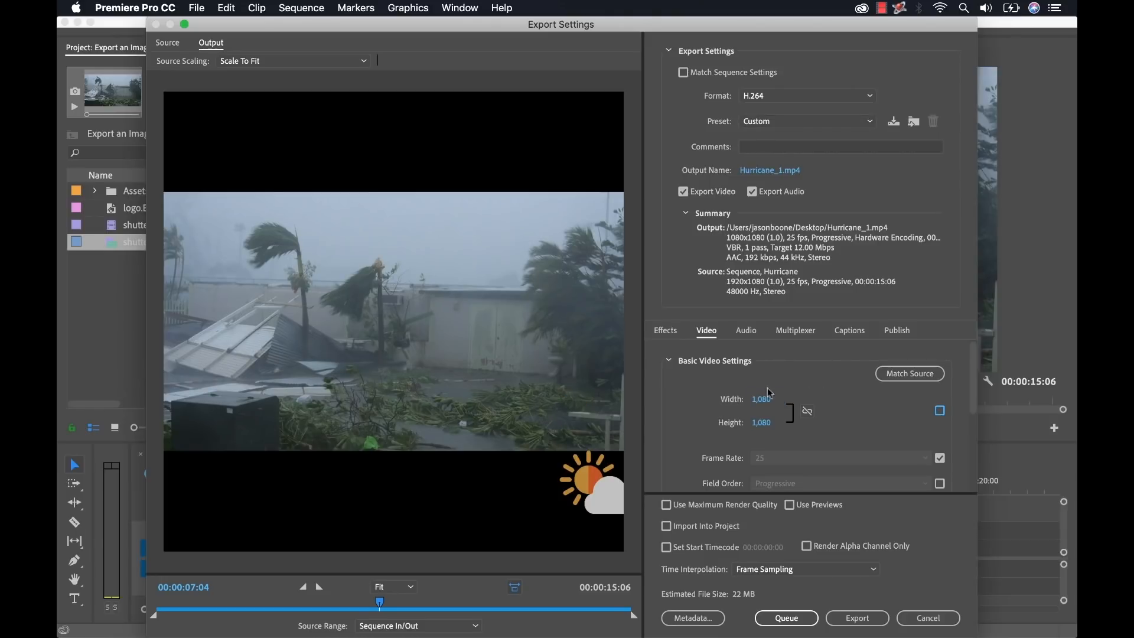
mouse_move(417, 273)
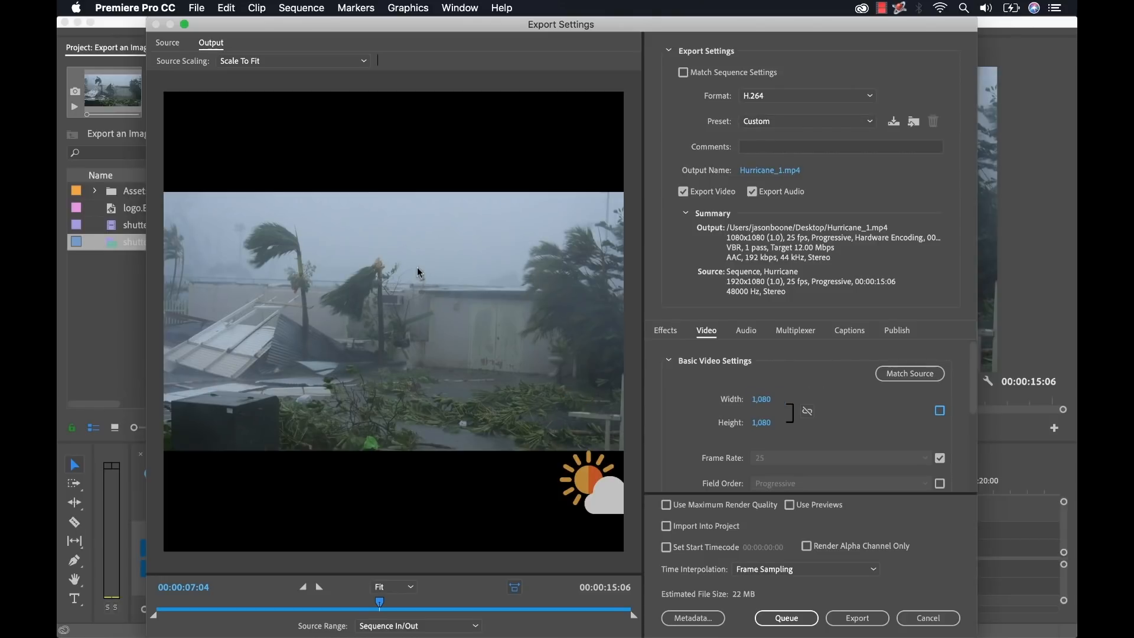
click(293, 61)
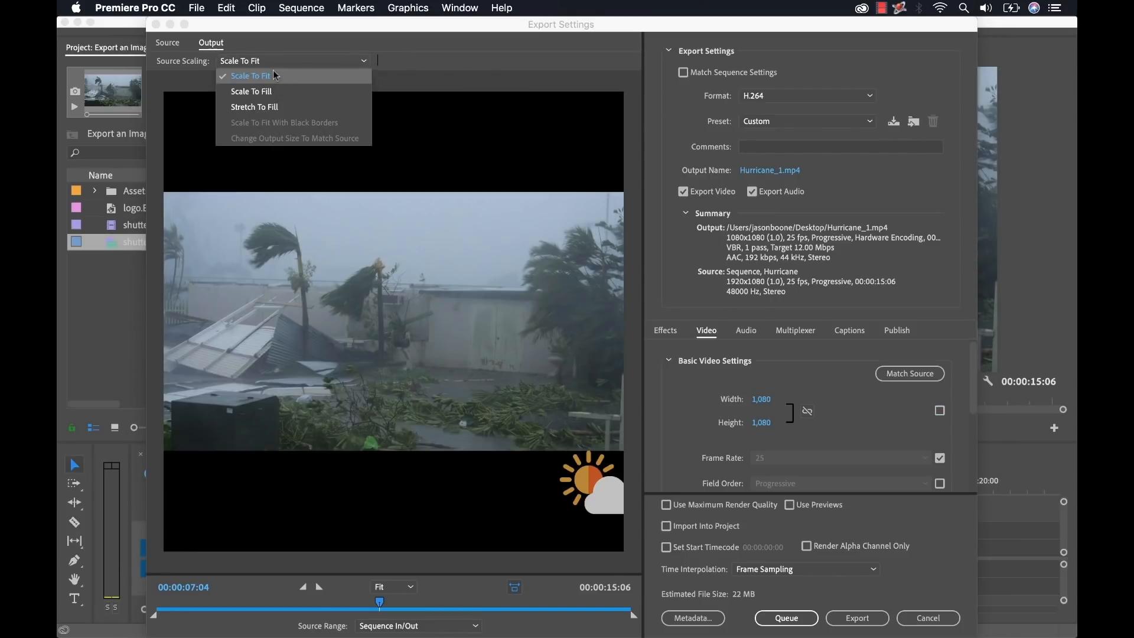
click(251, 91)
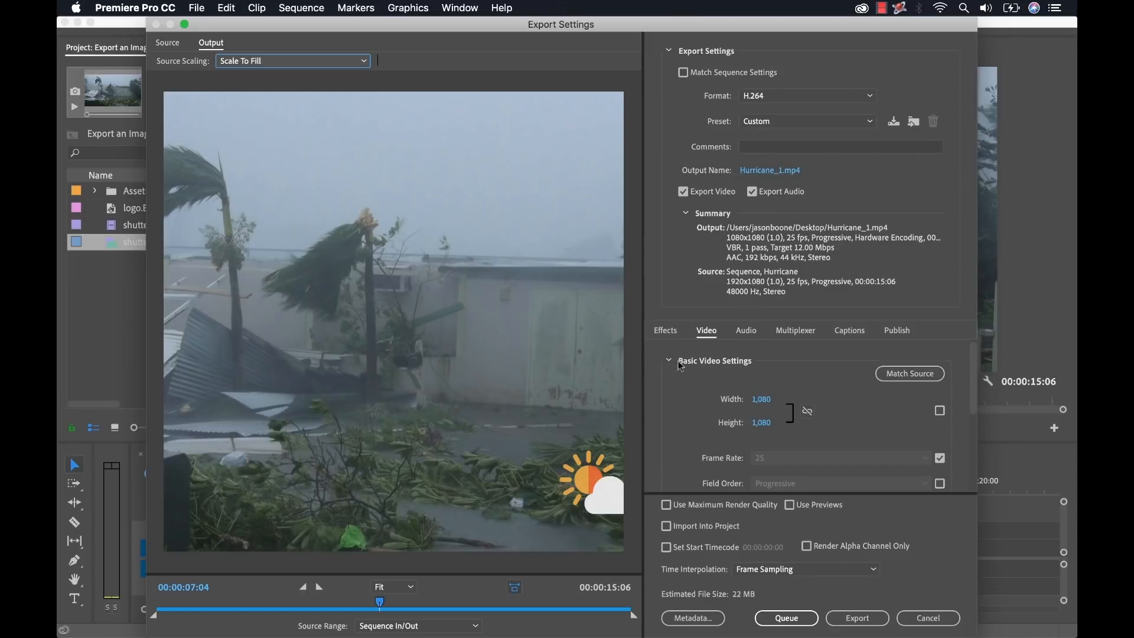
- Adjust the Image Overlay logo offset to 44 by 76
click(664, 329)
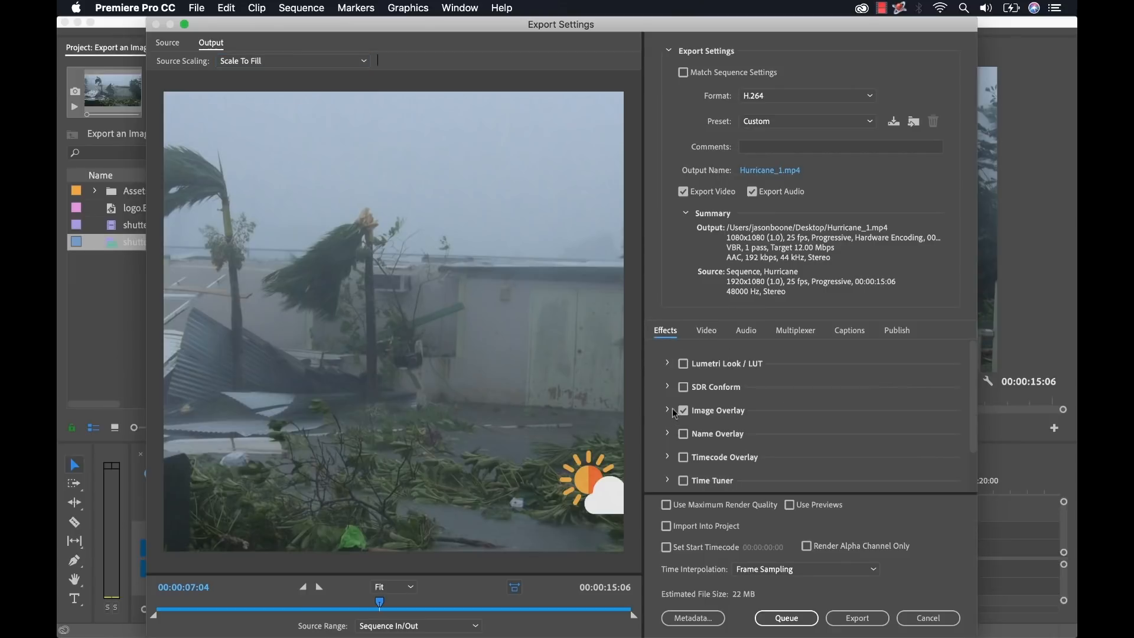
click(667, 410)
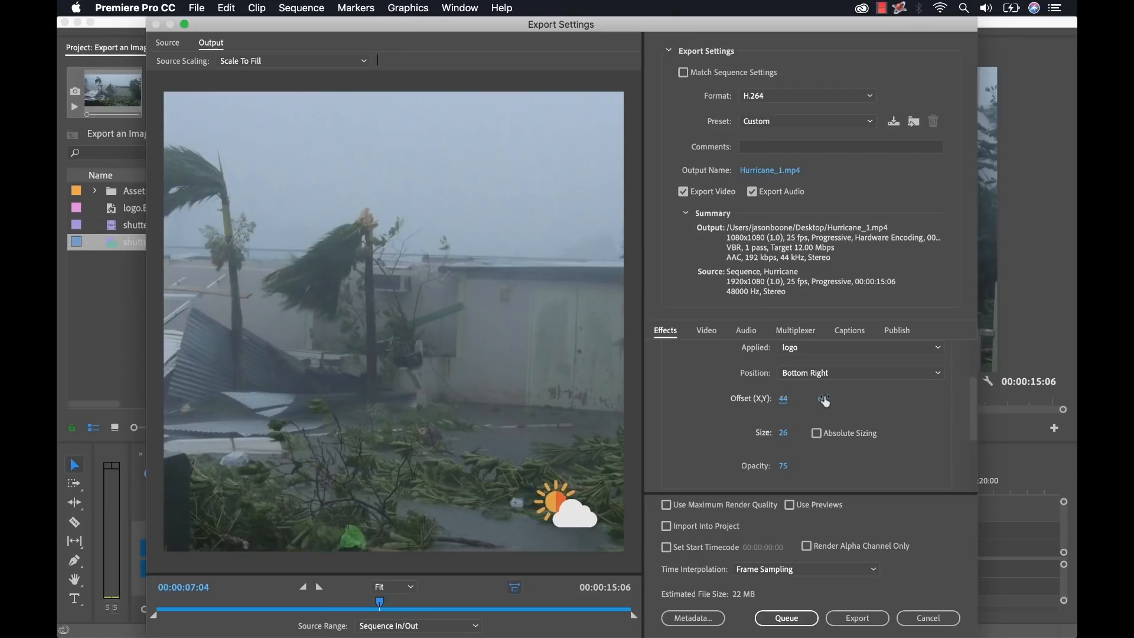
click(821, 398)
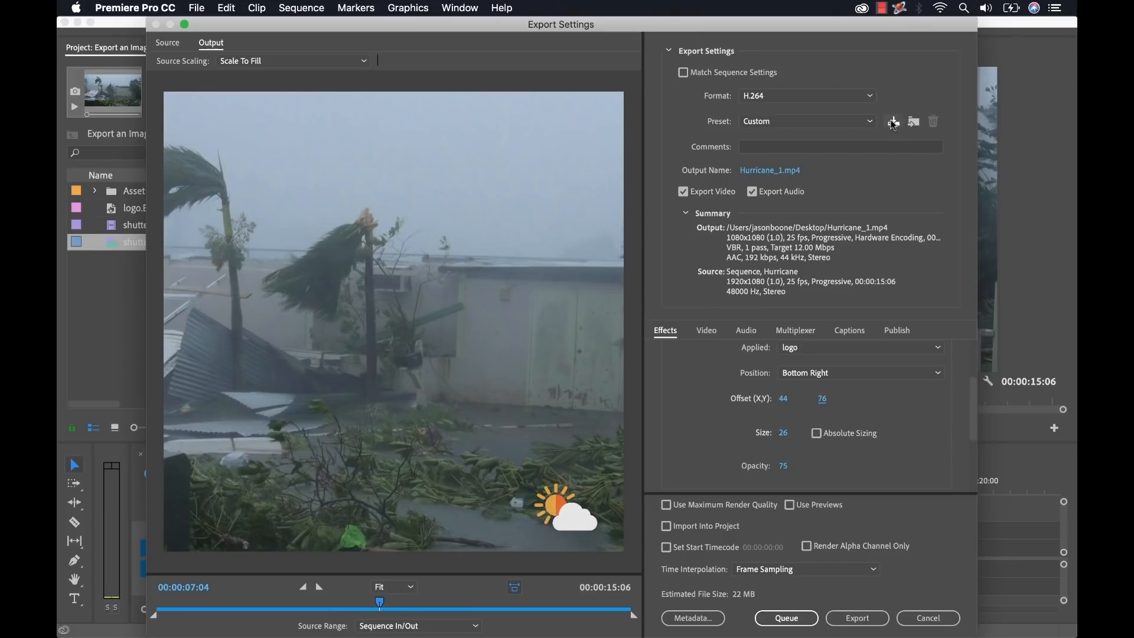
- Save the current export settings as the preset 'Instagram Feed with Logo Bug'
click(893, 121)
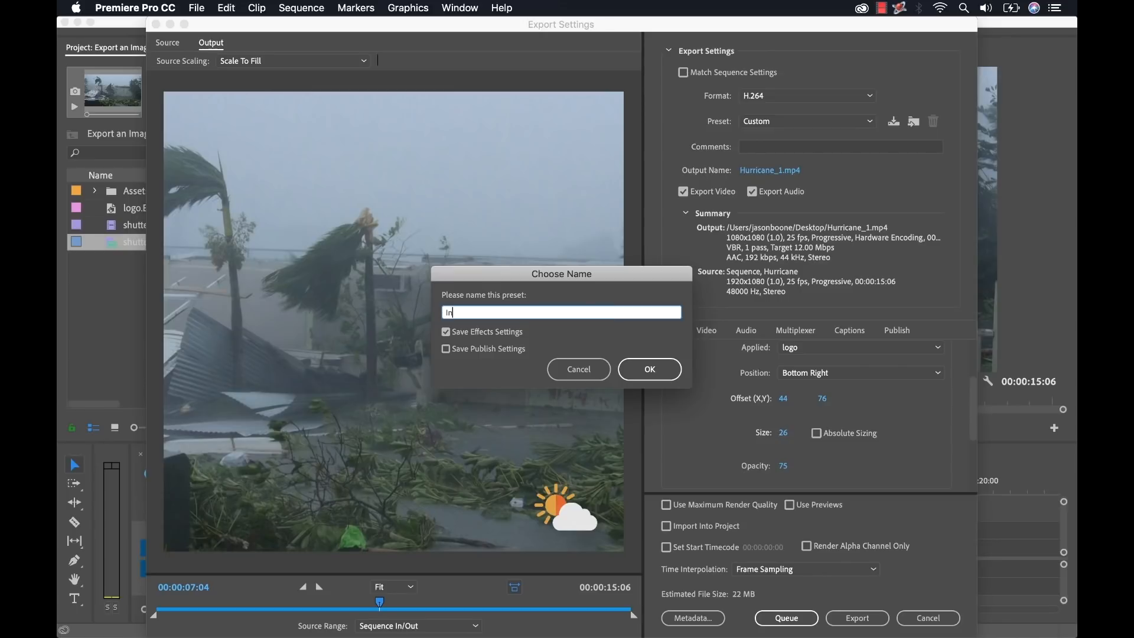
text(Instagram Fe)
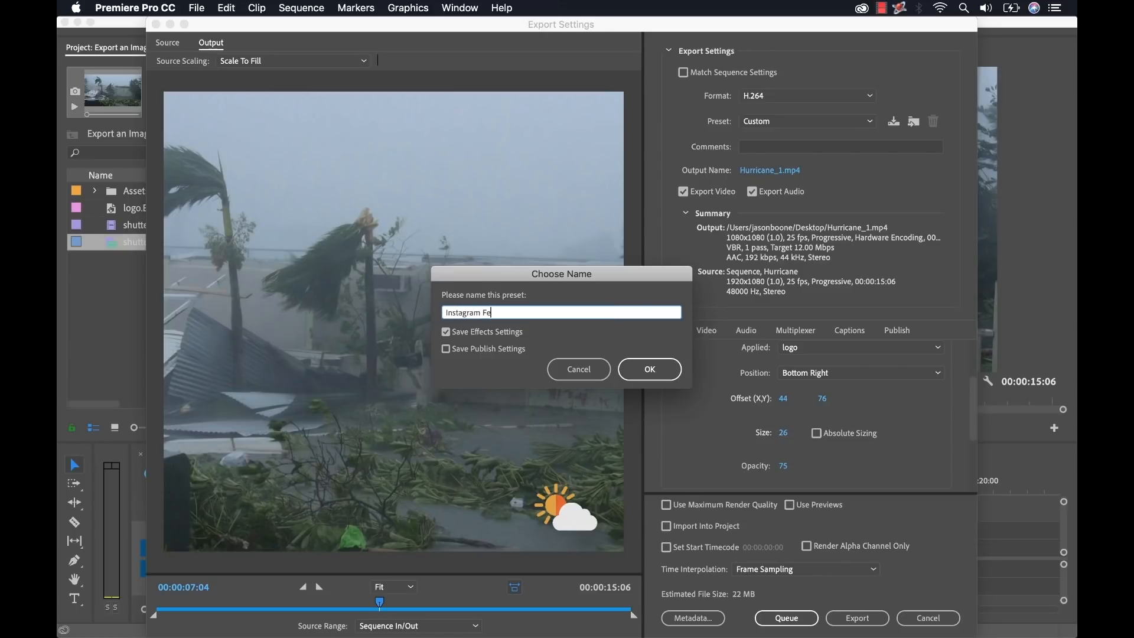
text(ed with Logo)
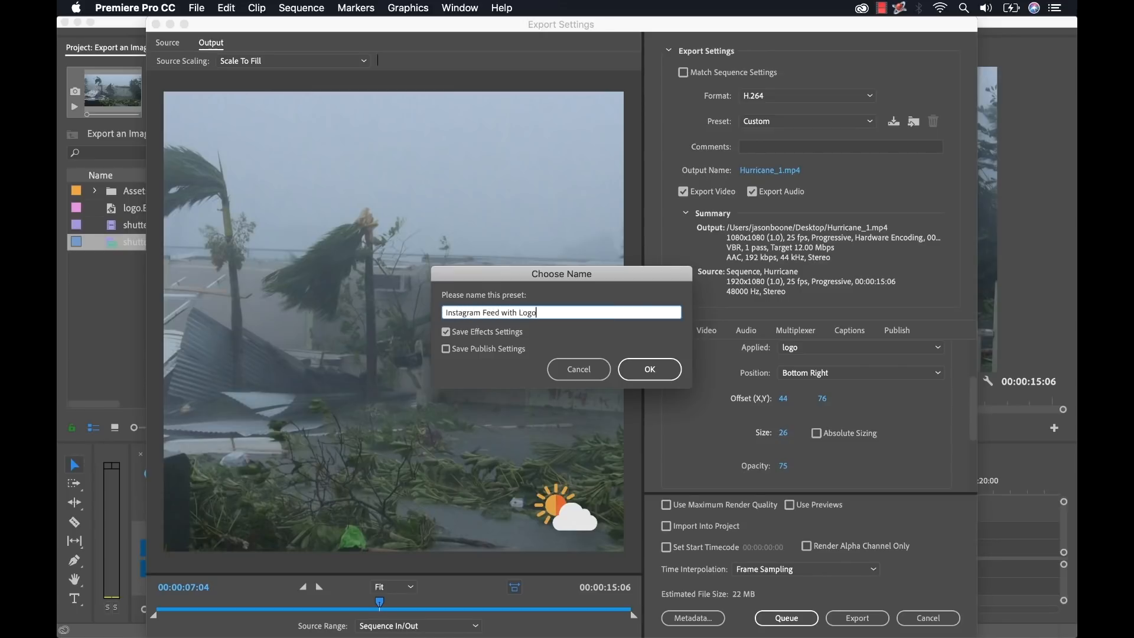
text(Bug)
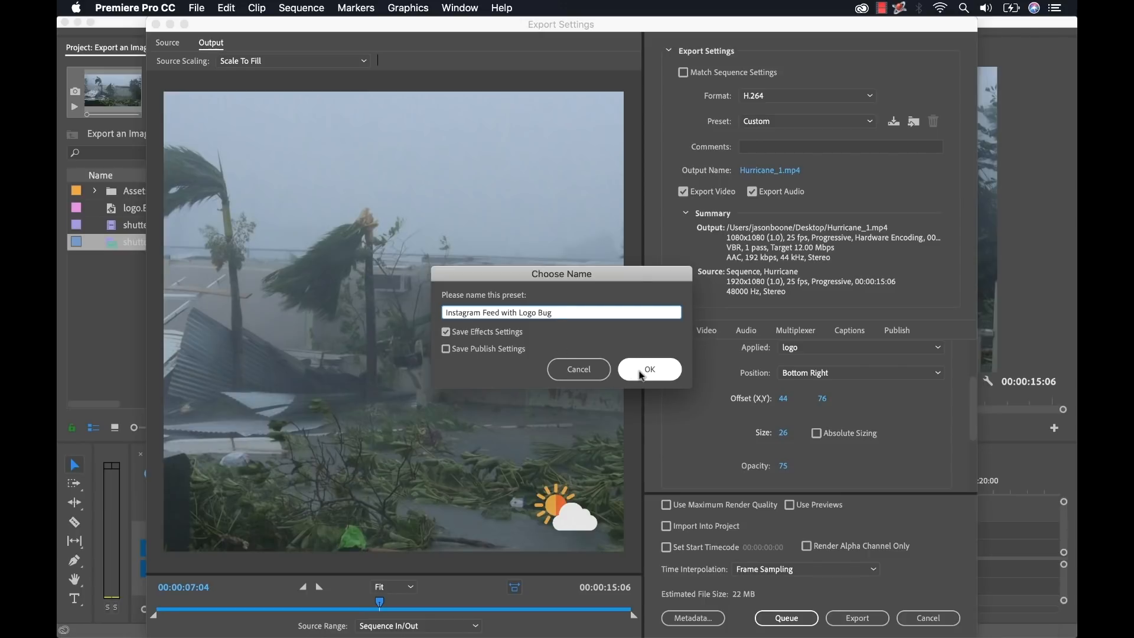
click(648, 368)
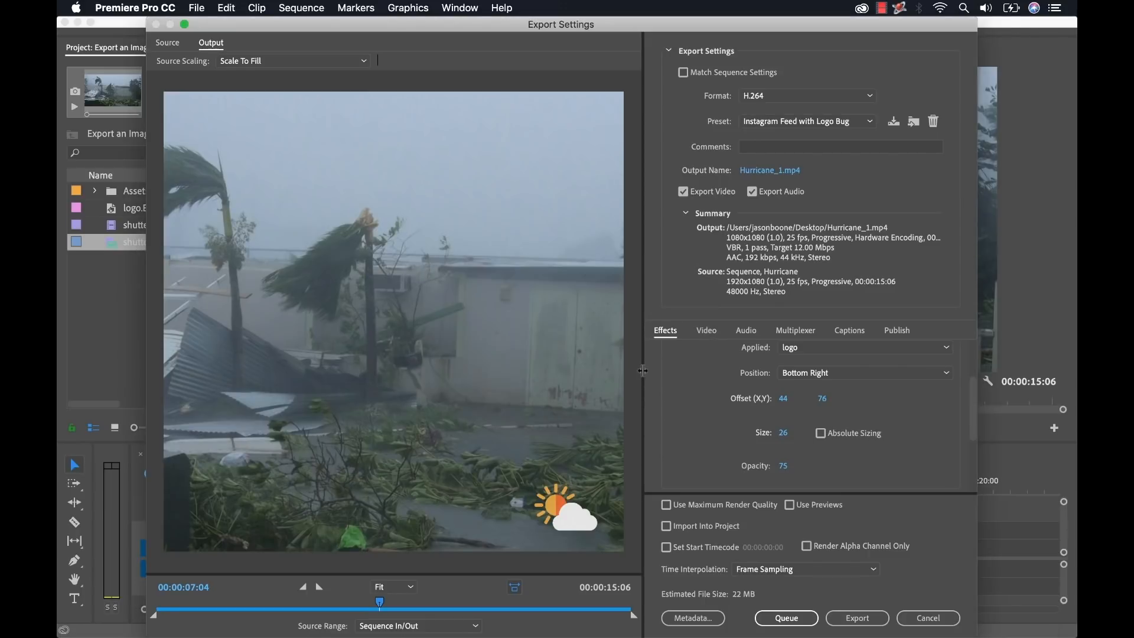
- Check the Facebook and Instagram Feed logo-bug presets in the Preset list, then cancel export settings
click(868, 120)
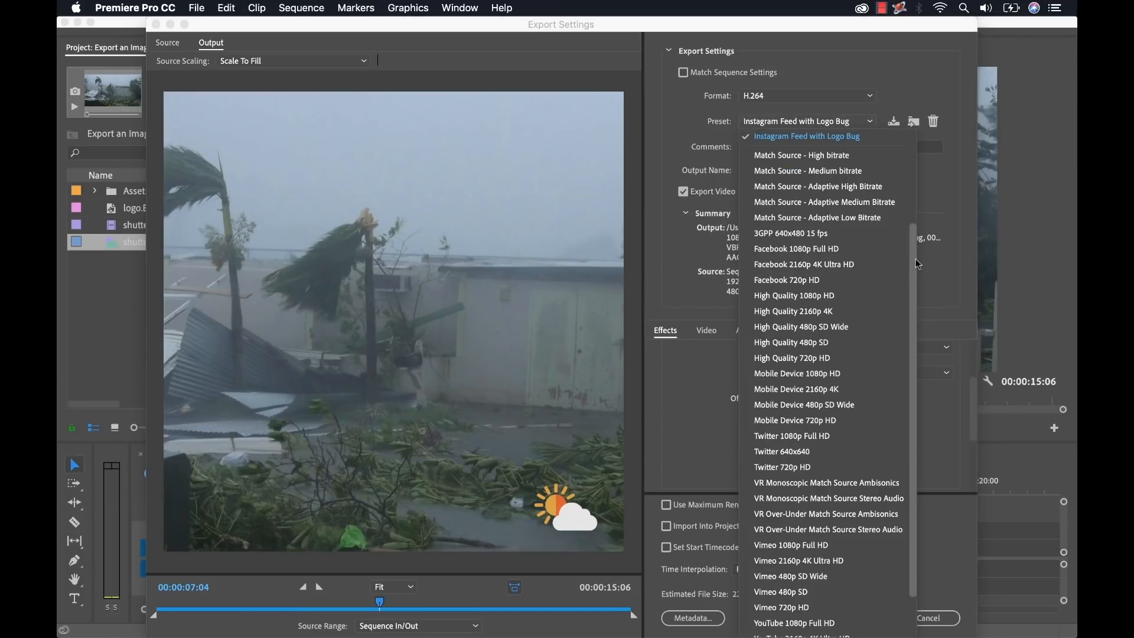
scroll(up, 3)
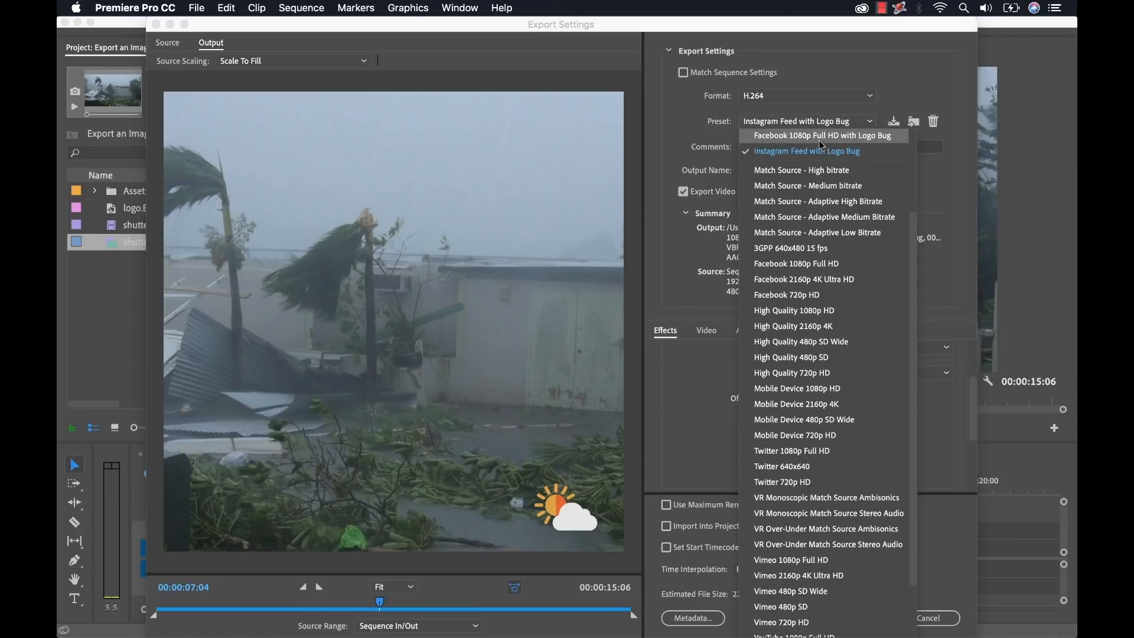
click(820, 135)
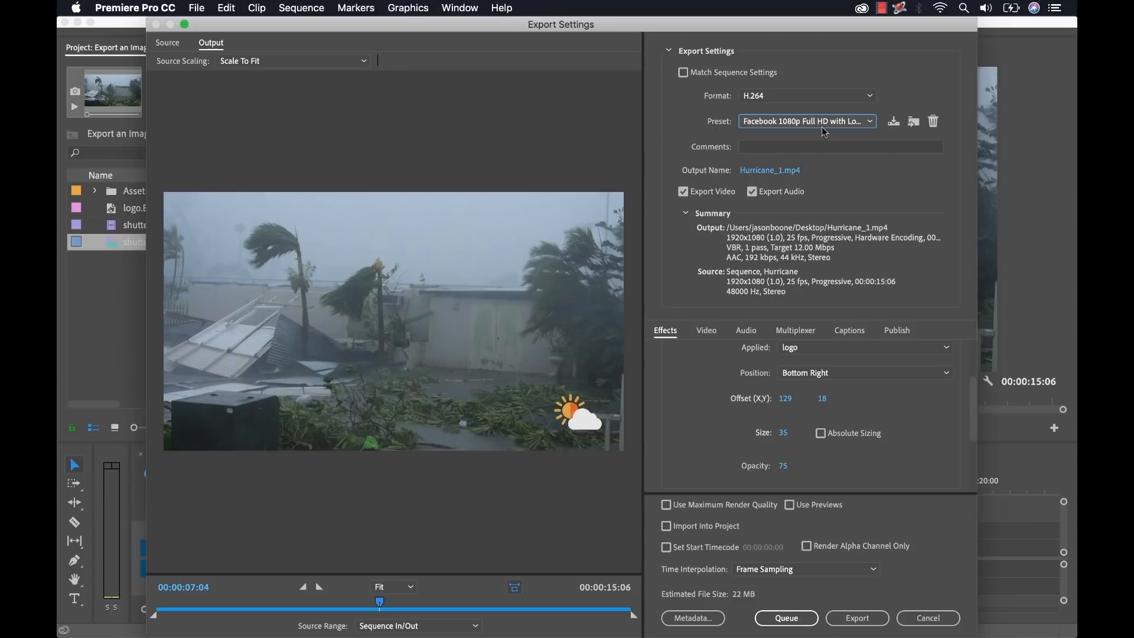
click(870, 121)
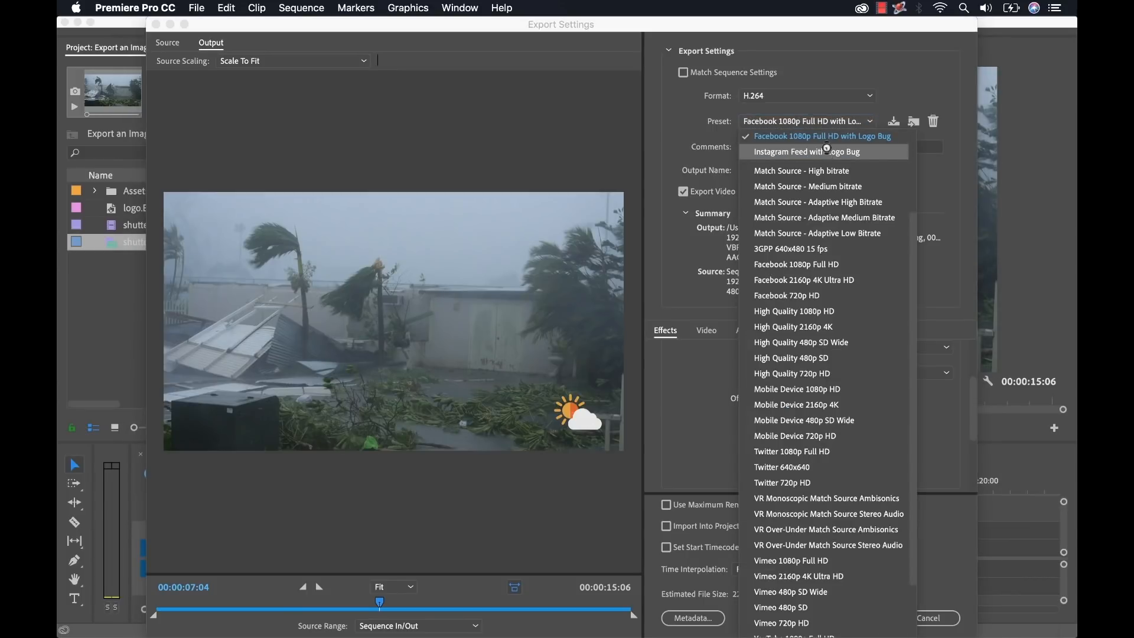
click(804, 152)
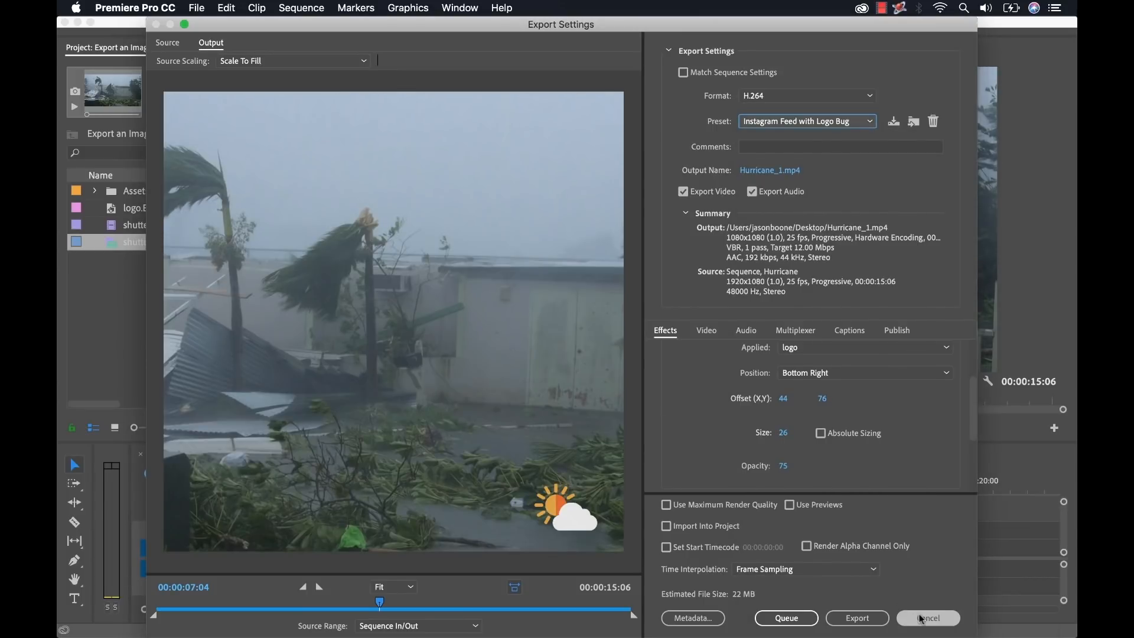
click(928, 617)
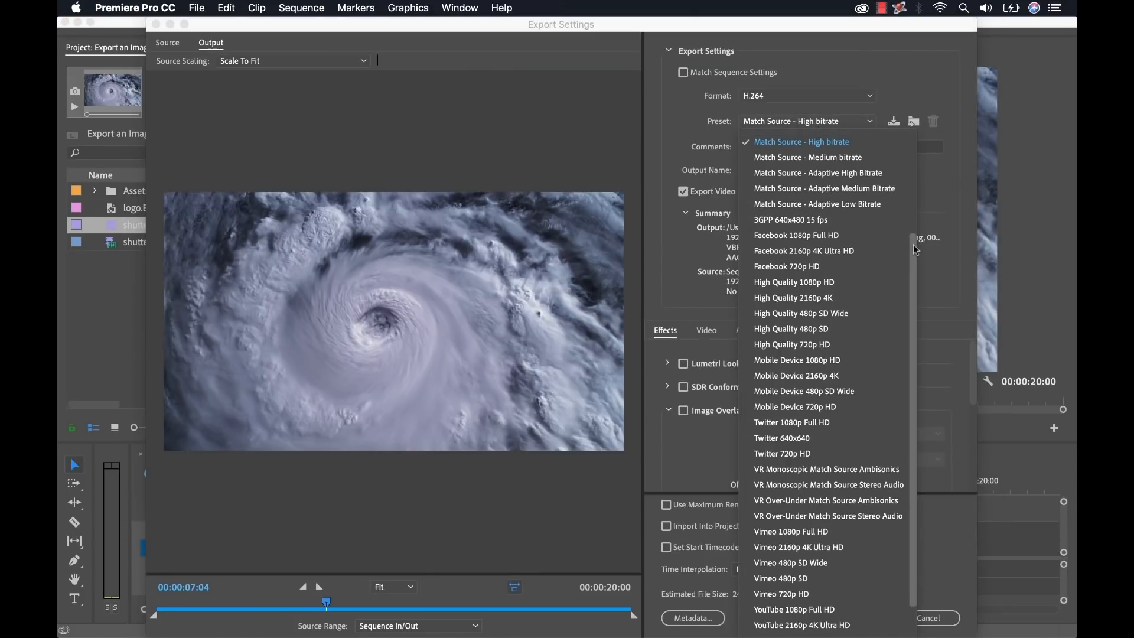
- Apply the Instagram Feed with Logo Bug preset to the satellite clip, then bring Photoshop forward
scroll(up, 3)
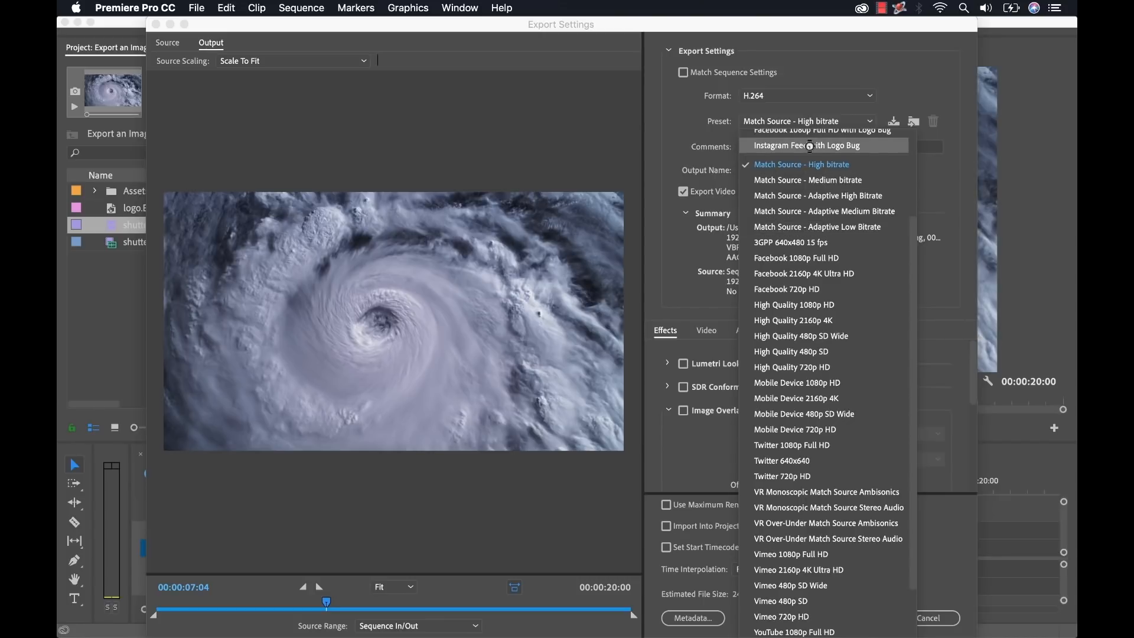
click(804, 145)
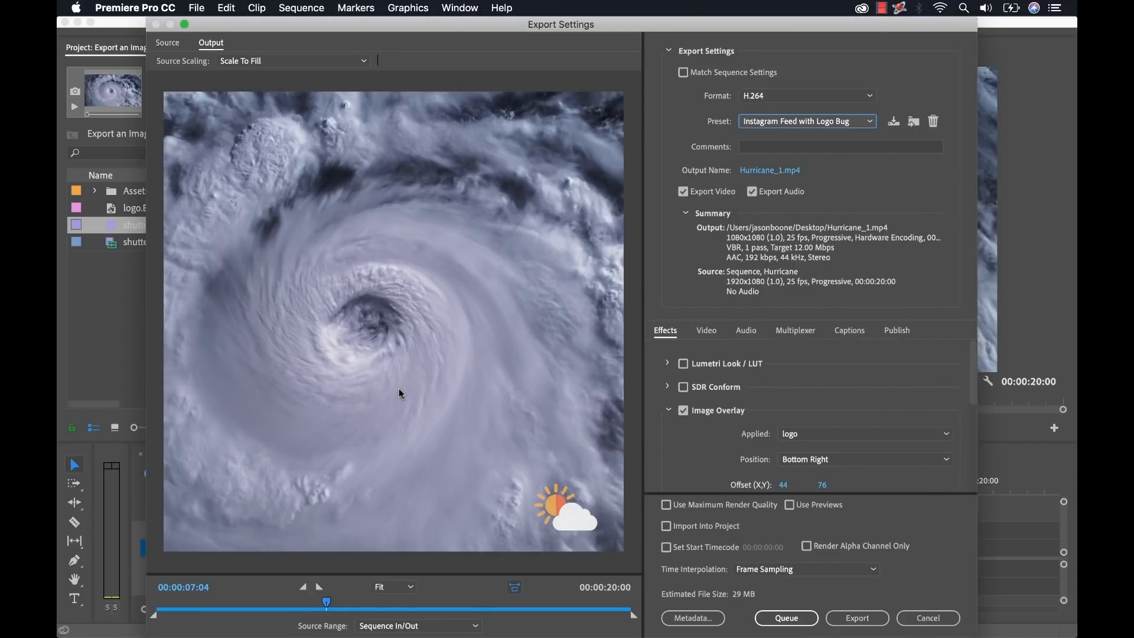
mouse_move(421, 367)
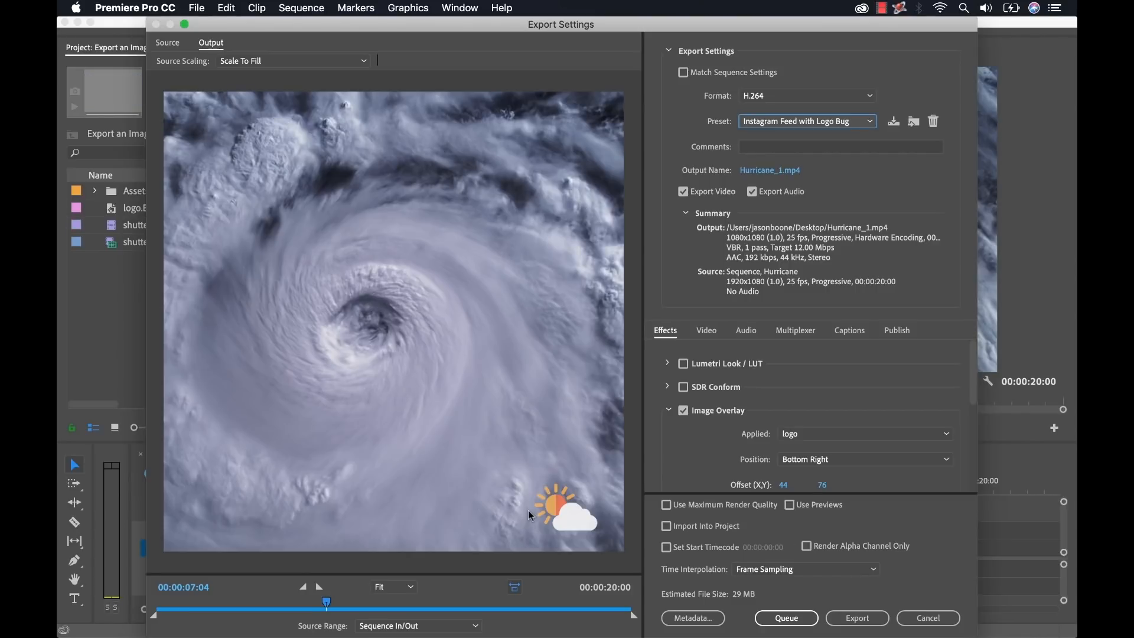
mouse_move(588, 538)
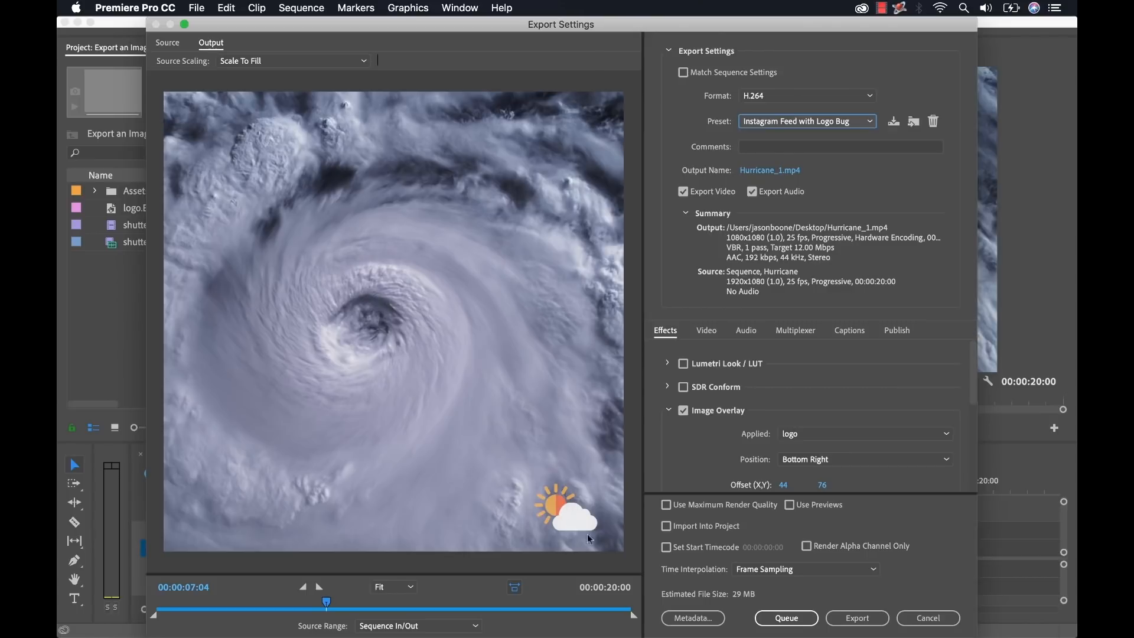
click(928, 617)
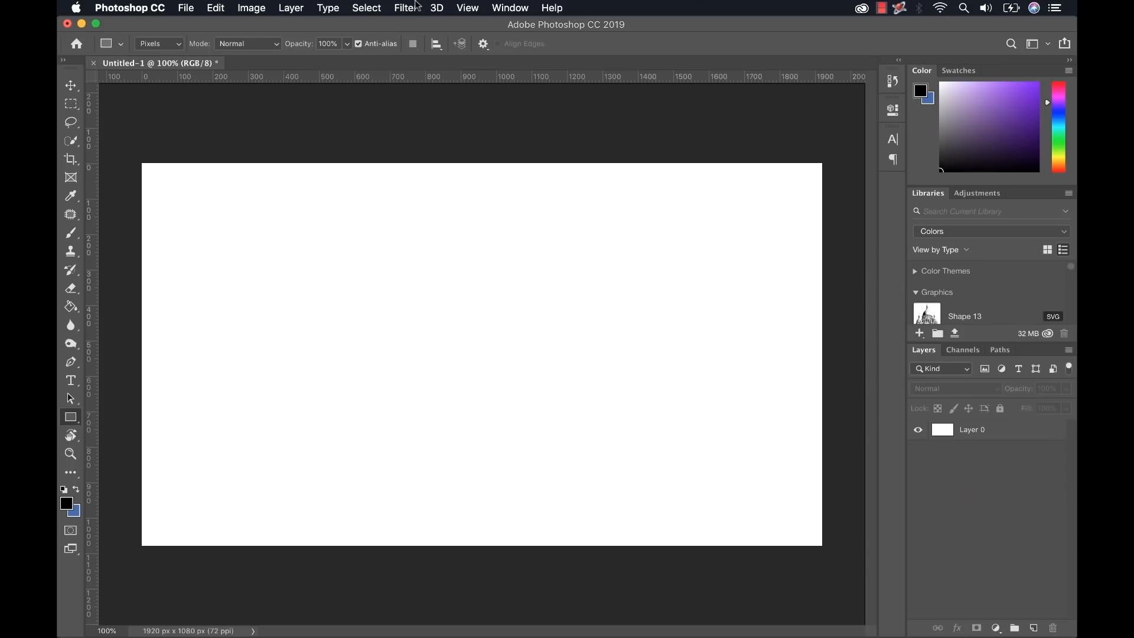
- Create a new Photoshop document from the recent Custom 900 x 1600 px preset
click(185, 8)
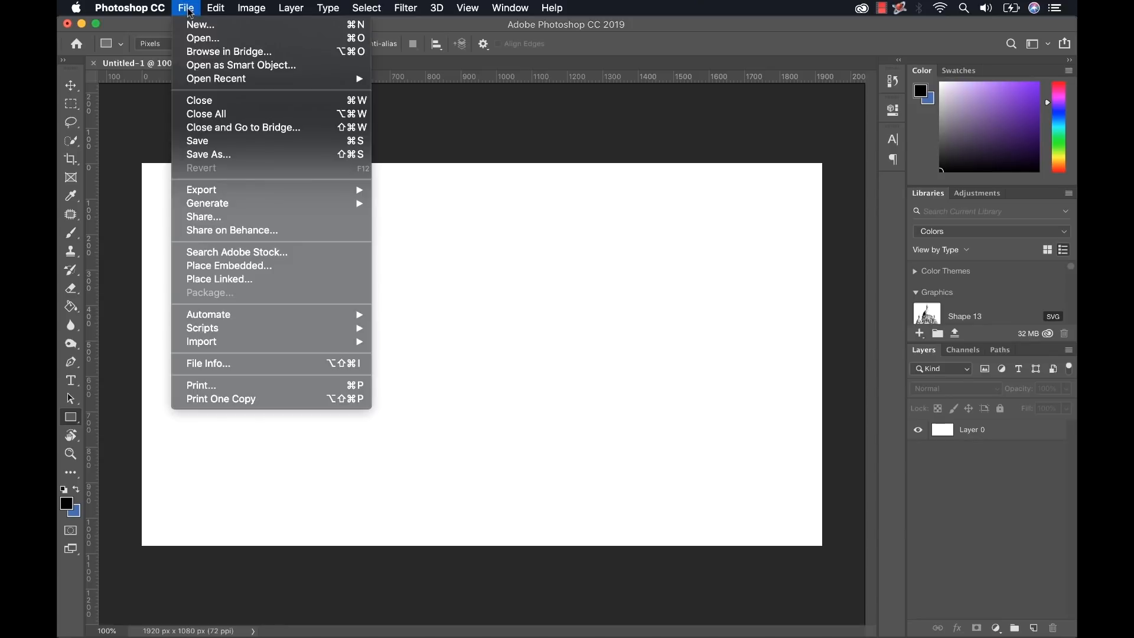
mouse_move(200, 24)
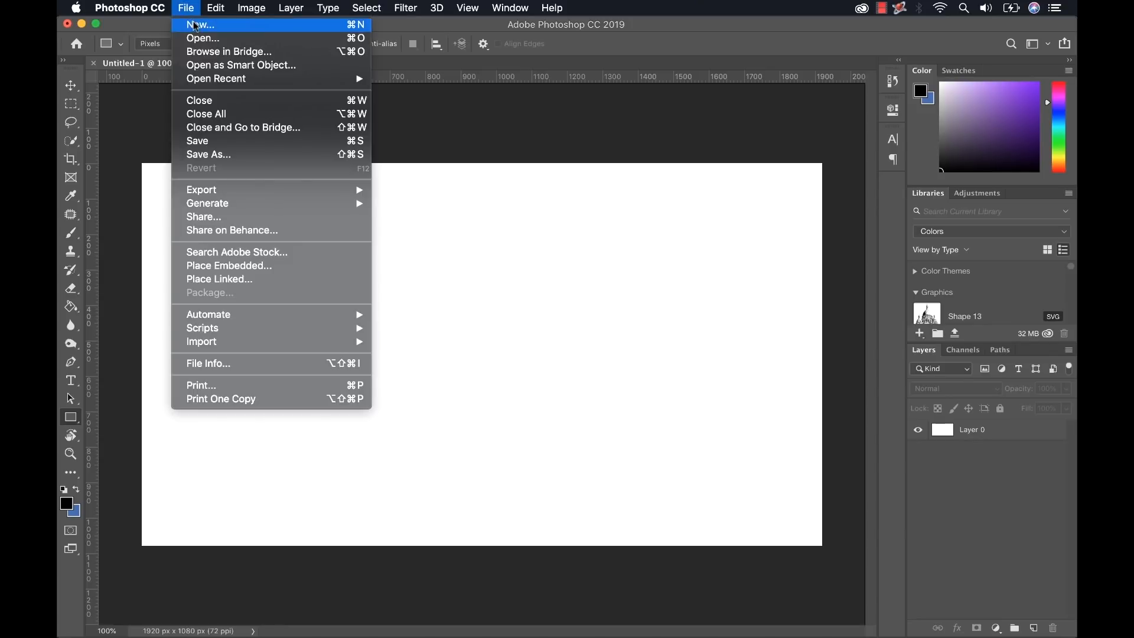
click(200, 24)
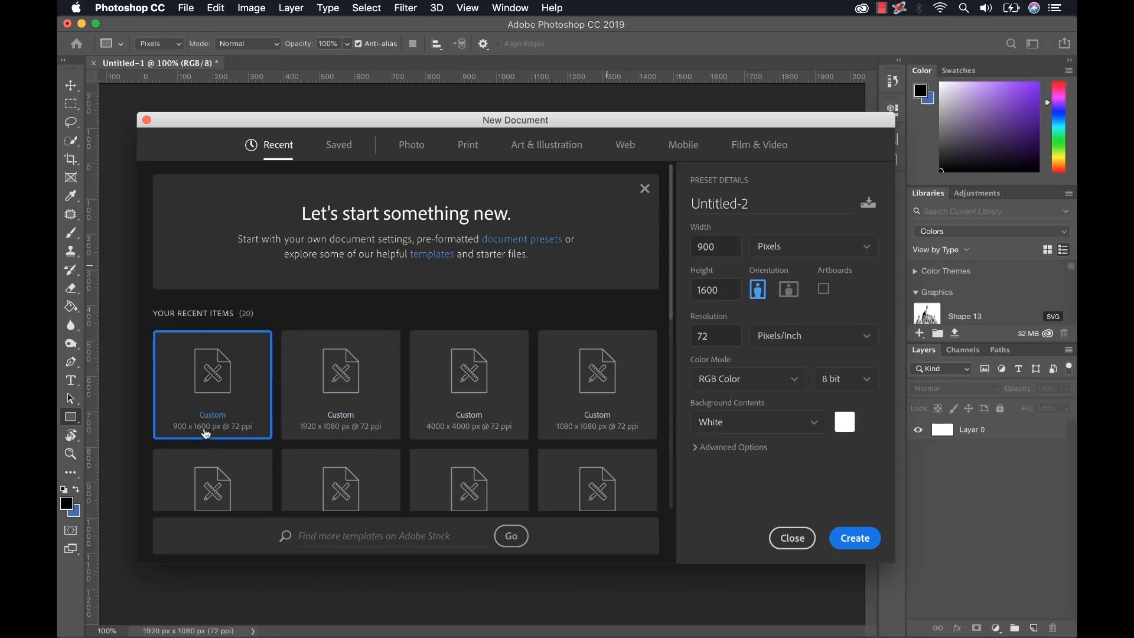
mouse_move(186, 391)
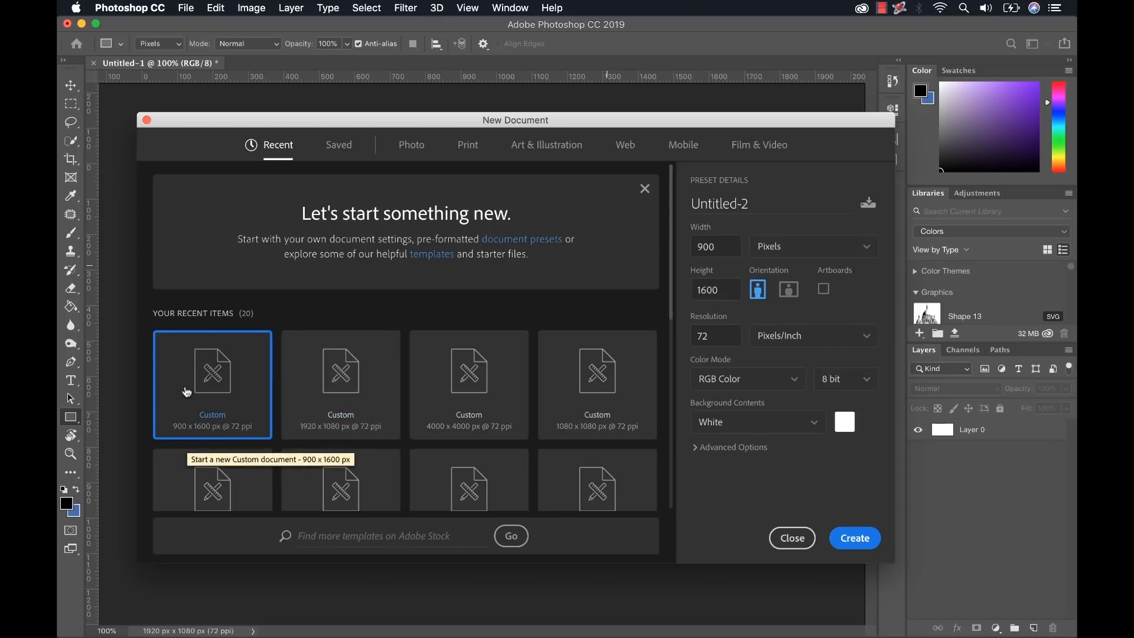
mouse_move(854, 537)
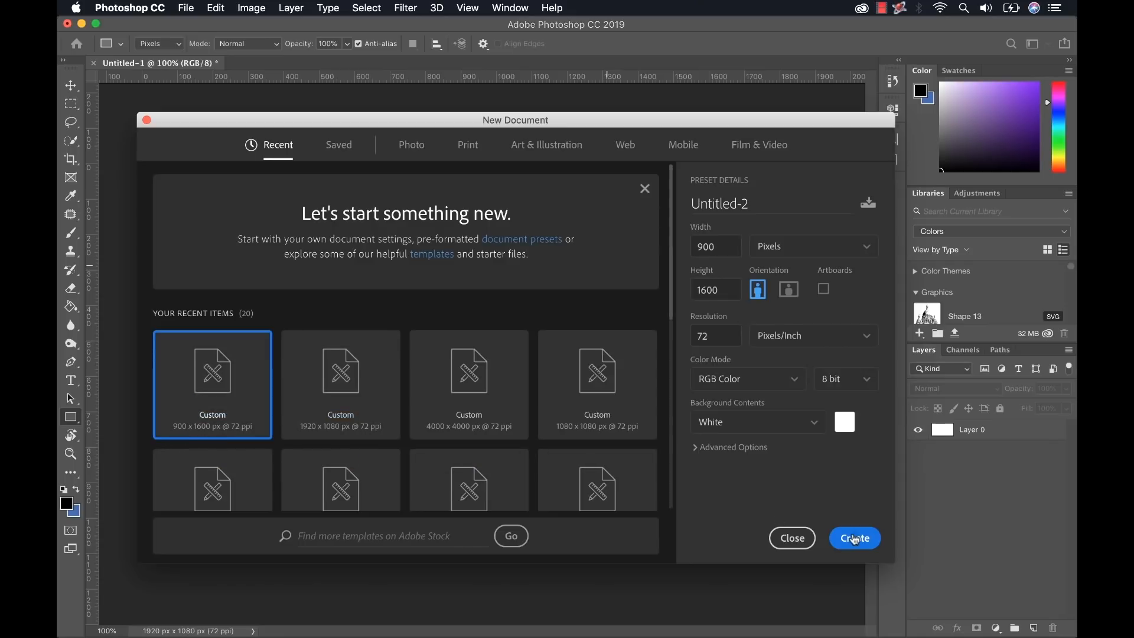
click(854, 537)
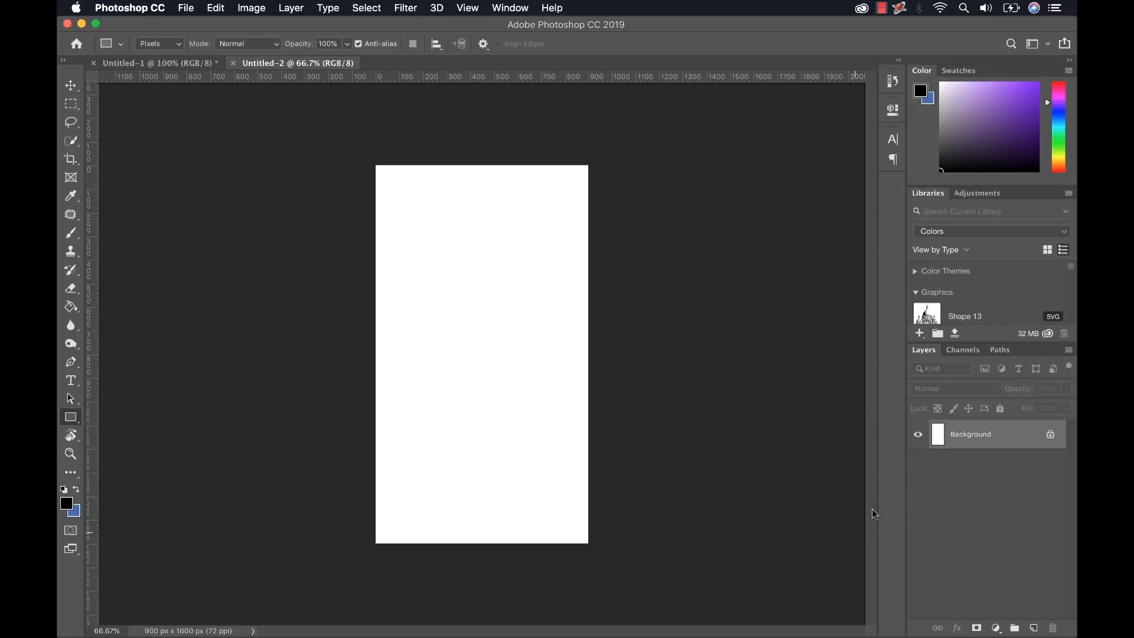
mouse_move(1009, 434)
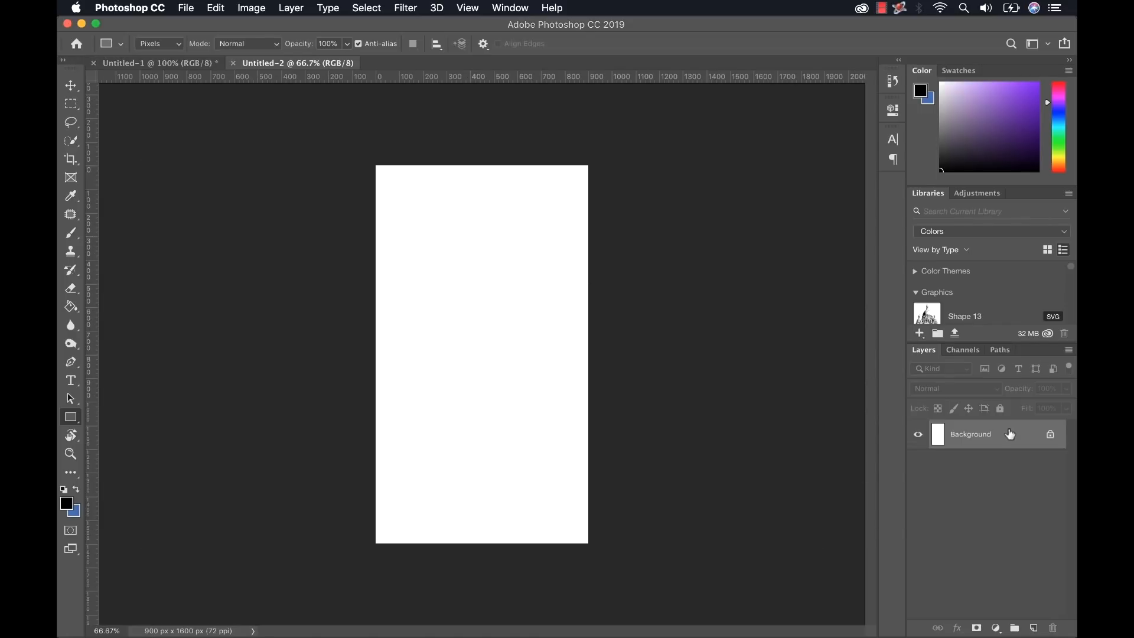
- Unlock the Background layer and shrink the black fill into a strip along the bottom
double_click(970, 433)
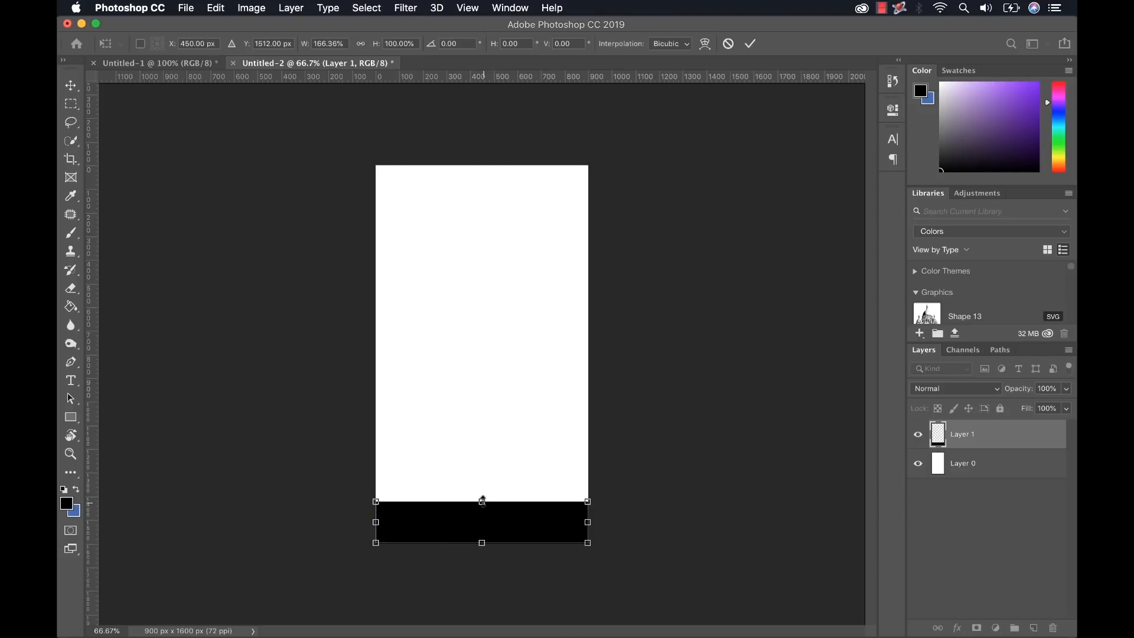
drag(482, 500, 481, 482)
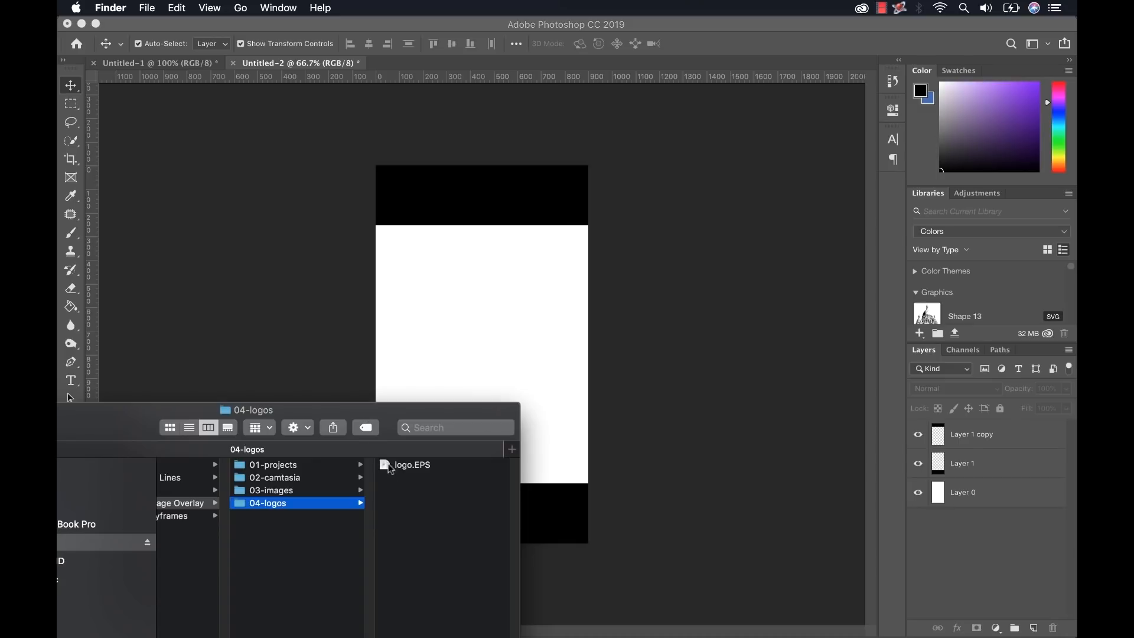
- Place logo.EPS bottom right on the canvas, hide the white Layer 0, and return to Premiere
double_click(411, 464)
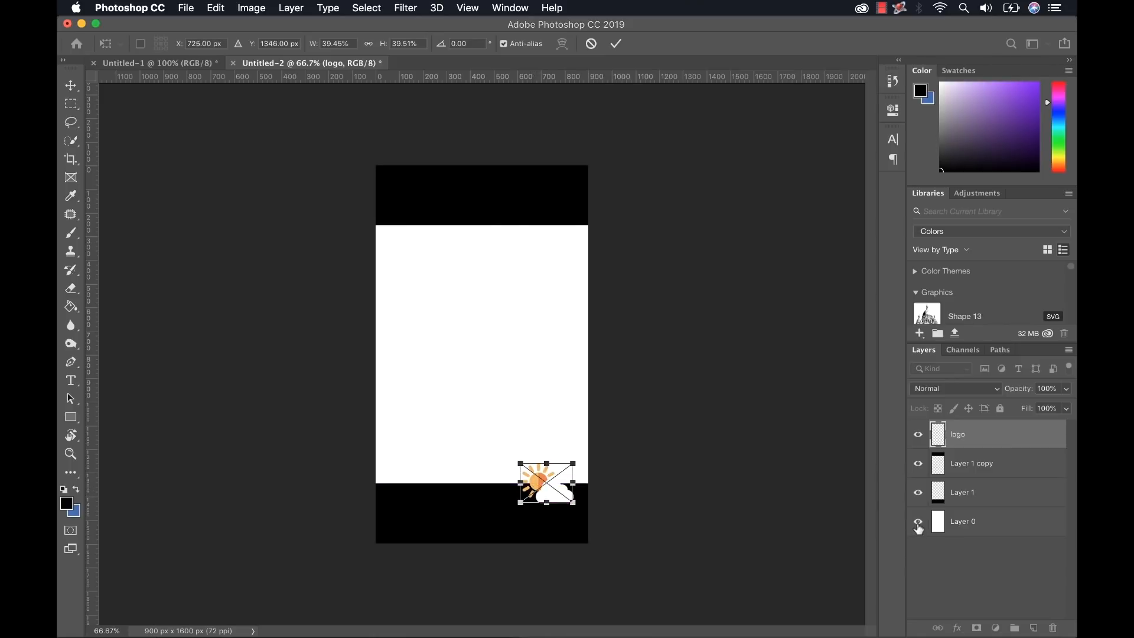
click(917, 525)
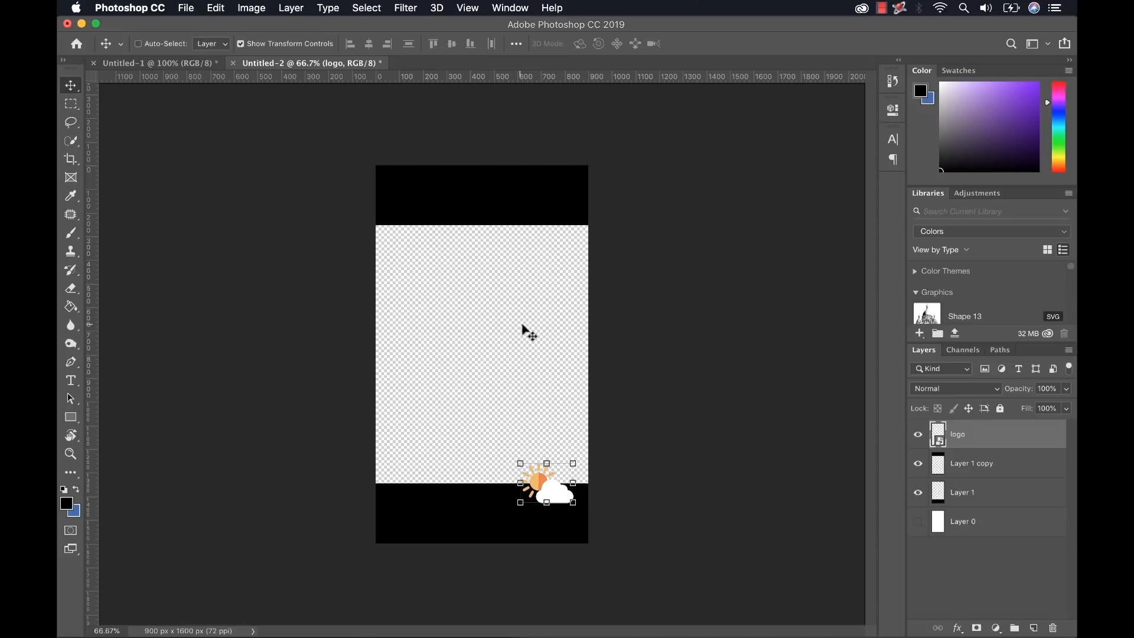
click(185, 8)
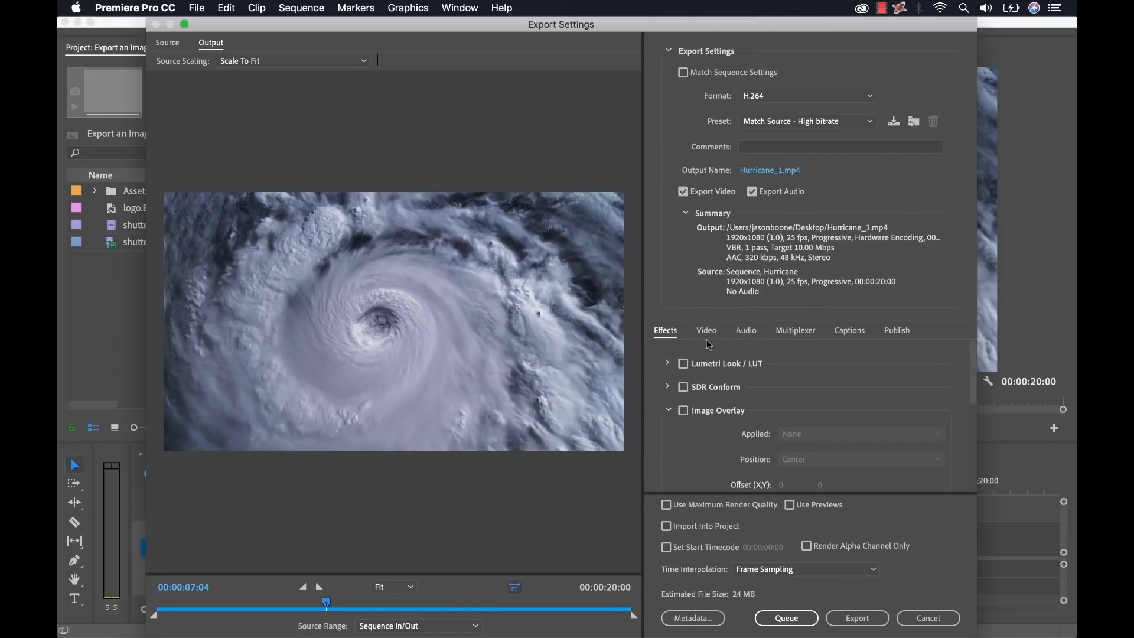
- Set the export to 900 x 1600 with Scale To Fill, and enable Image Overlay
click(706, 330)
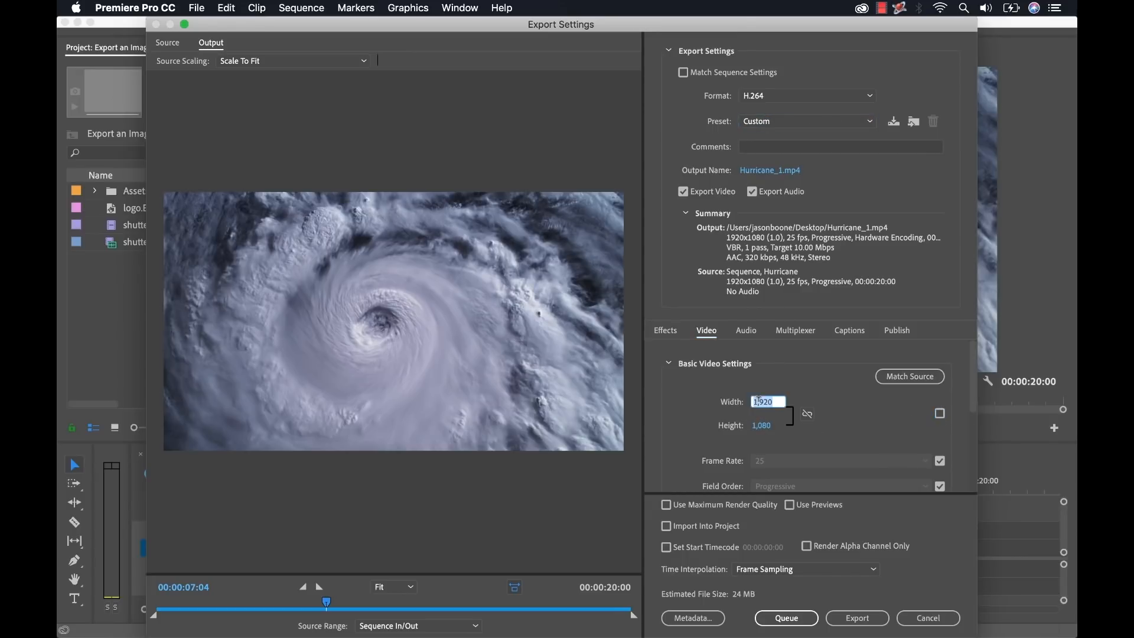
text(900)
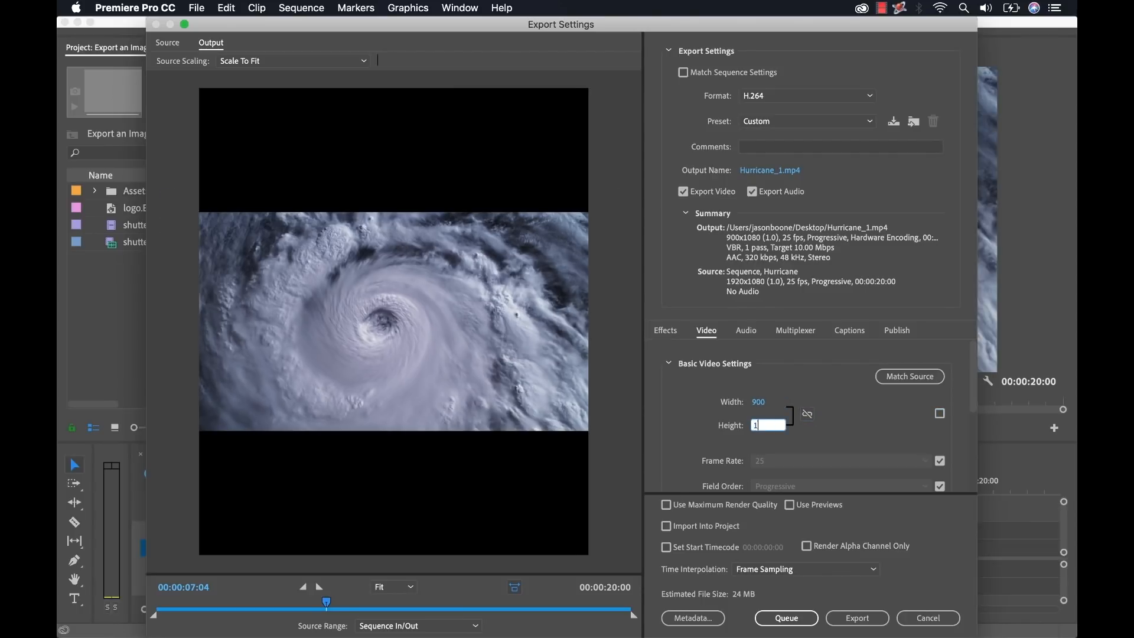
text(600)
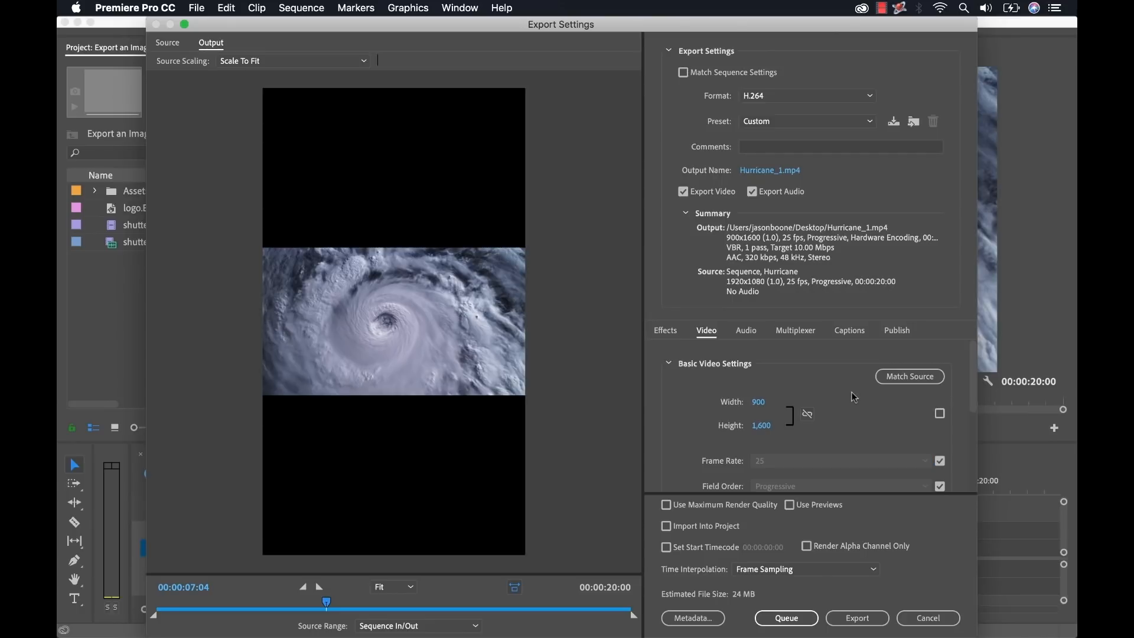
click(292, 61)
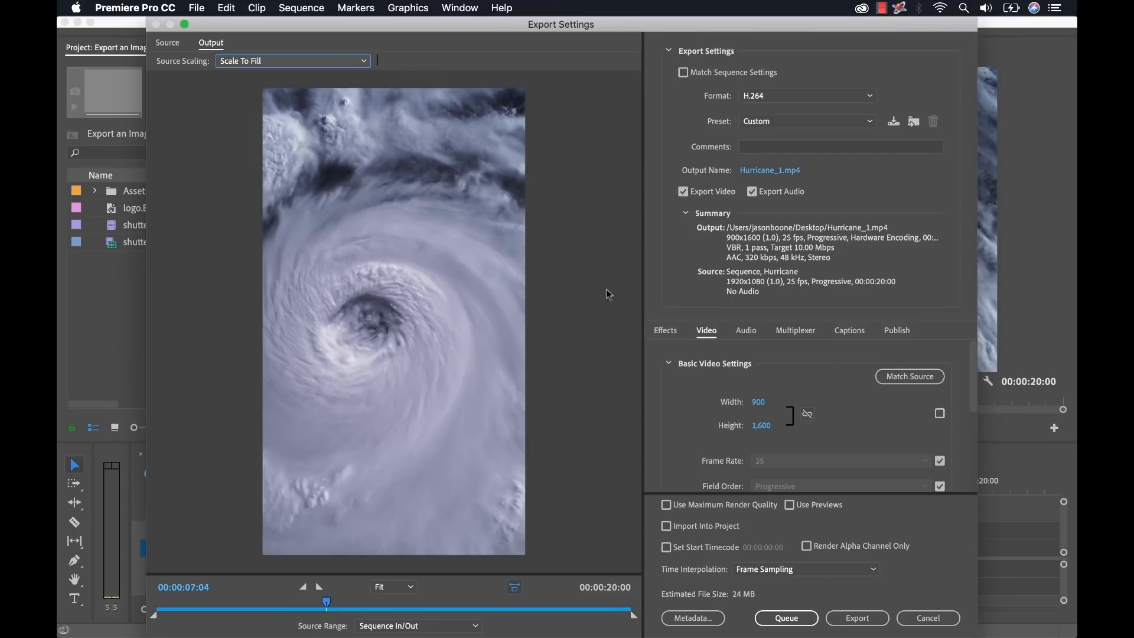
mouse_move(581, 304)
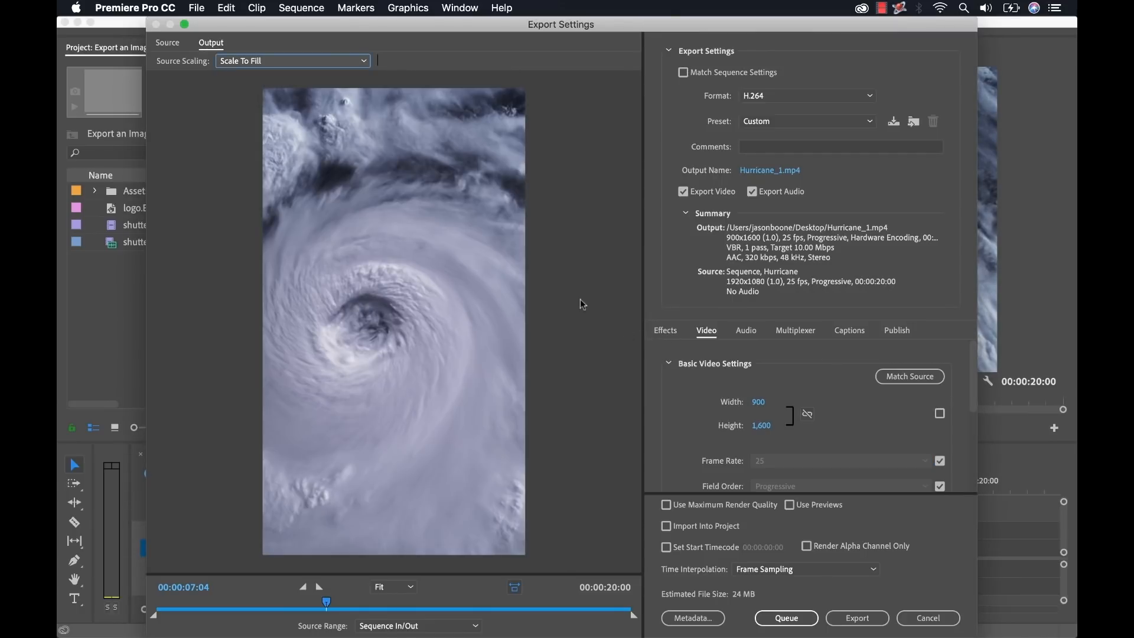
click(664, 329)
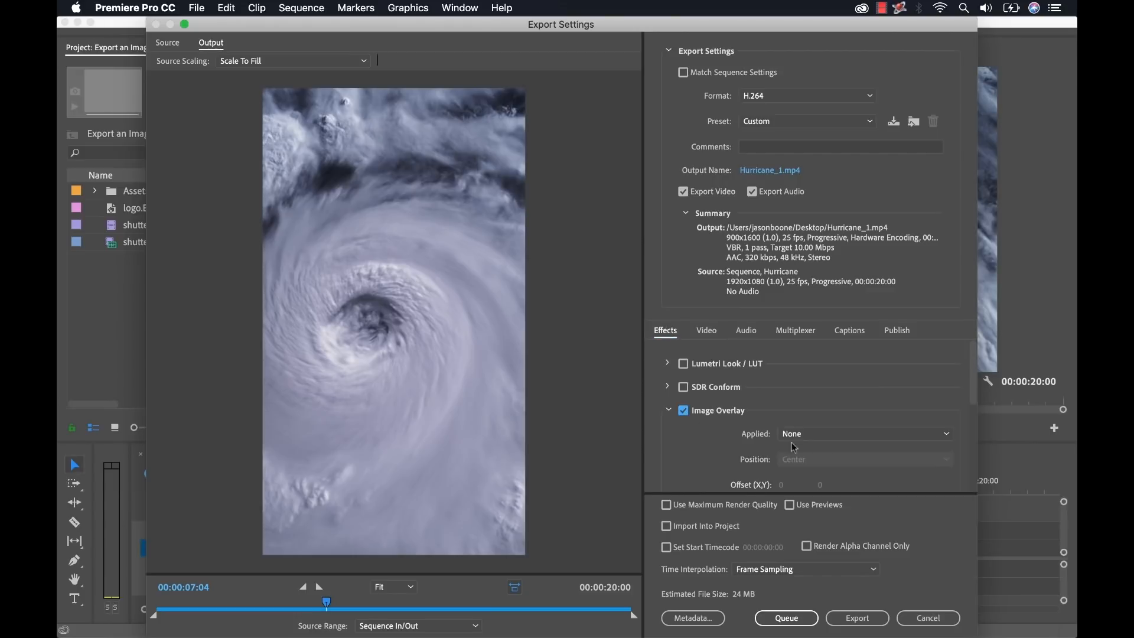
- Choose 'instagram stories overlay.png' as the Image Overlay file
click(864, 433)
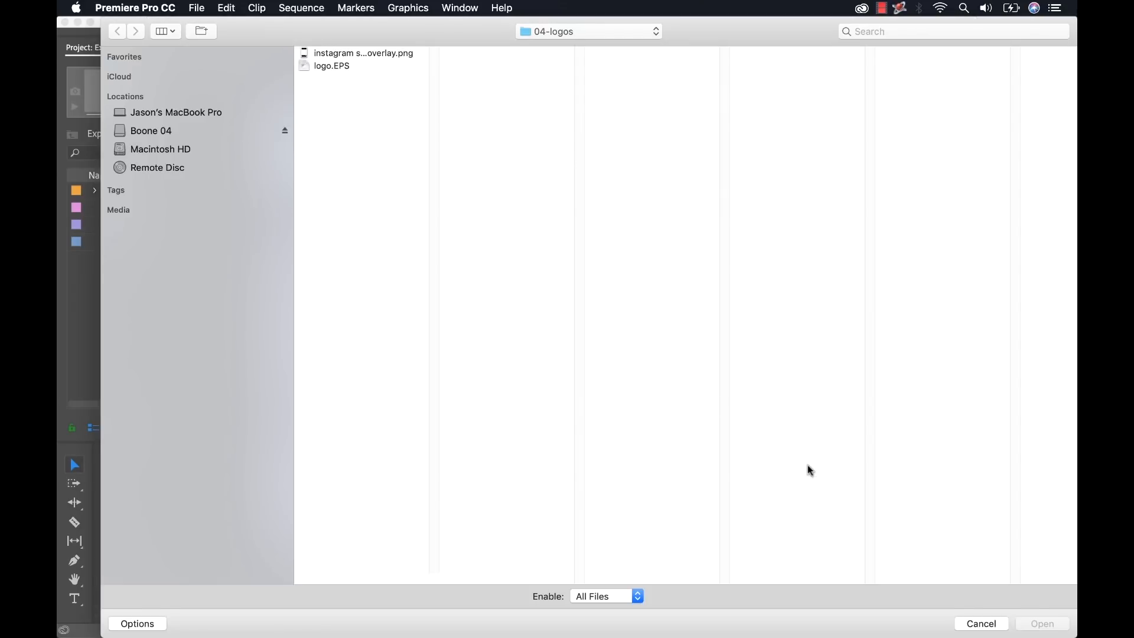
click(363, 53)
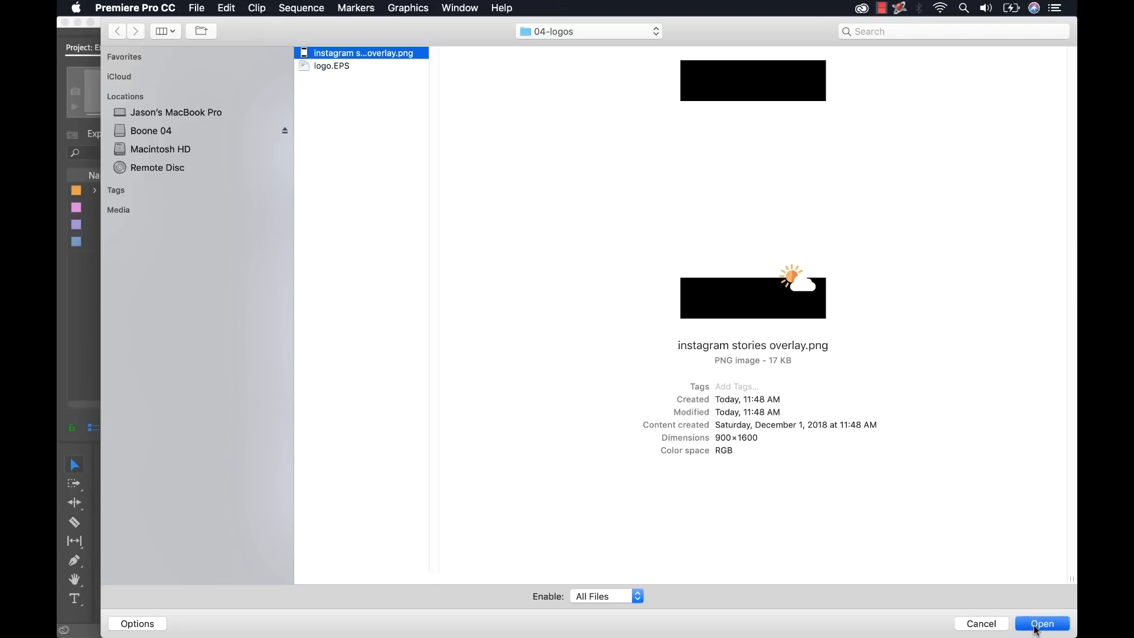
click(1041, 623)
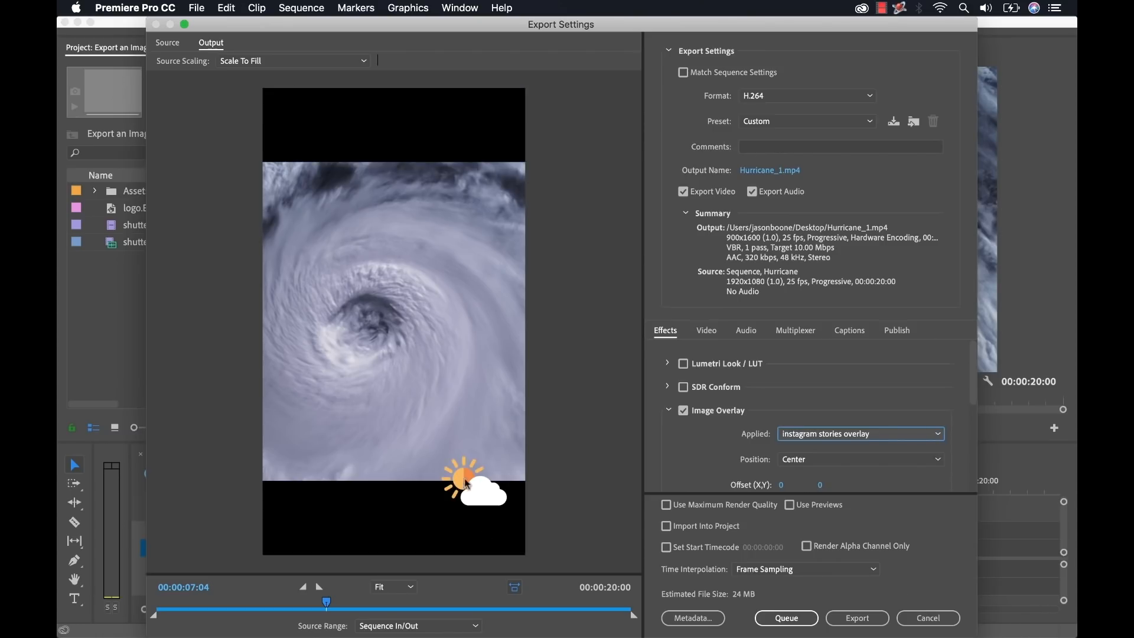
mouse_move(292, 138)
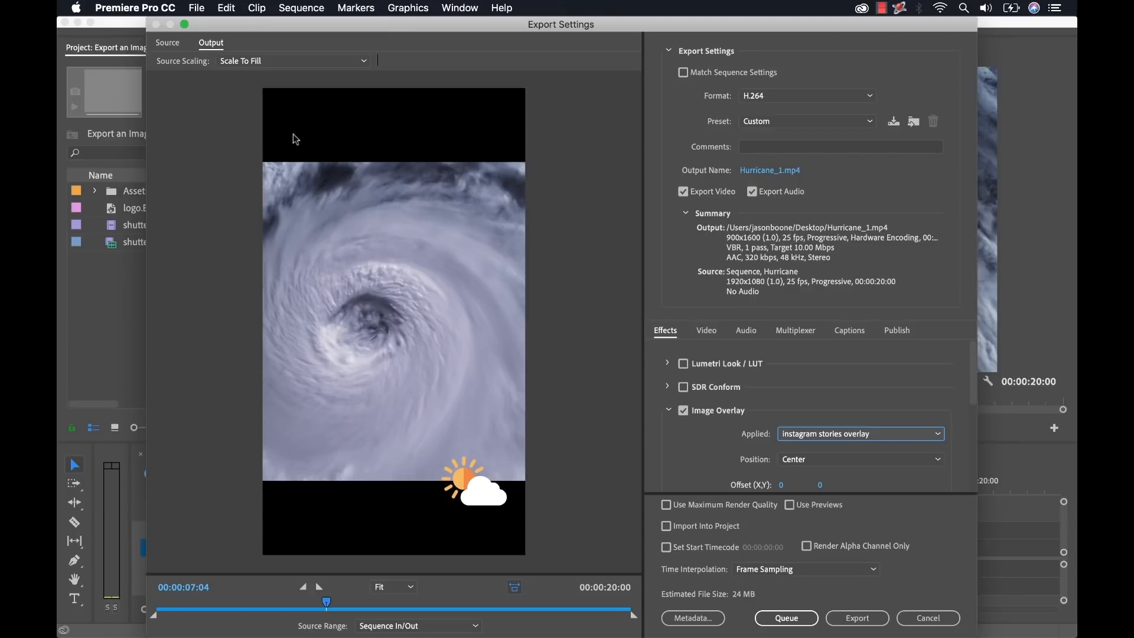
mouse_move(483, 468)
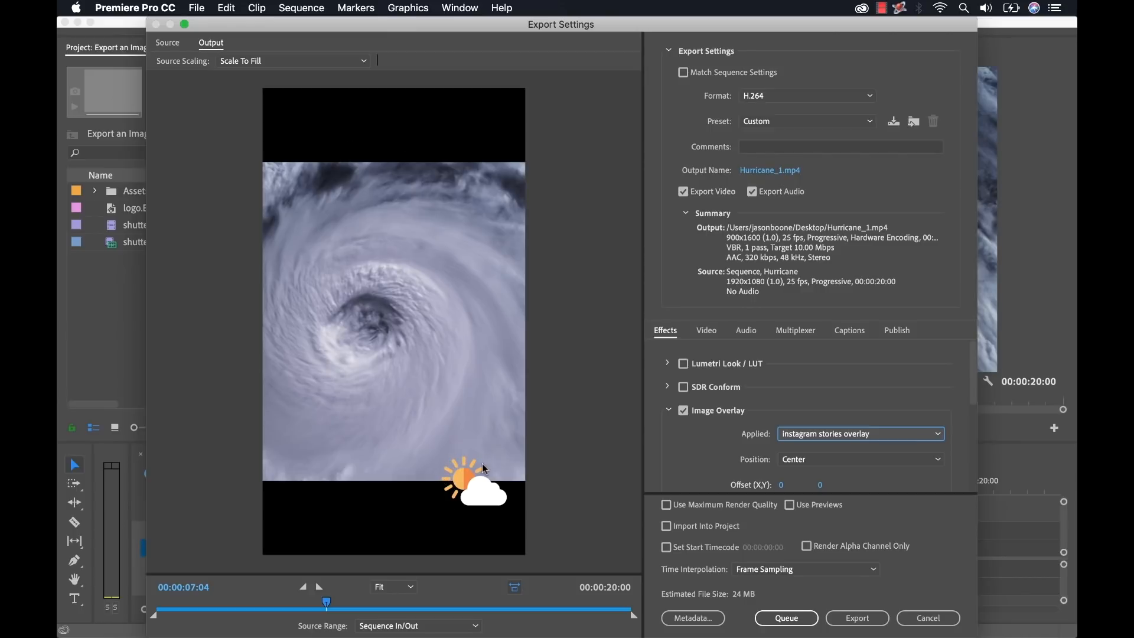
- Name a new preset 'Instagram Stories with border and logo bug', keeping effects settings
click(893, 121)
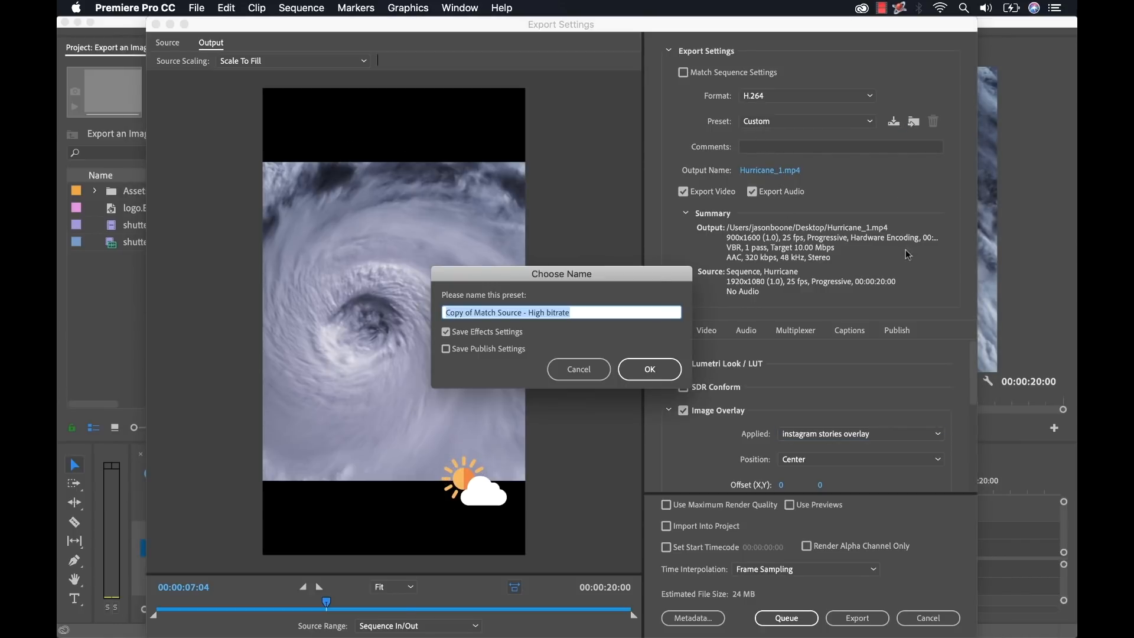
text(Inst)
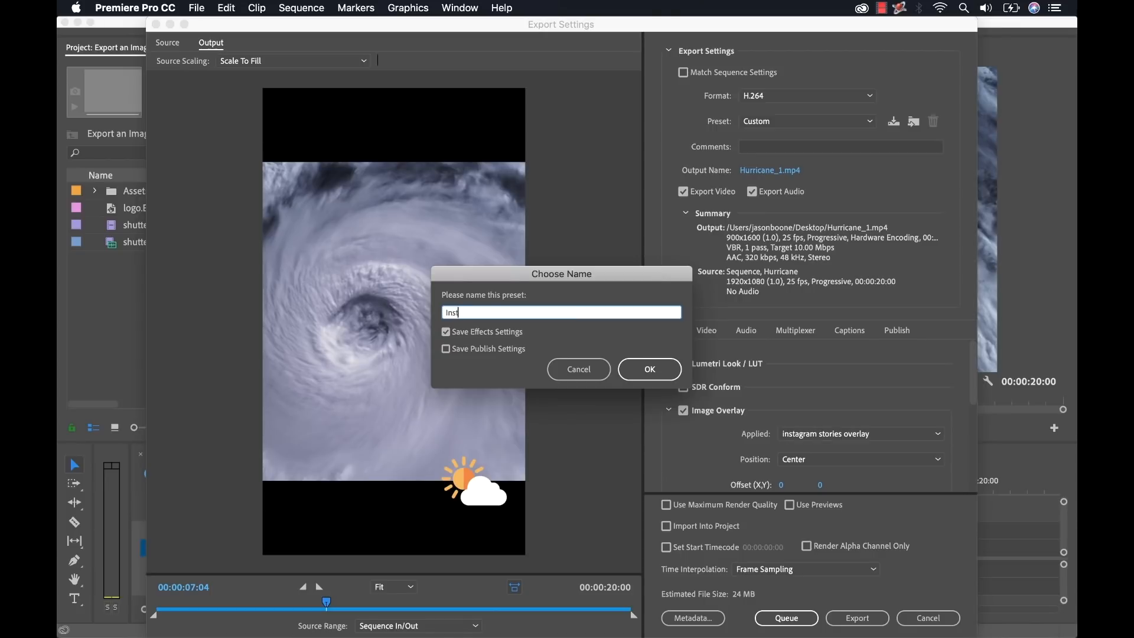
text(Instagram Stories with)
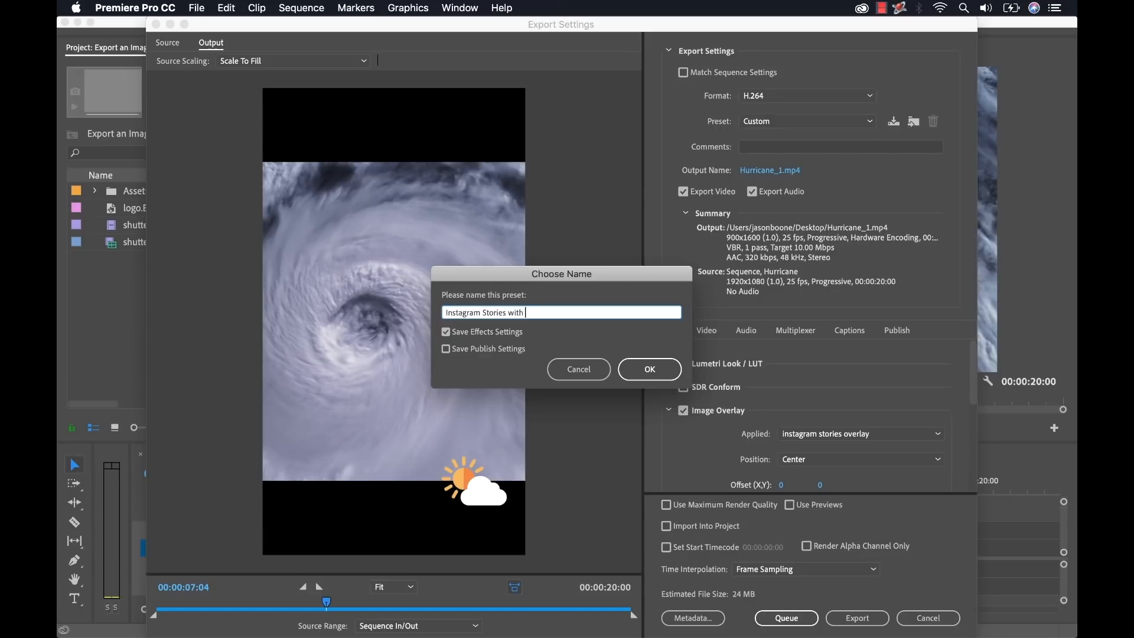
text(border)
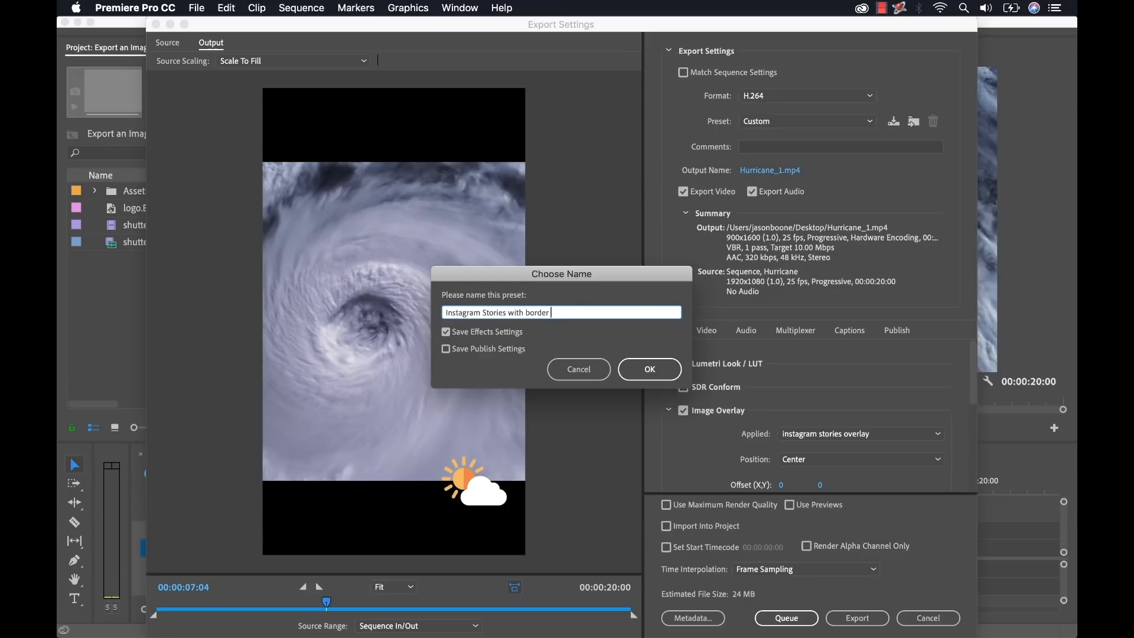
text(and logo bug)
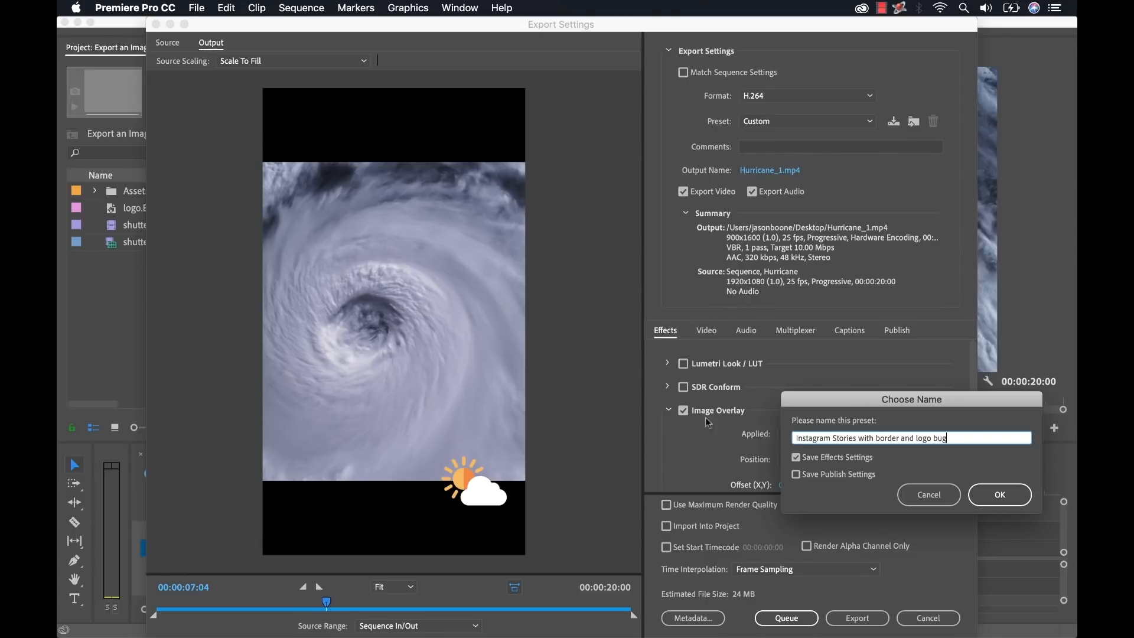
mouse_move(181, 75)
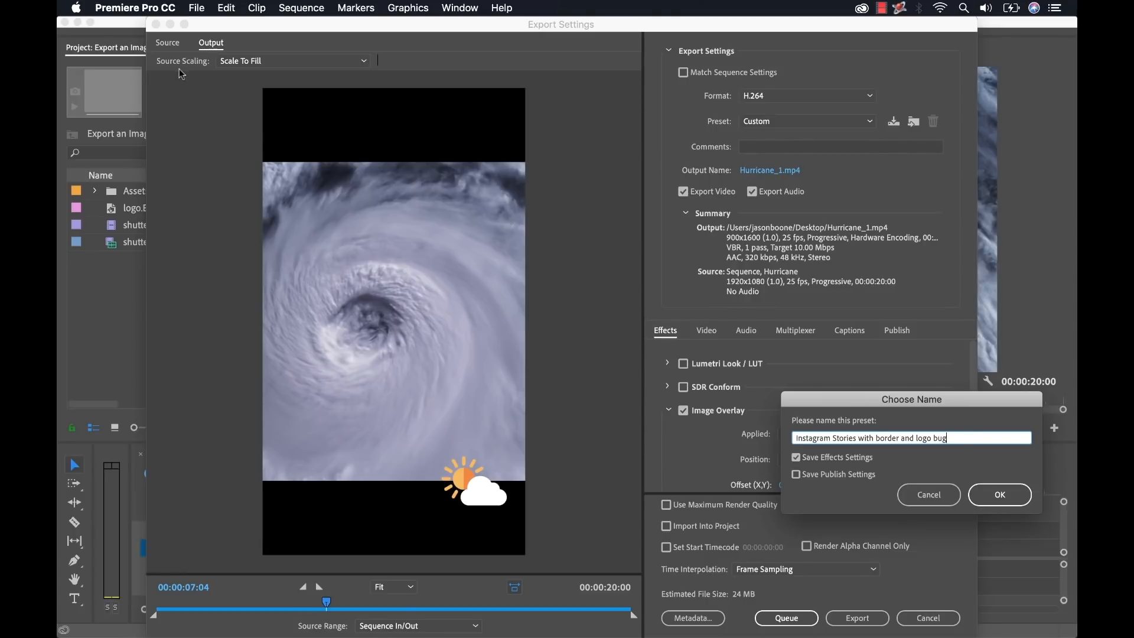
mouse_move(658, 426)
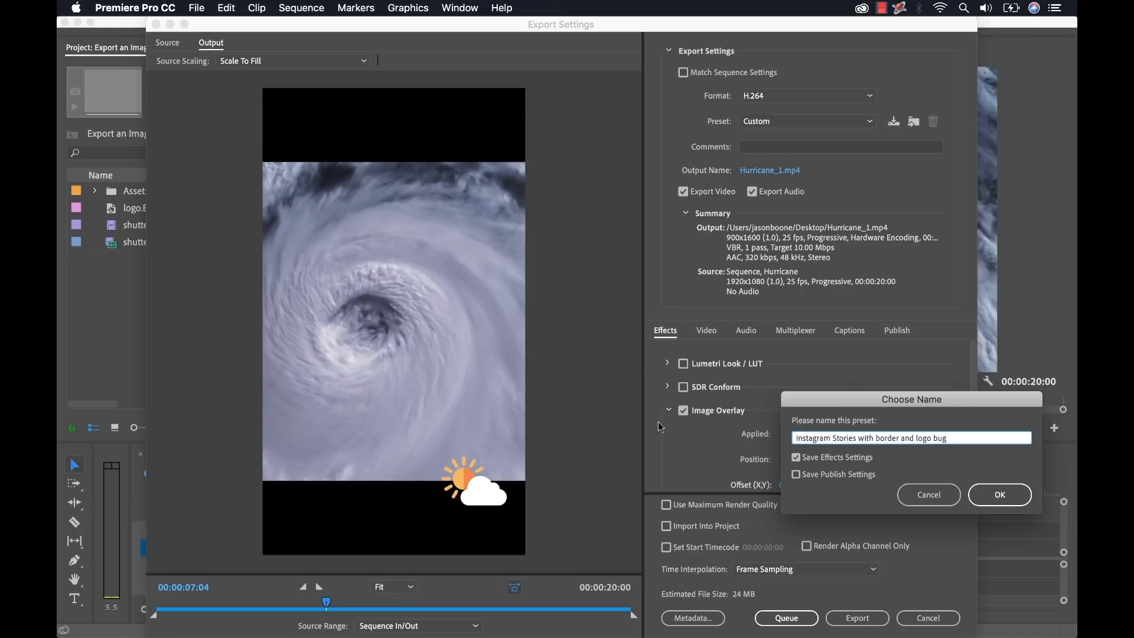
mouse_move(477, 295)
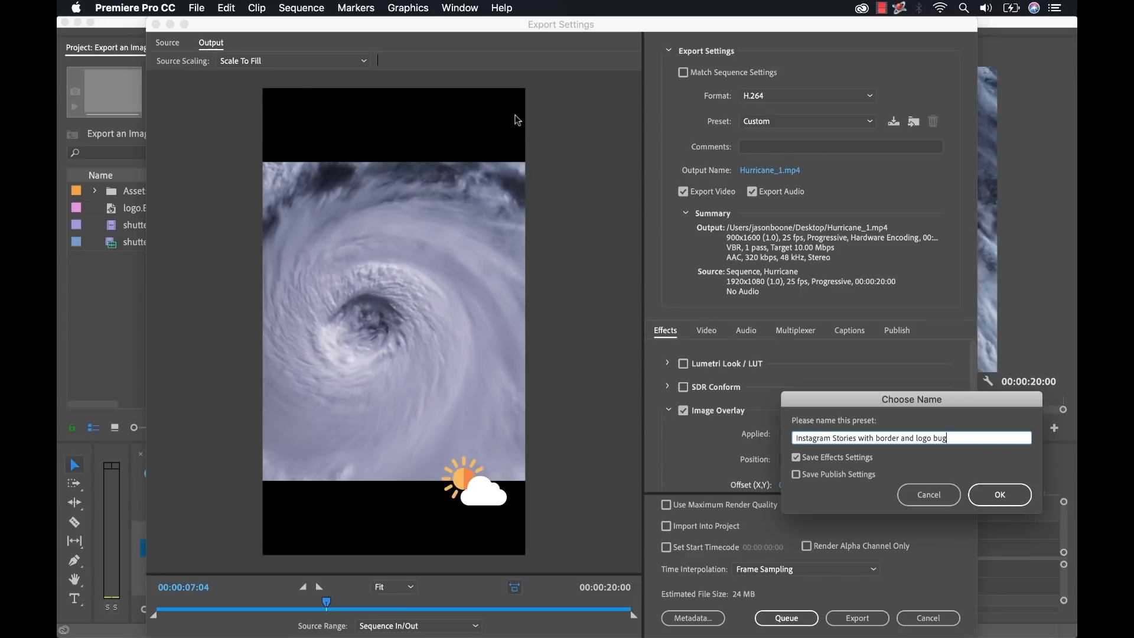
mouse_move(233, 87)
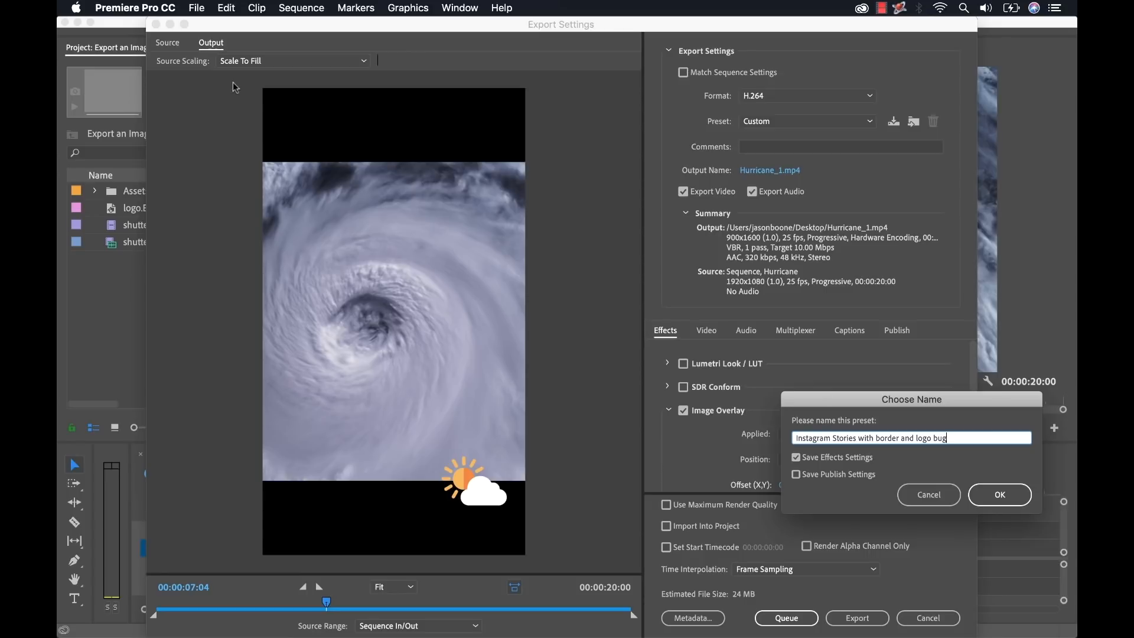
mouse_move(433, 123)
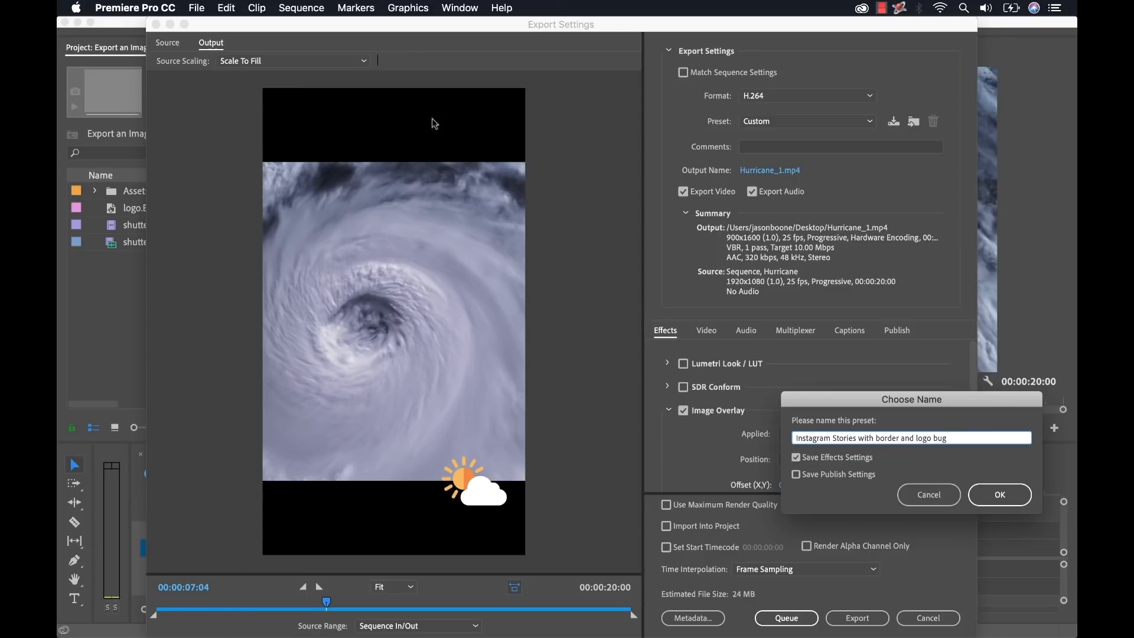
mouse_move(498, 380)
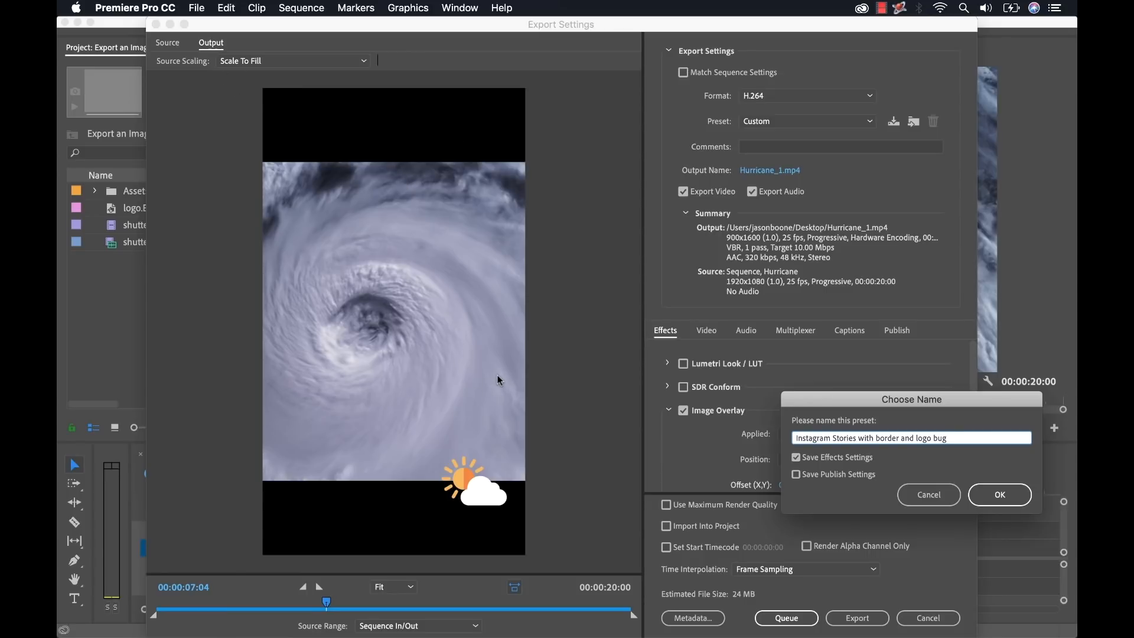